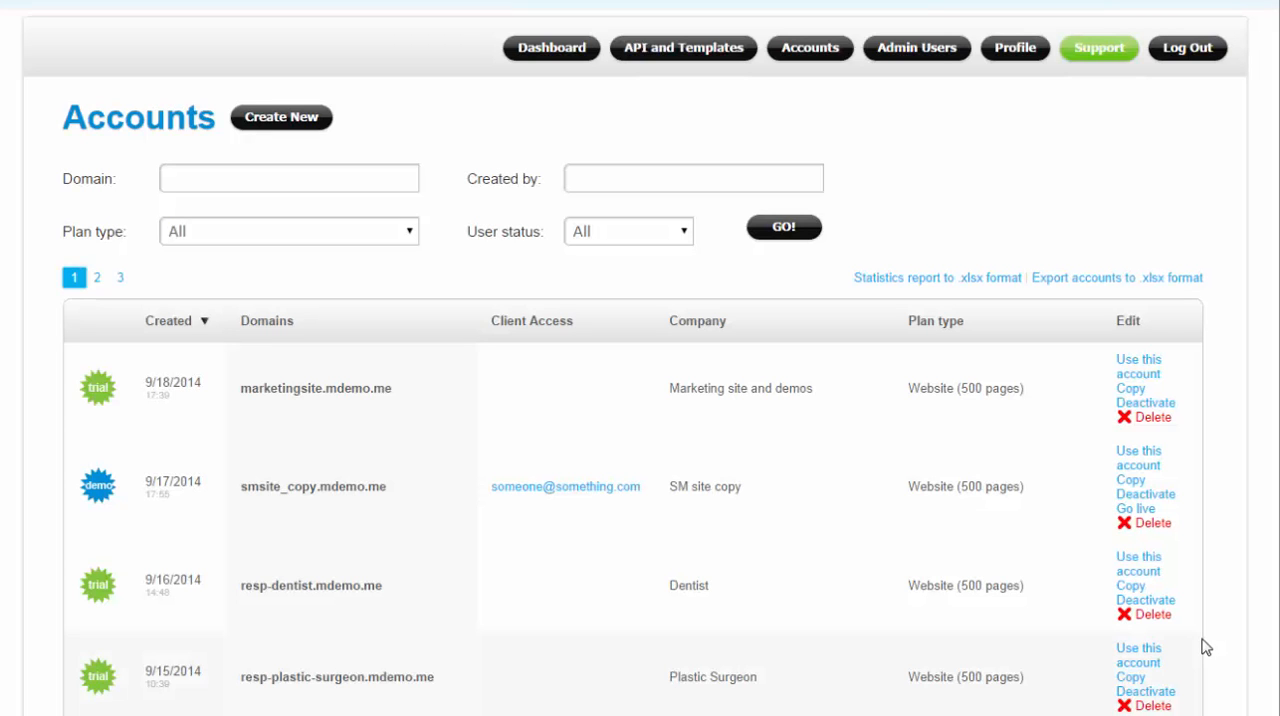
Create a BBQ demo account for mywebsite.mdemo.me, company My Company, Pacific time, with client access
{"action": "left_click", "coordinate": [281, 117]}
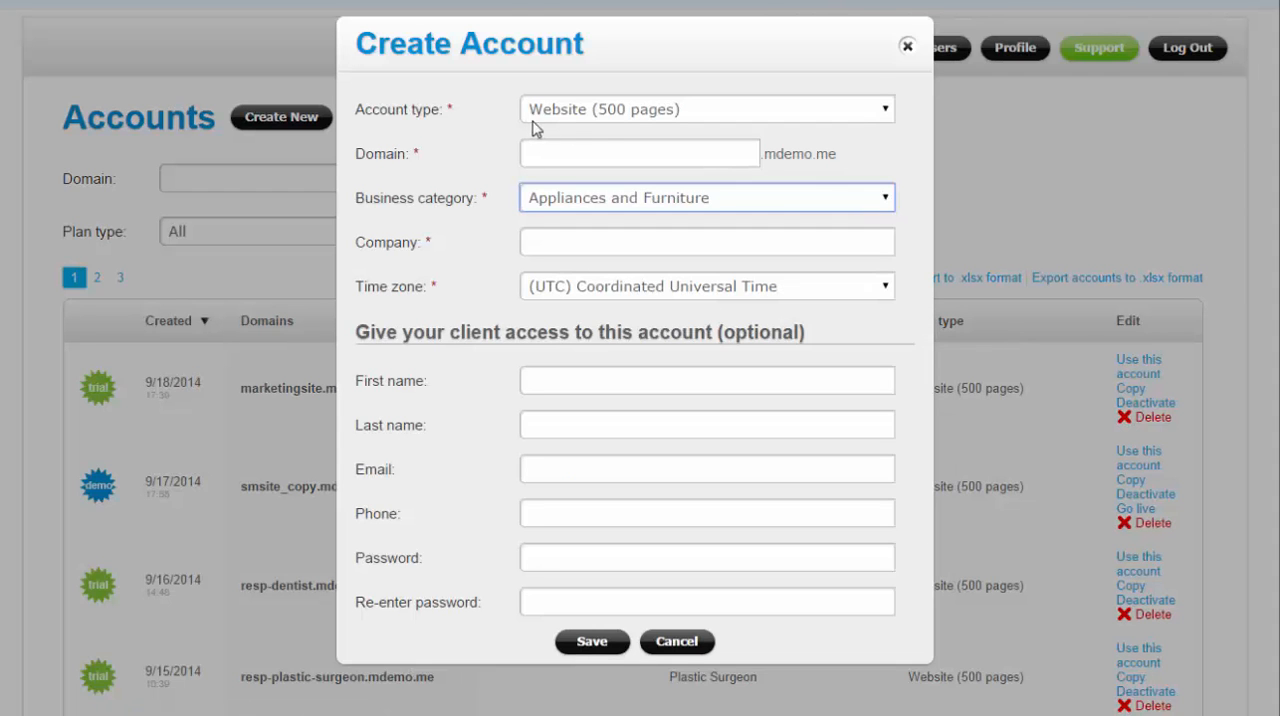
{"action": "left_click", "coordinate": [639, 153]}
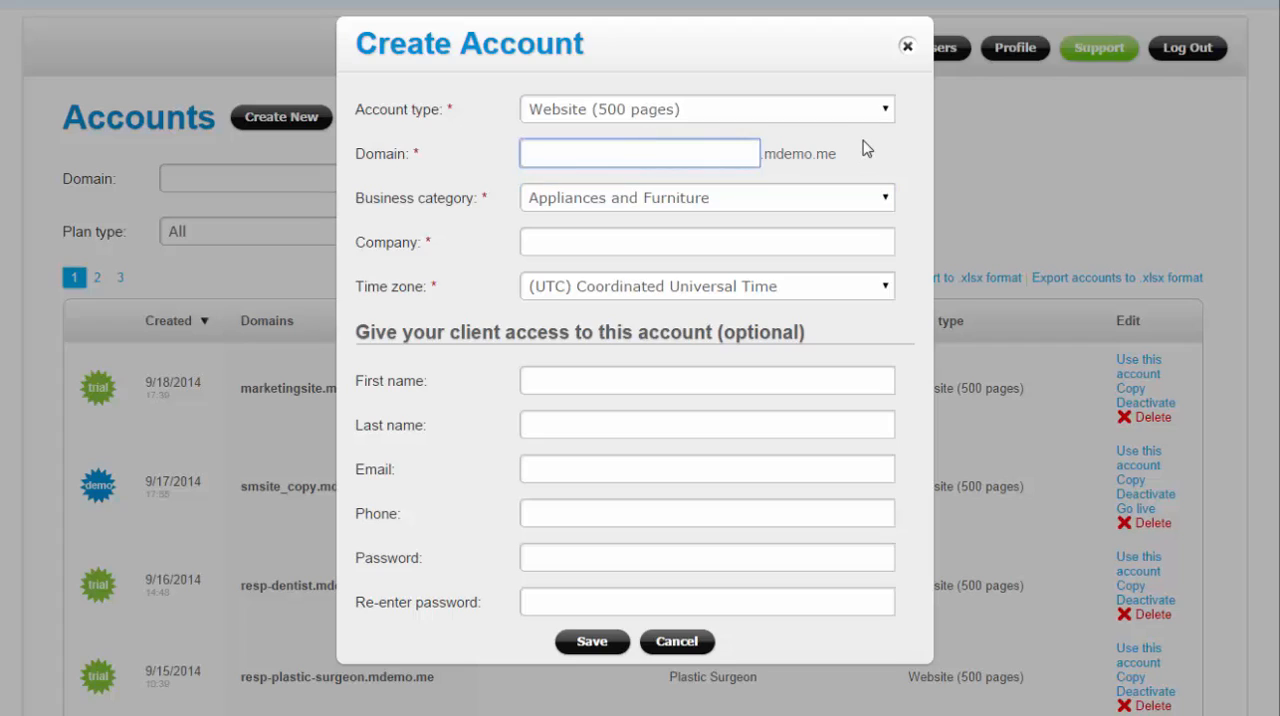
{"action": "left_click", "coordinate": [639, 153]}
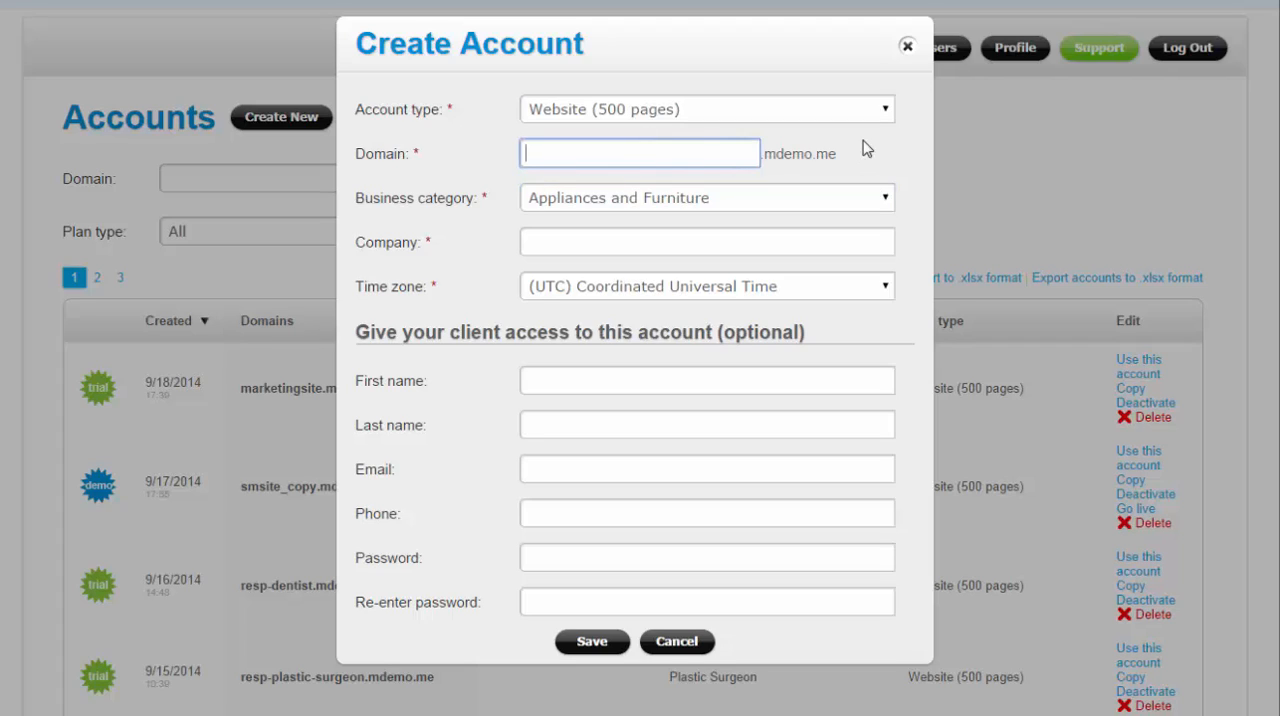
{"action": "type", "text": "mywebsite"}
{"action": "left_click", "coordinate": [707, 242]}
{"action": "type", "text": "My Company"}
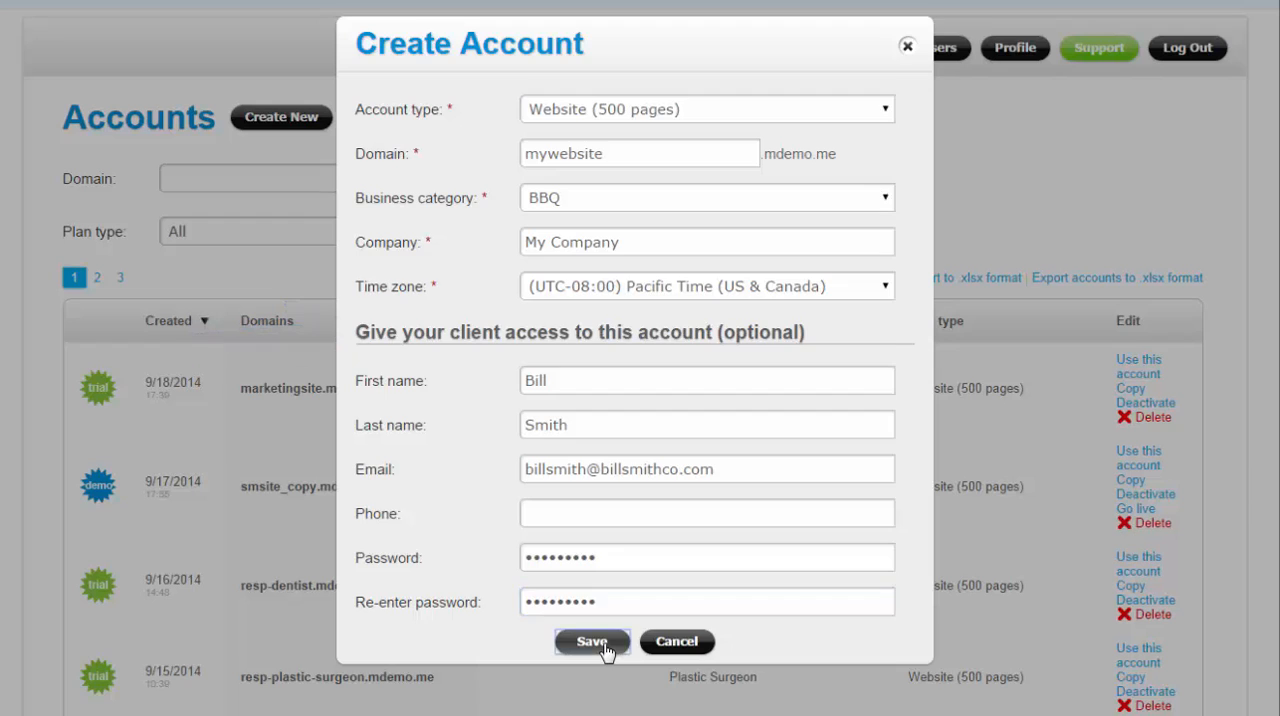
{"action": "left_click", "coordinate": [591, 641]}
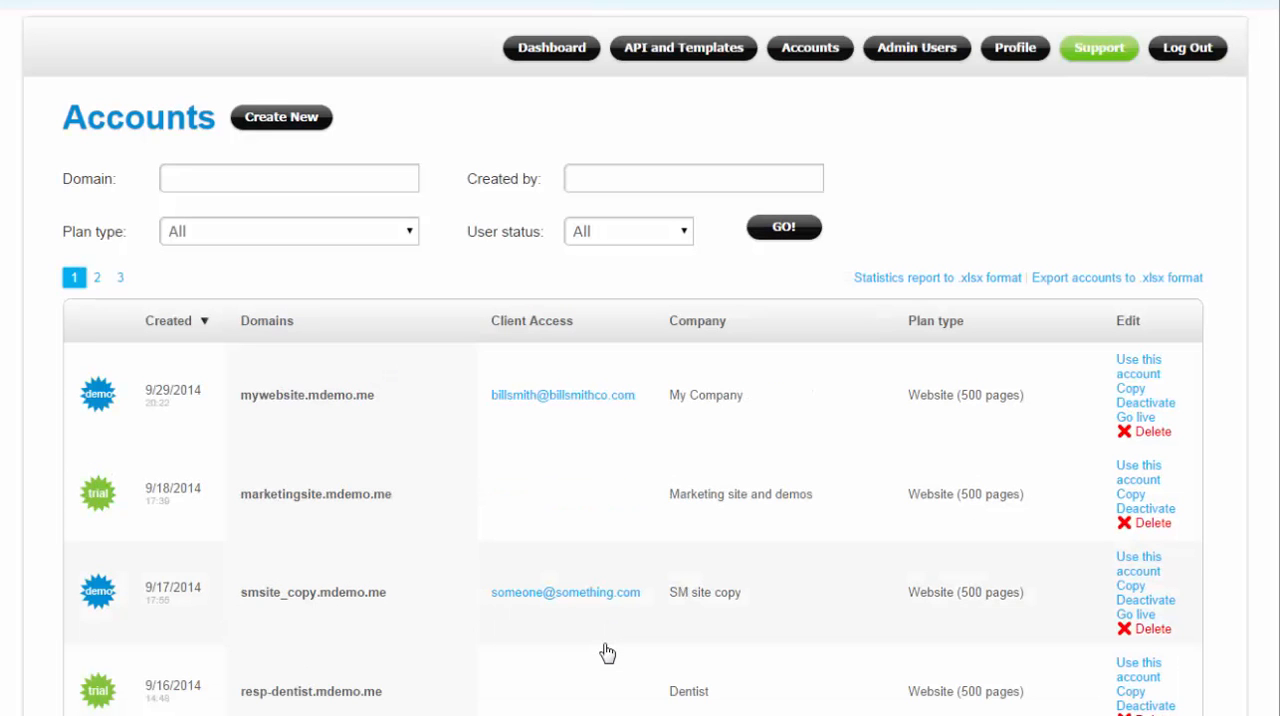
{"action": "mouse_move", "coordinate": [1203, 371]}
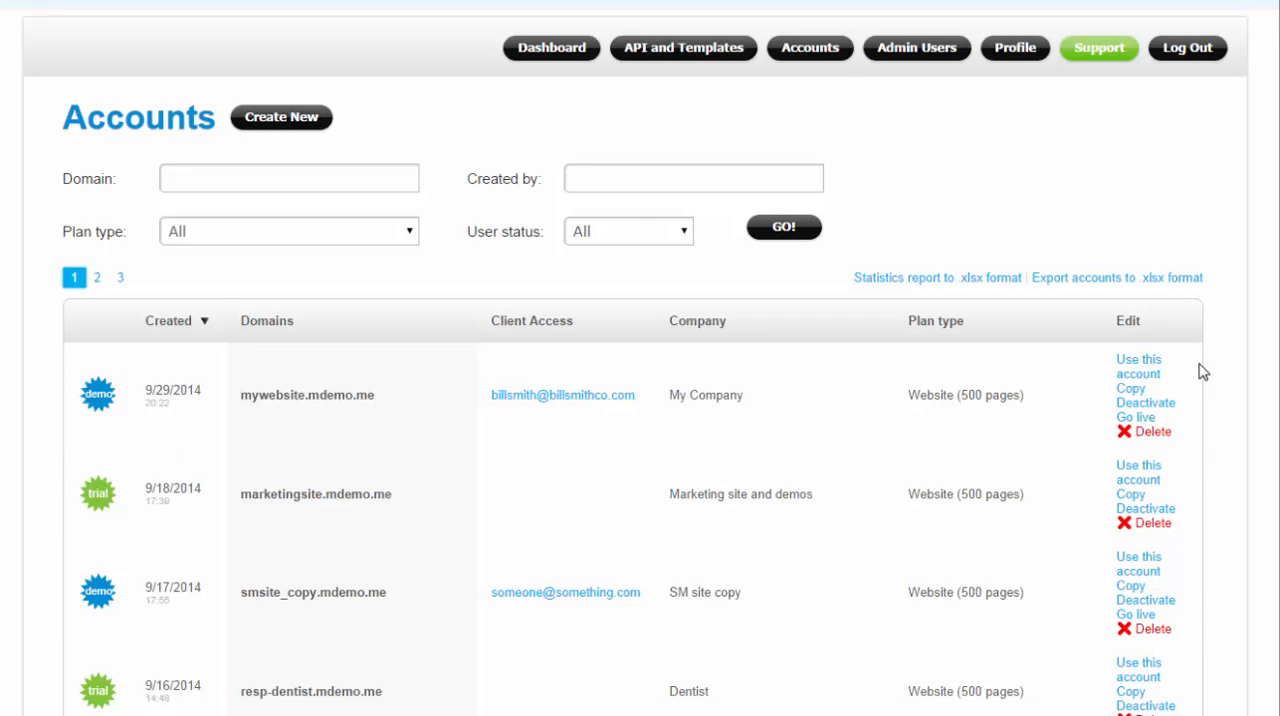
Switch to the mywebsite account and start a new page showing the Responsive templates
{"action": "left_click", "coordinate": [1138, 366]}
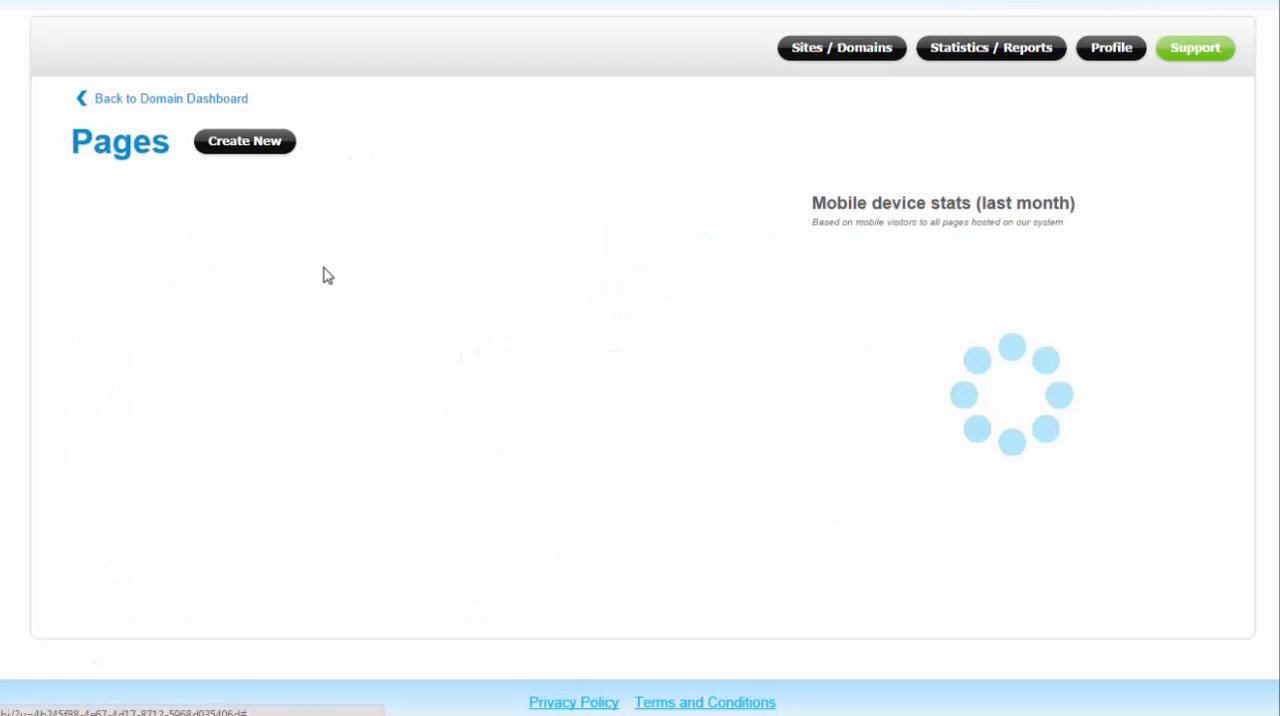
{"action": "left_click", "coordinate": [244, 140]}
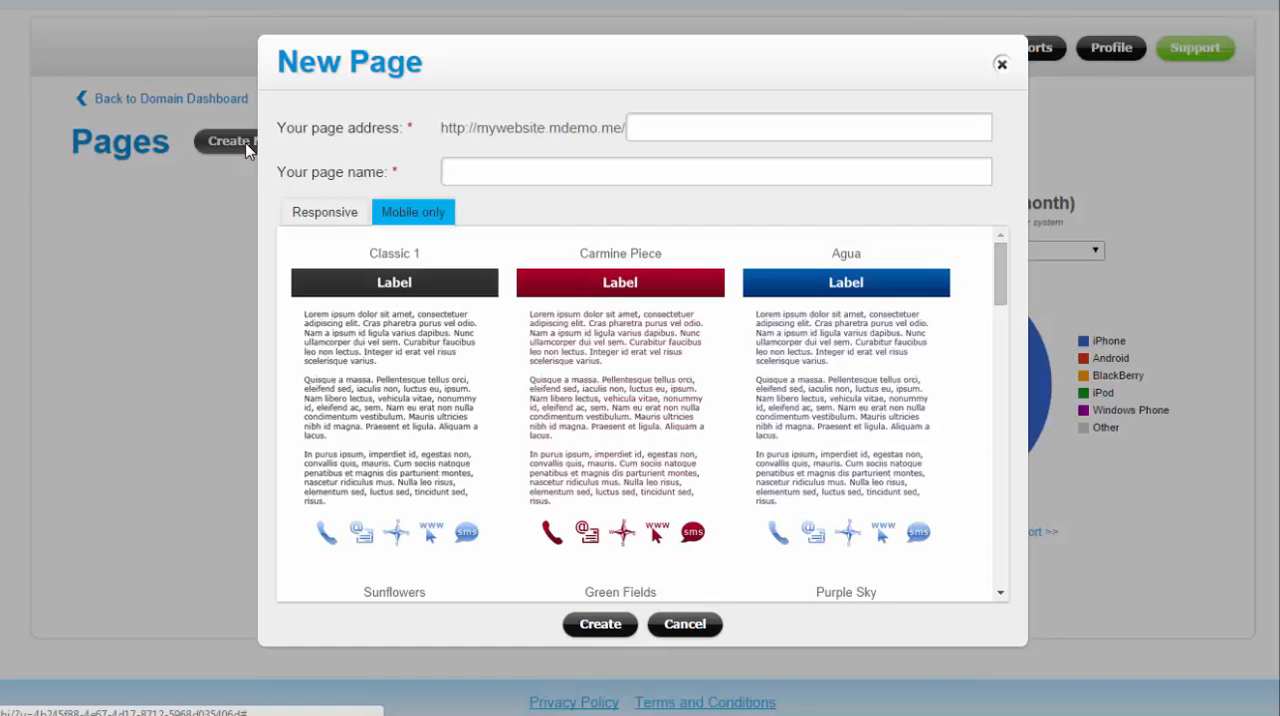
{"action": "left_click", "coordinate": [808, 127]}
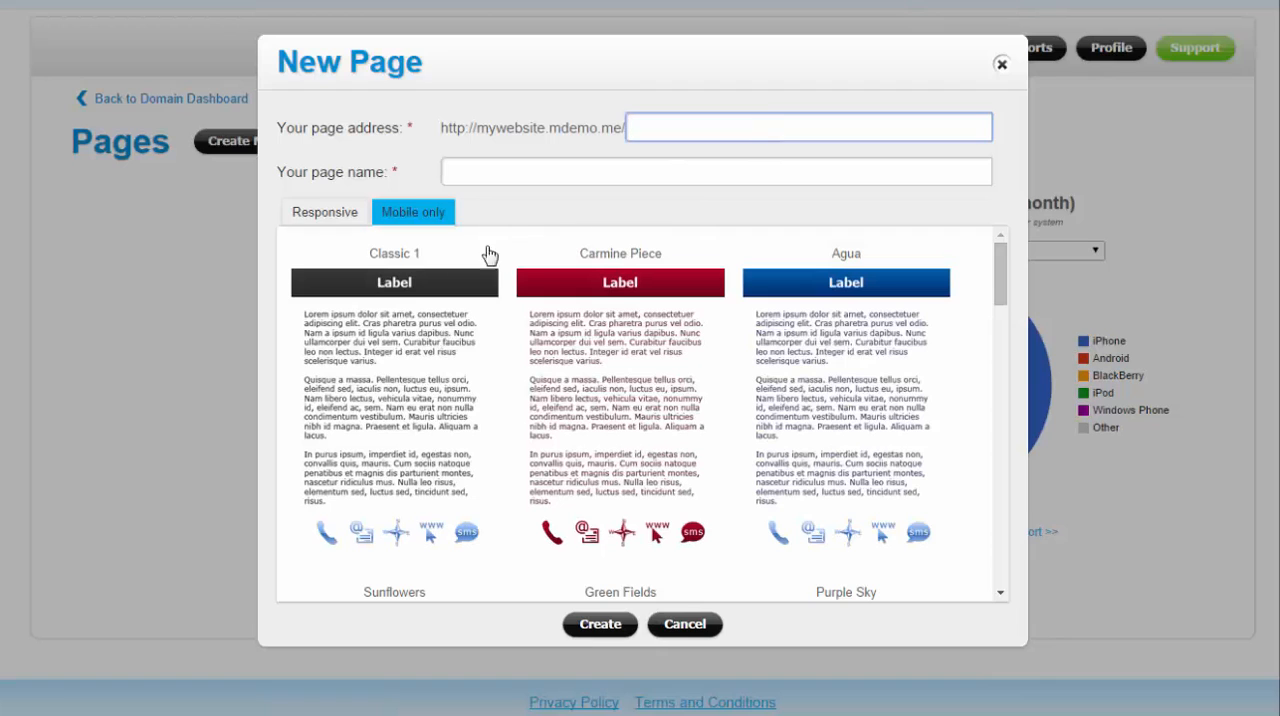
{"action": "left_click", "coordinate": [324, 212]}
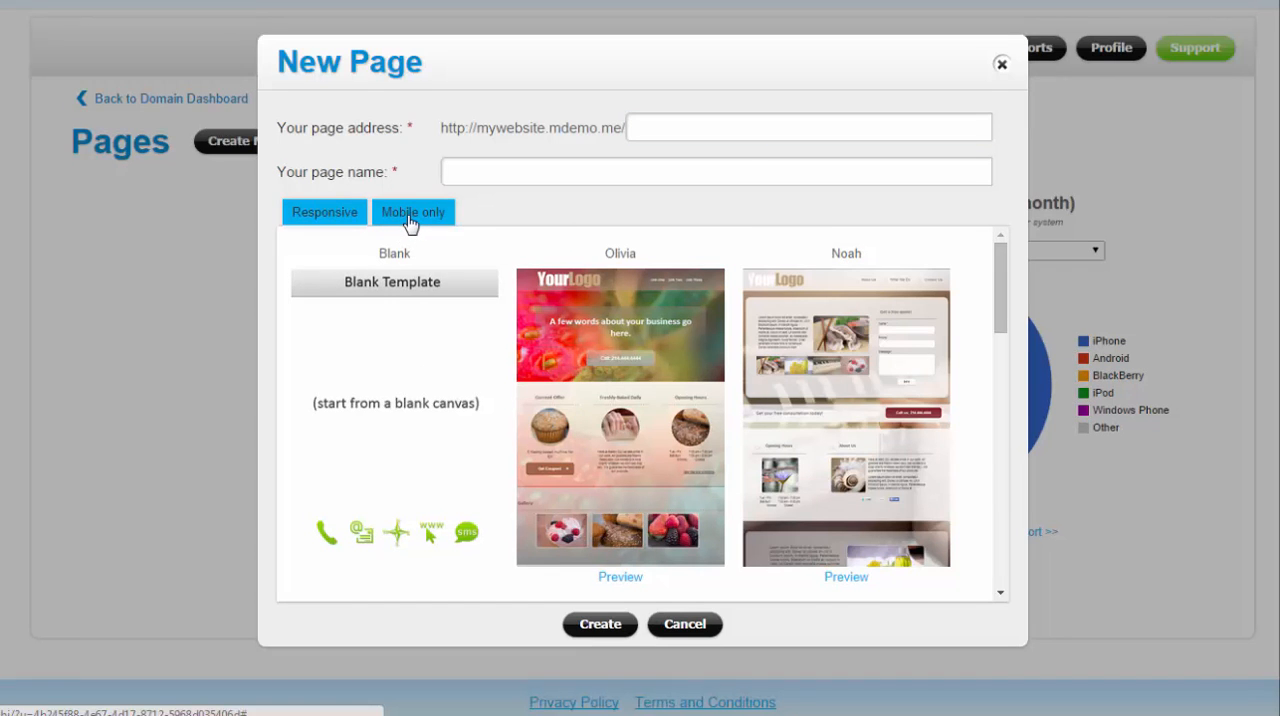
{"action": "left_click", "coordinate": [412, 212]}
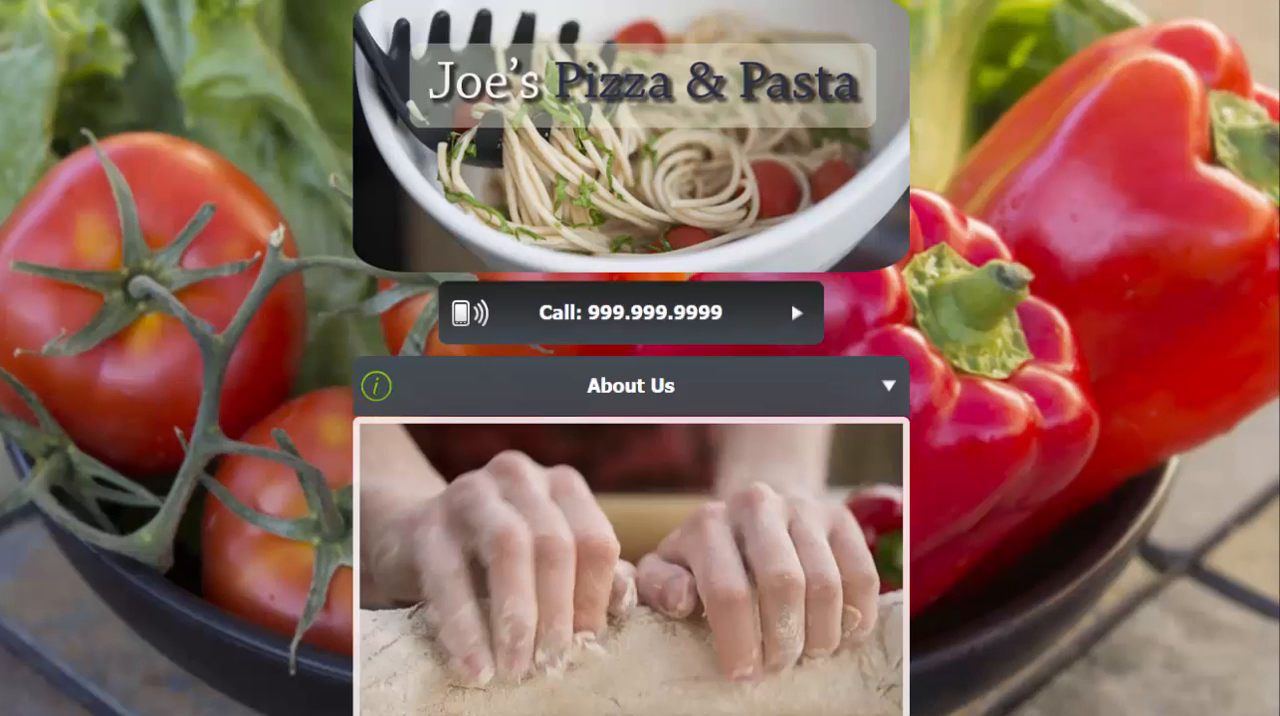
Browse the Joe's Pizza & Pasta demo's About Us gallery and Pasta Dishes section
{"action": "scroll", "scroll_direction": "down", "scroll_amount": 3}
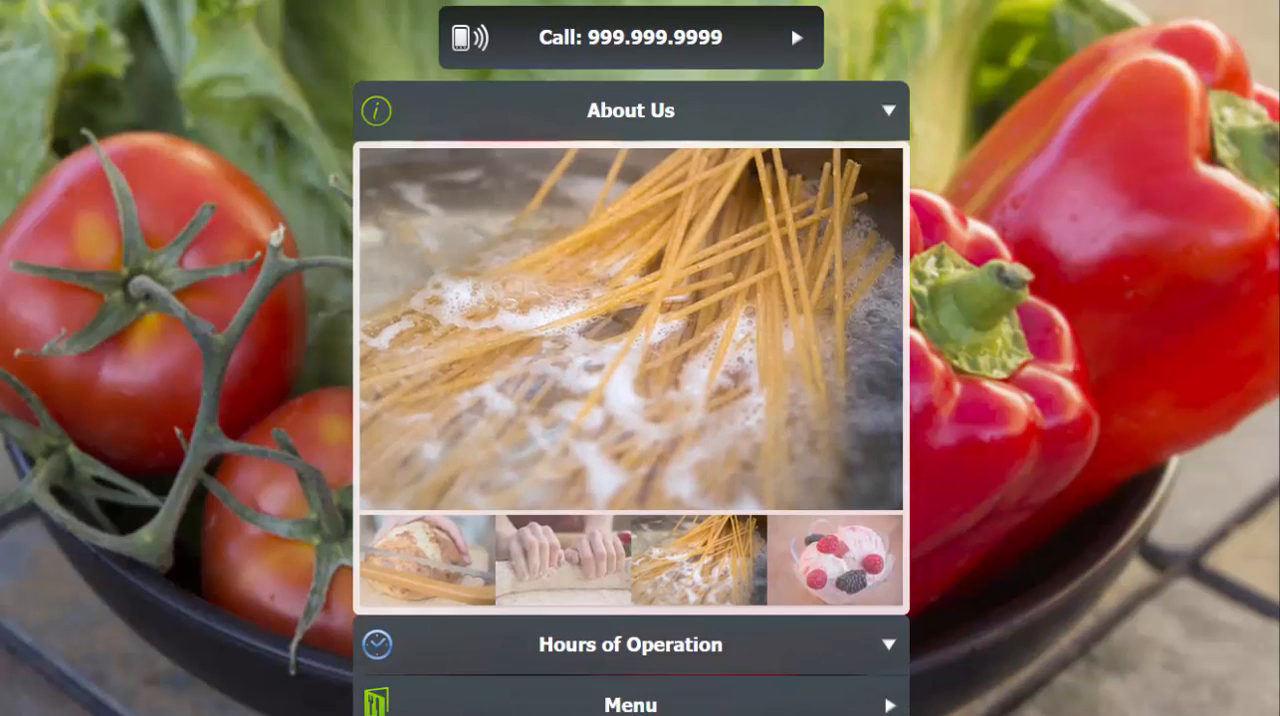
{"action": "left_click", "coordinate": [886, 110]}
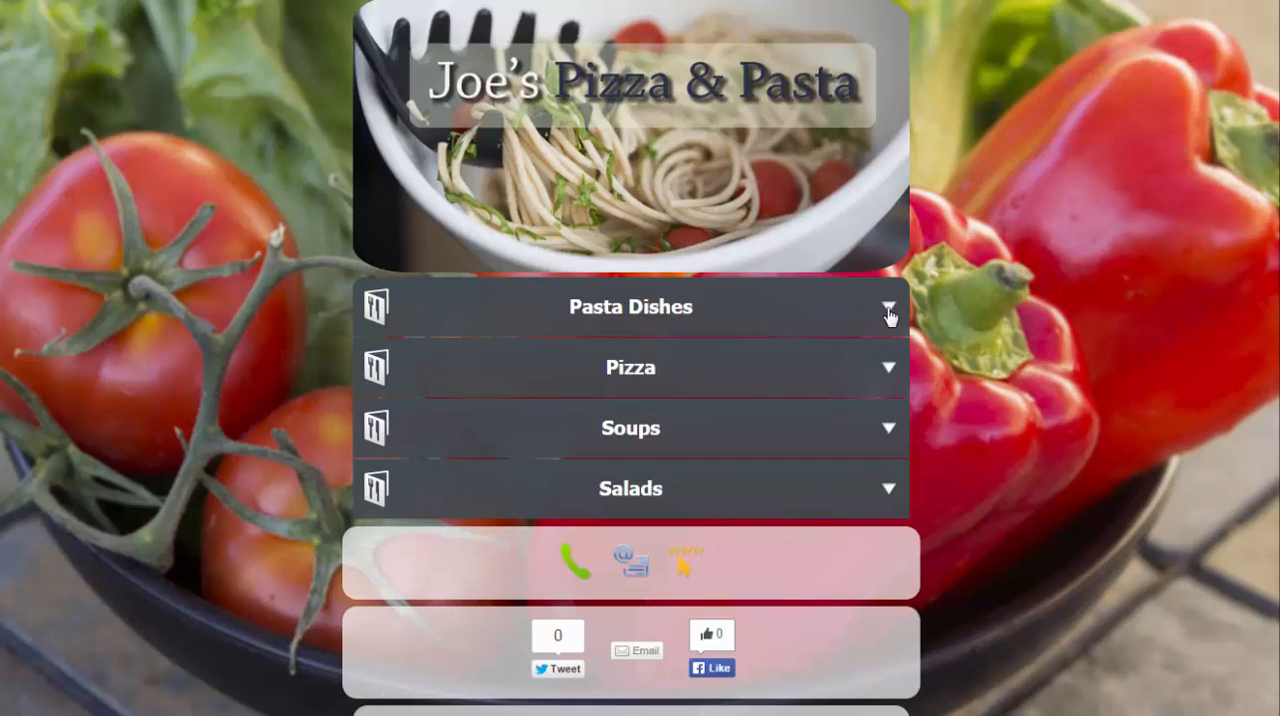
{"action": "left_click", "coordinate": [630, 307]}
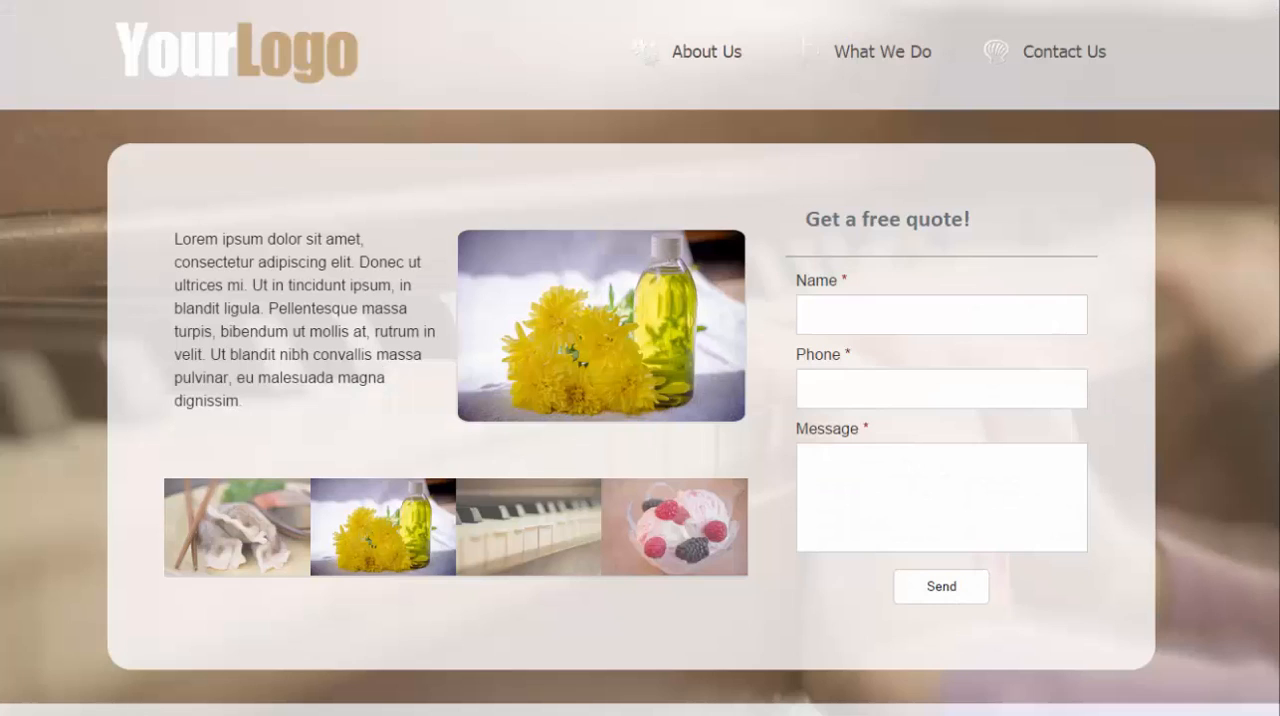
View the responsive demo in a phone-sized window, opening its hamburger menu and scrolling
{"action": "scroll", "scroll_direction": "down", "scroll_amount": 3}
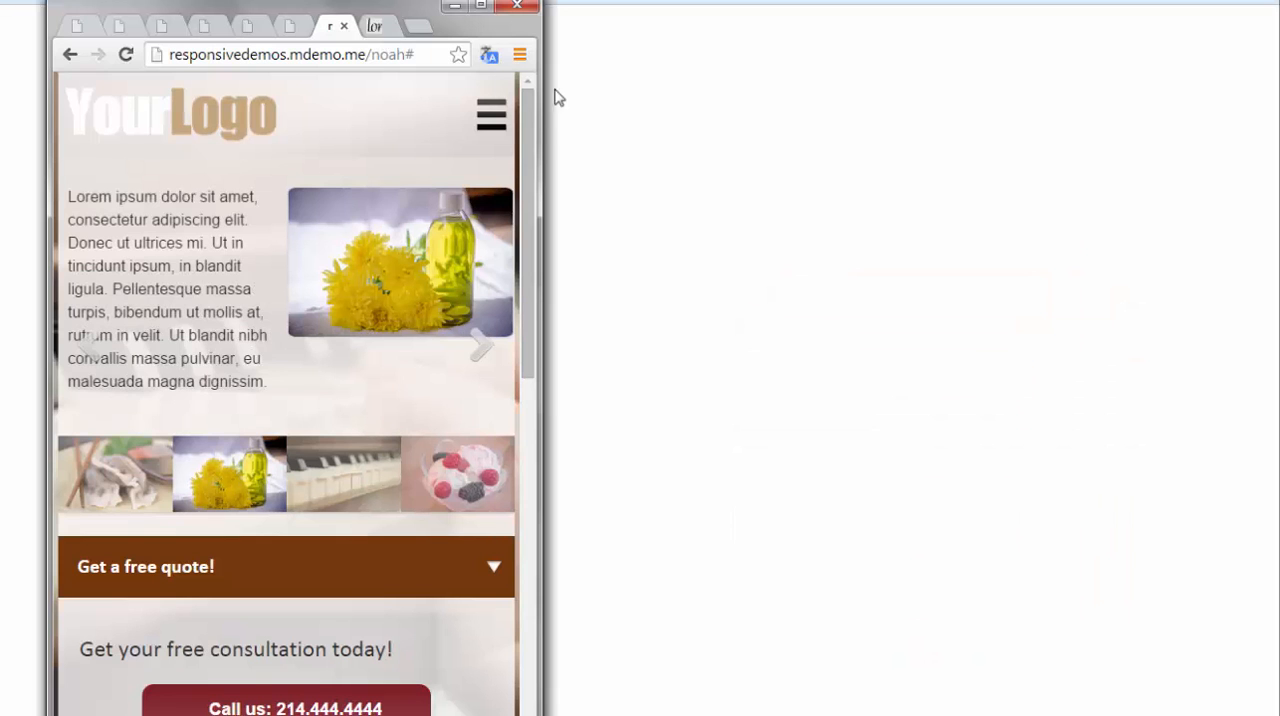
{"action": "left_click", "coordinate": [490, 113]}
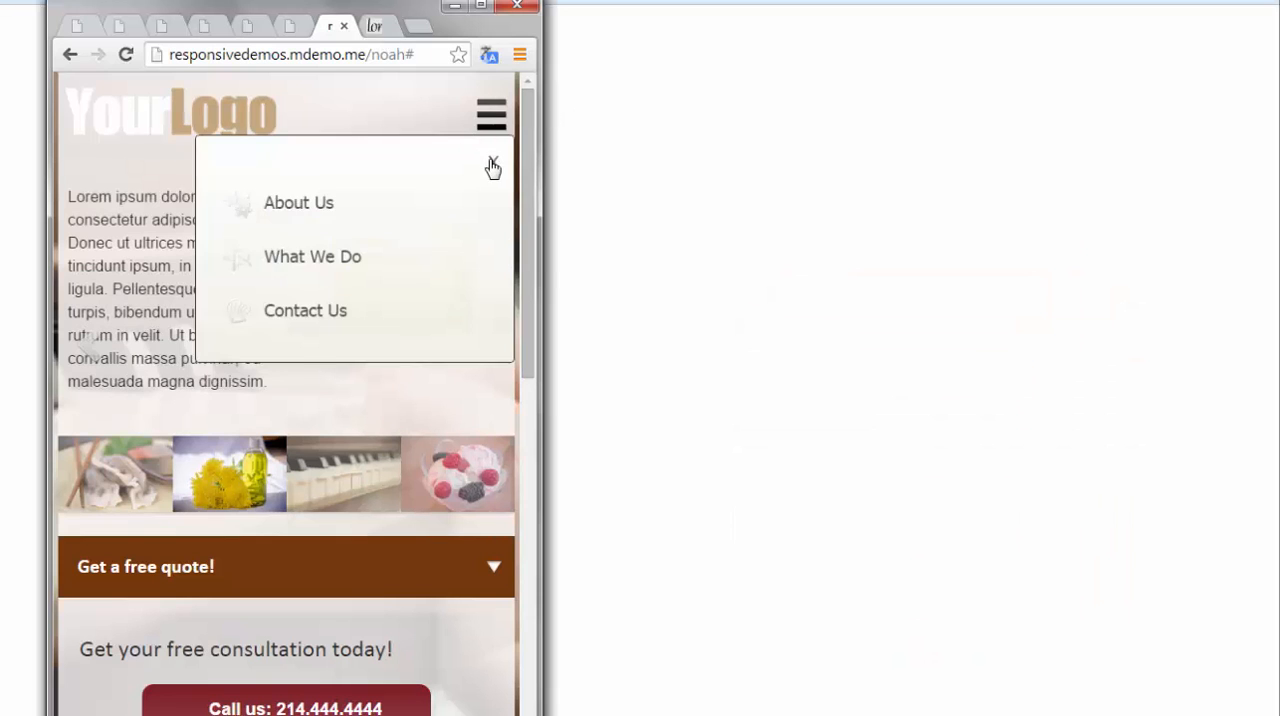
{"action": "scroll", "scroll_direction": "down", "scroll_amount": 3}
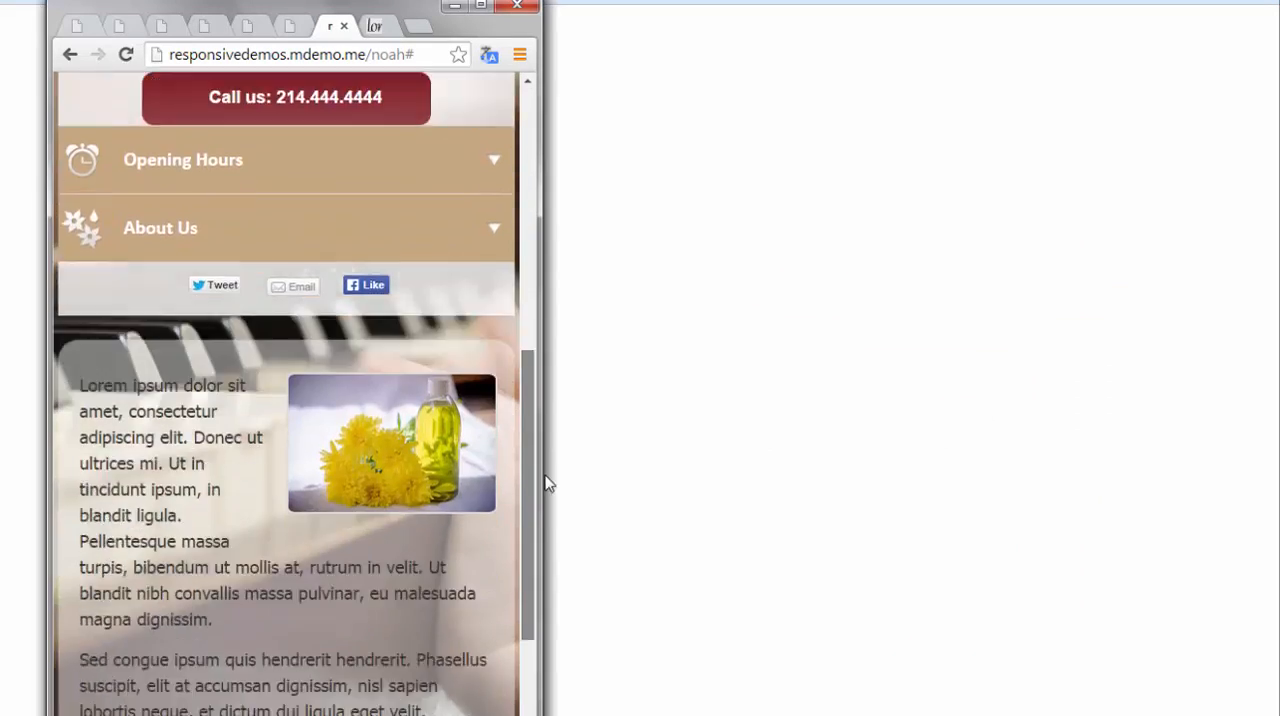
{"action": "scroll", "scroll_direction": "down", "scroll_amount": 3}
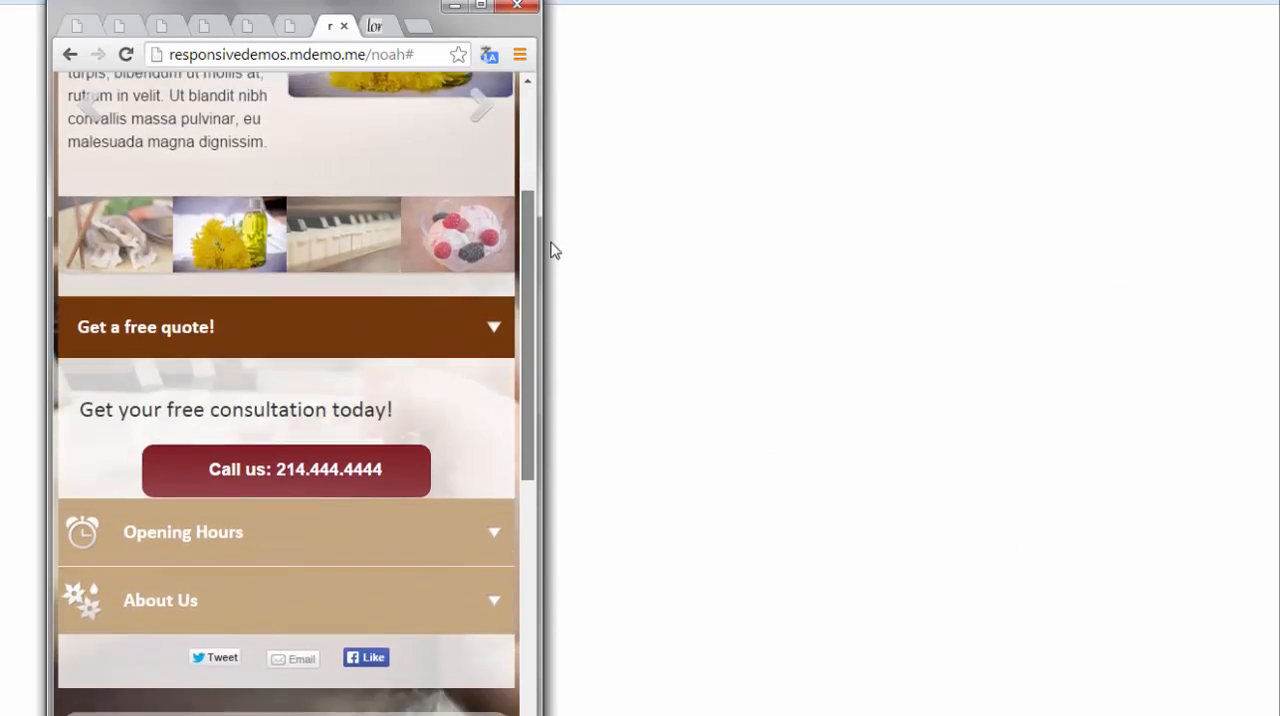
{"action": "scroll", "scroll_direction": "up", "scroll_amount": 3}
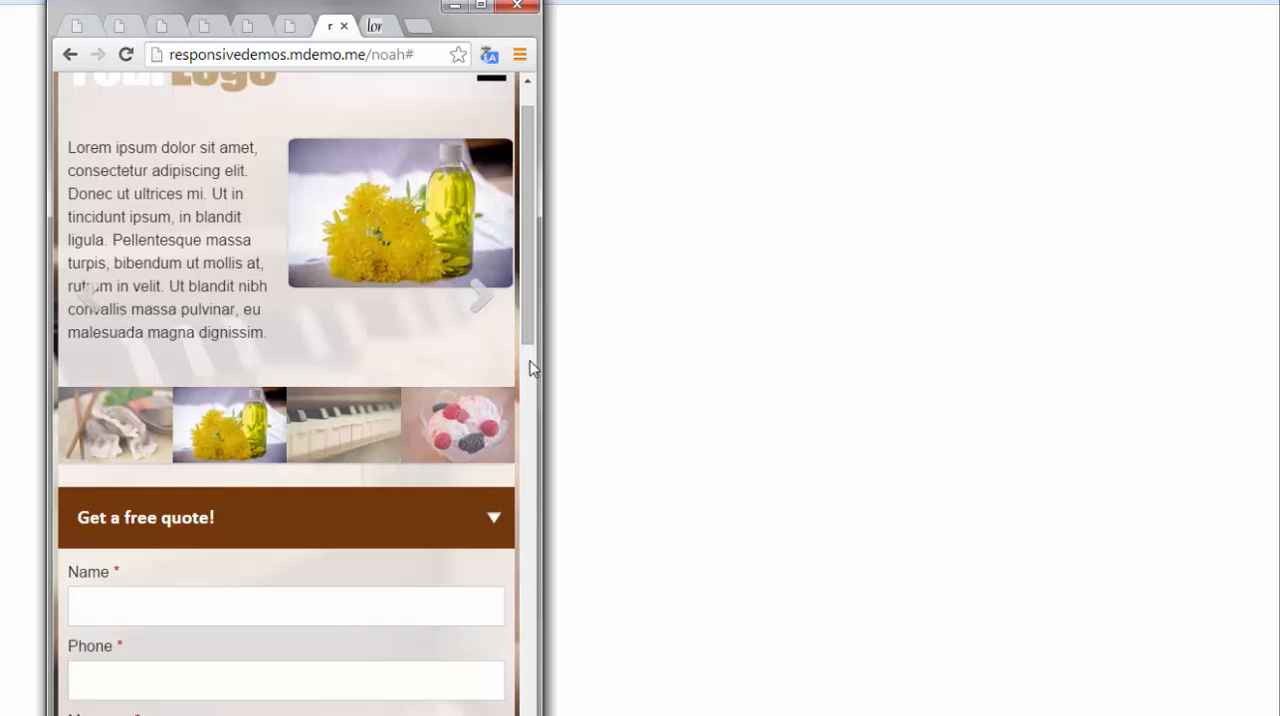
{"action": "scroll", "scroll_direction": "down", "scroll_amount": 3}
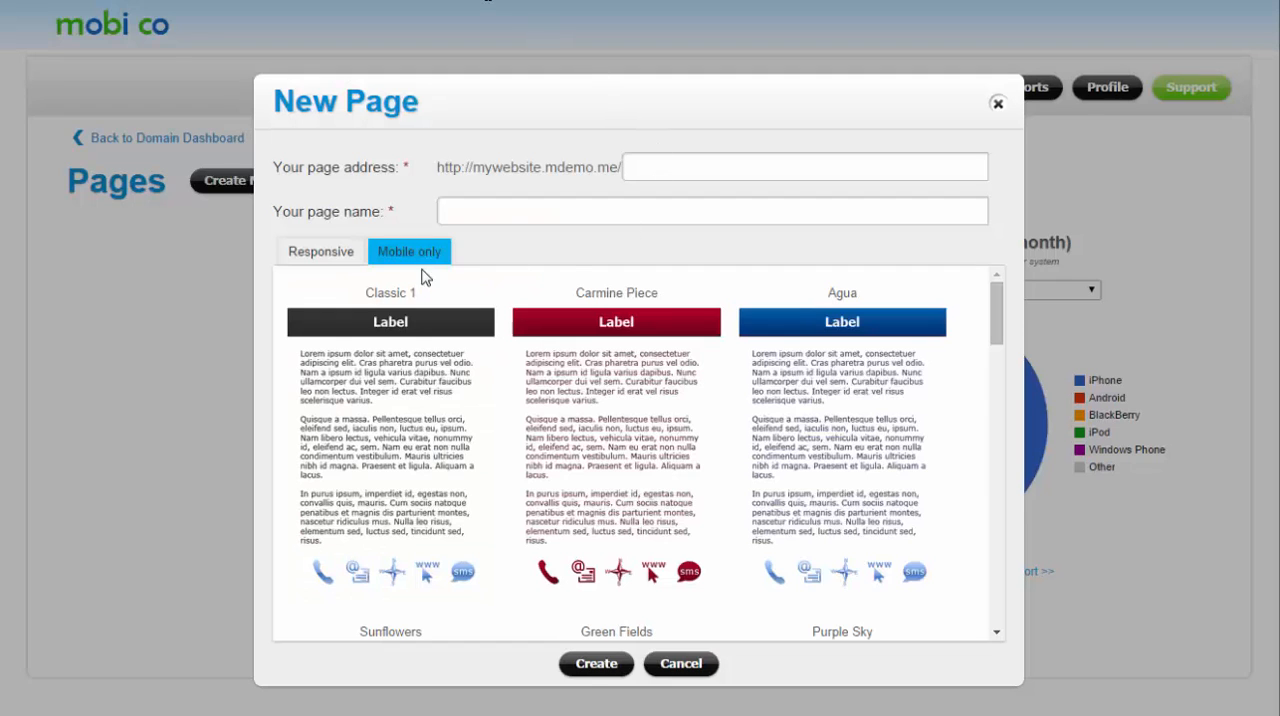
Create a mobile-only page named mobilepage from the Green Touch template
{"action": "type", "text": "mobilepage"}
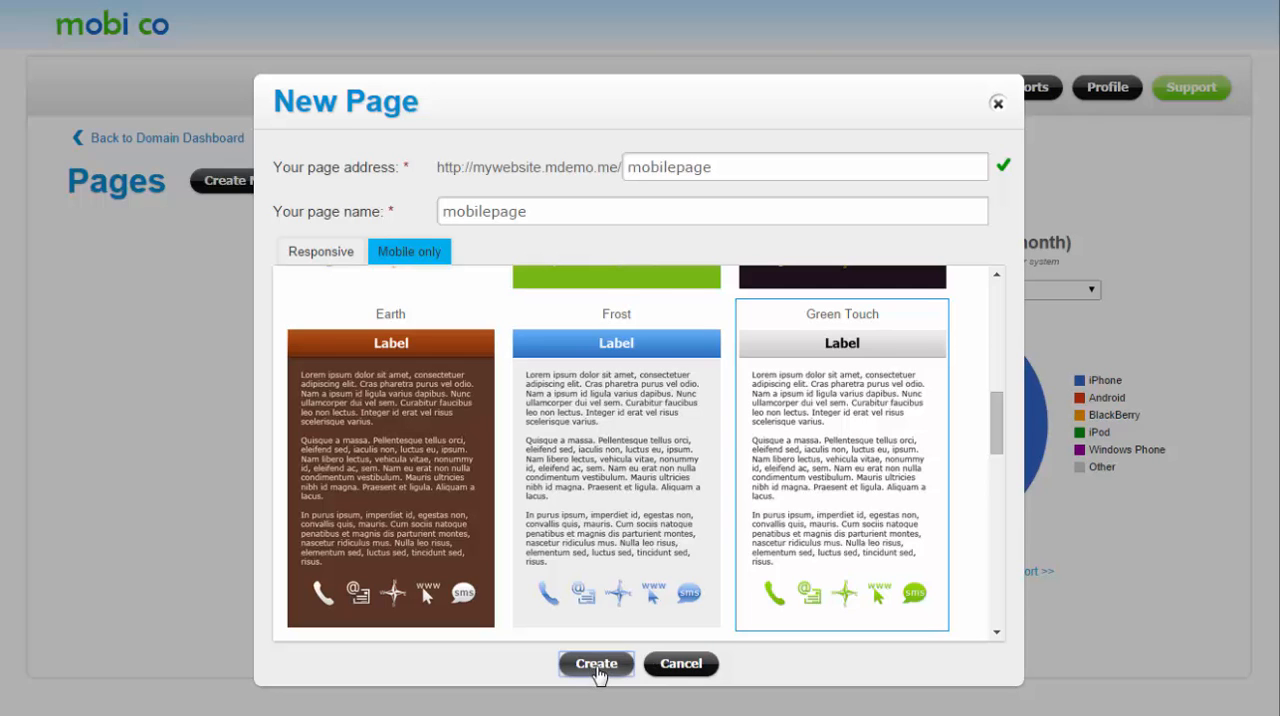
{"action": "left_click", "coordinate": [596, 663]}
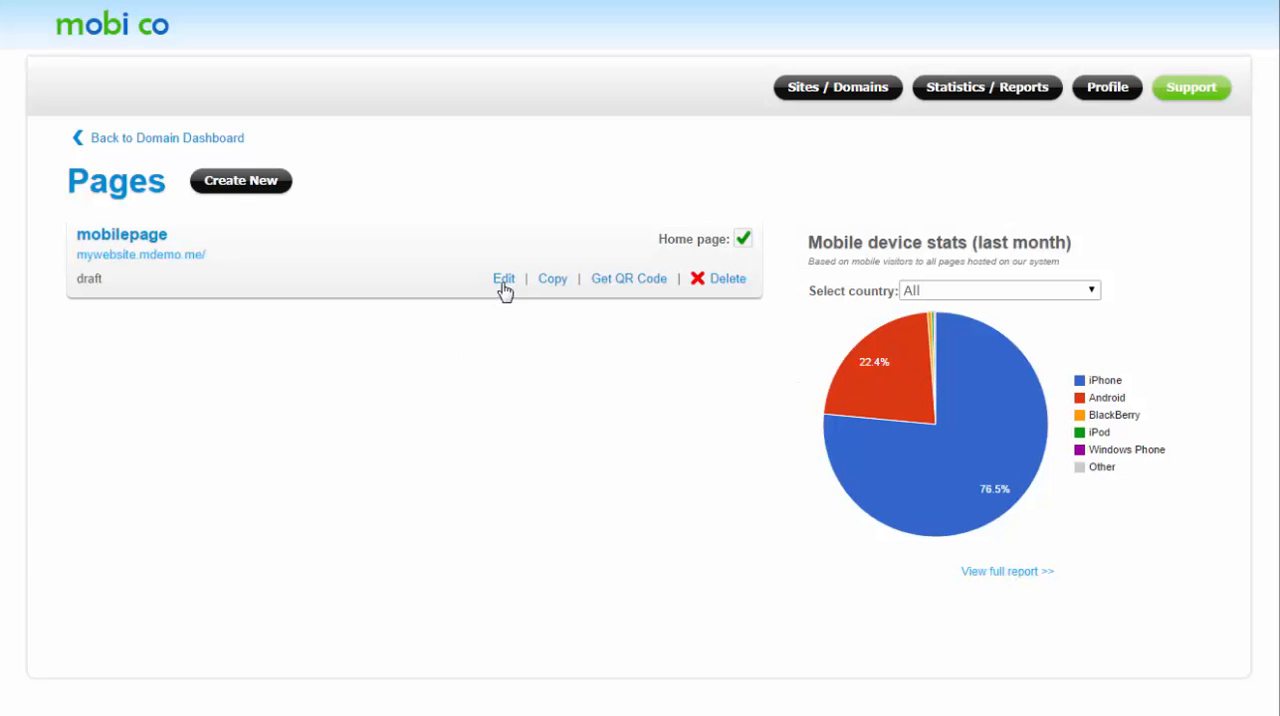
Open mobilepage and add a Header Menu widget with a chosen link text colour
{"action": "left_click", "coordinate": [503, 278]}
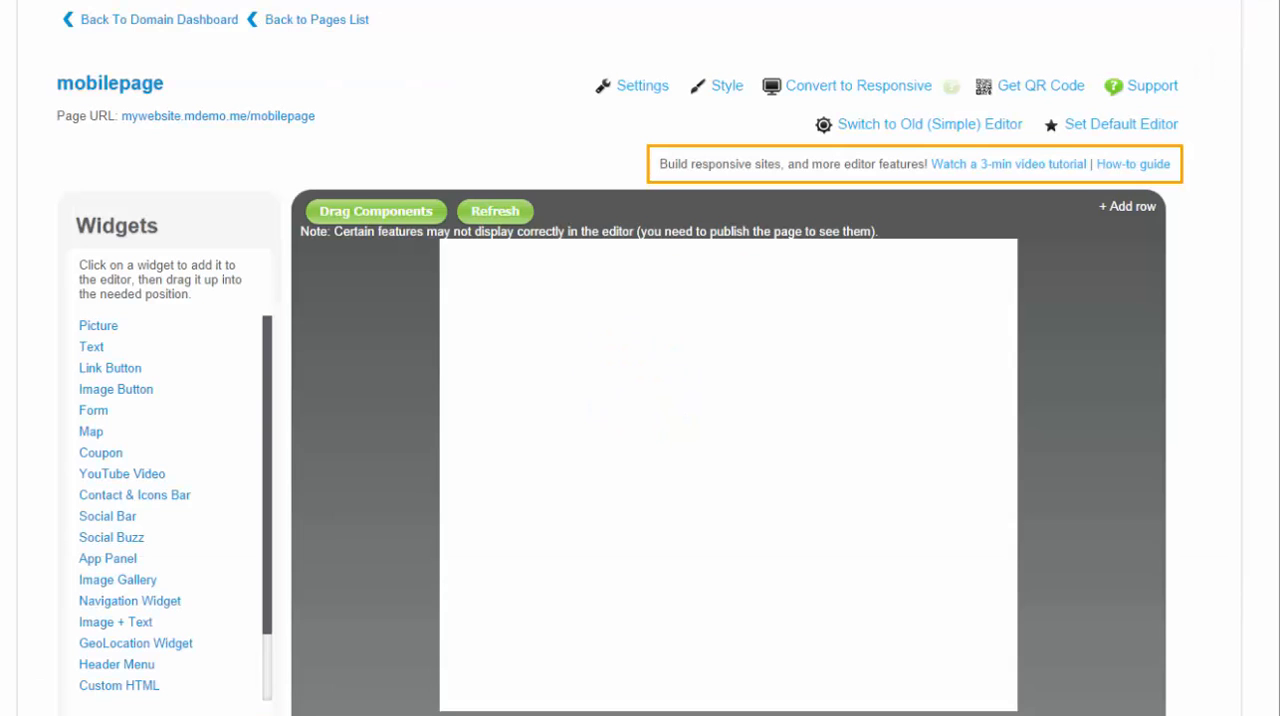
{"action": "scroll", "scroll_direction": "down", "scroll_amount": 3}
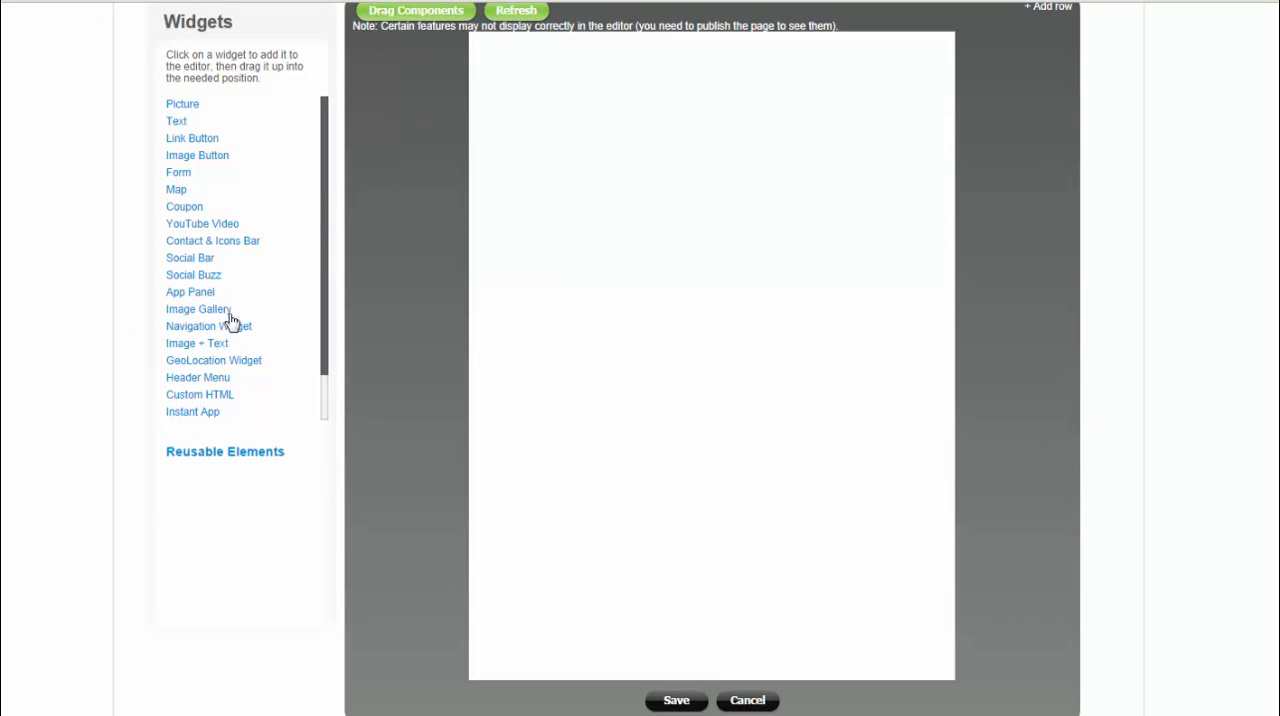
{"action": "scroll", "scroll_direction": "down", "scroll_amount": 3}
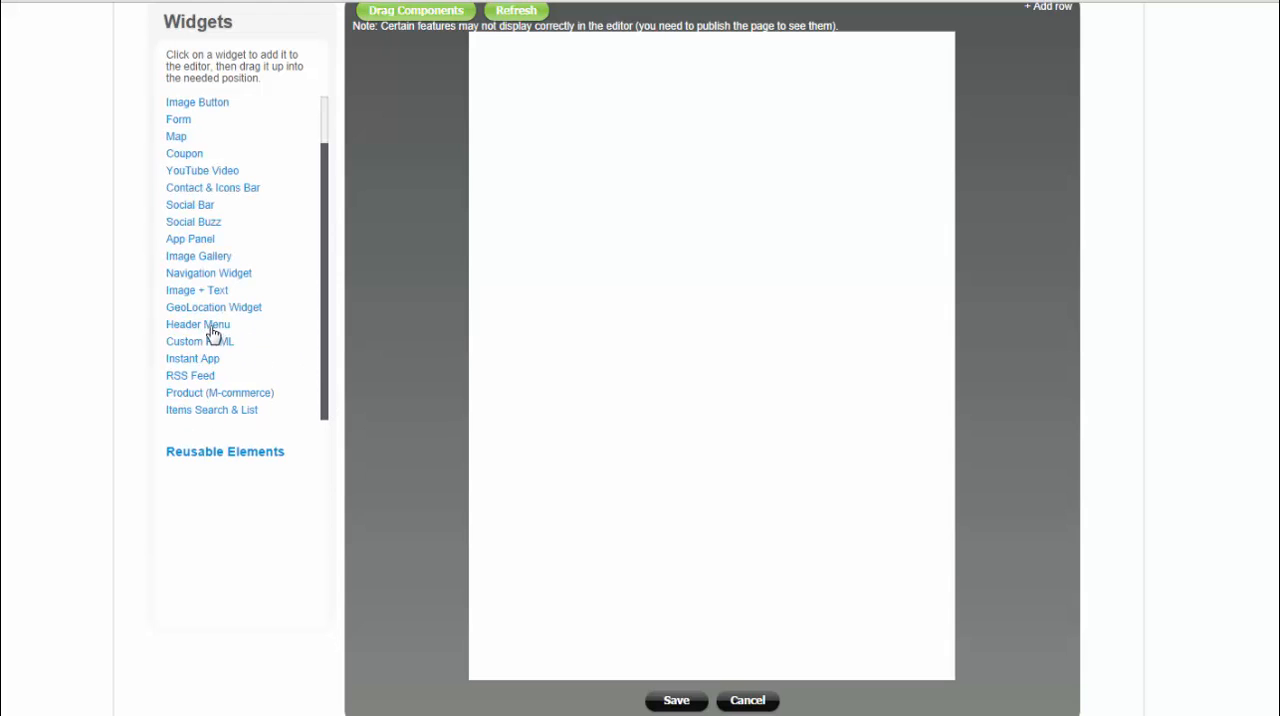
{"action": "left_click", "coordinate": [197, 324]}
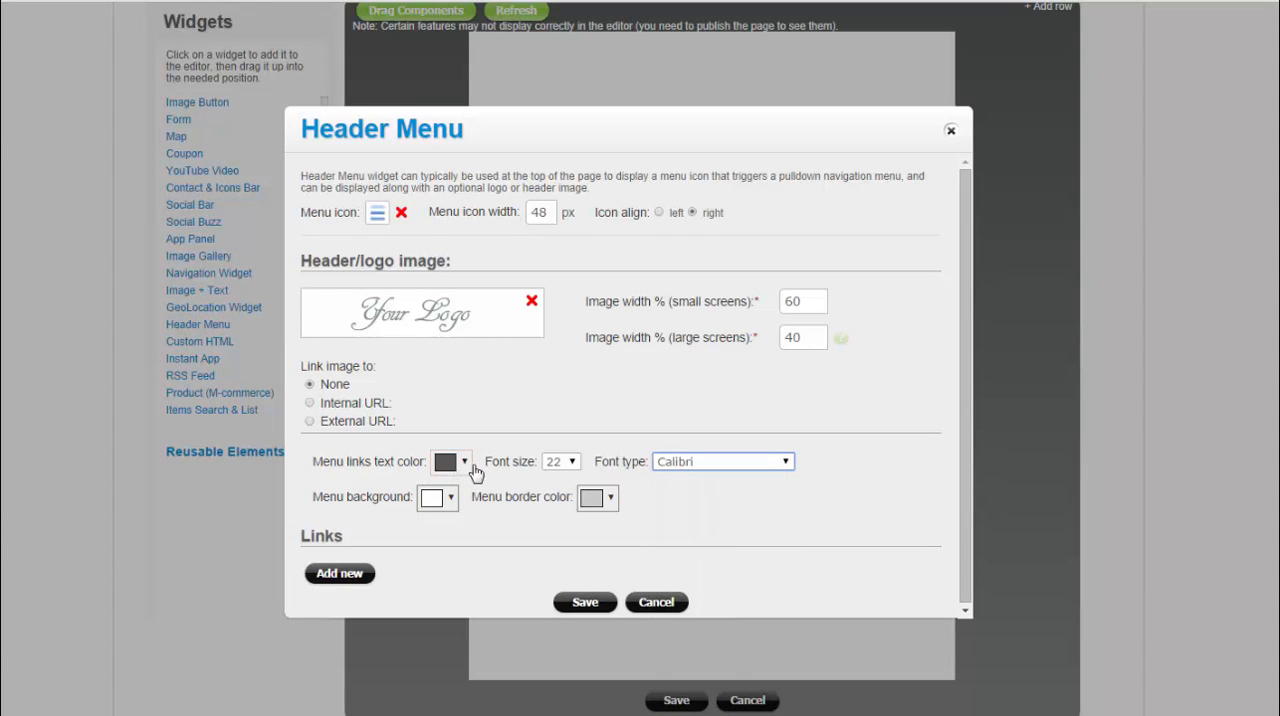
{"action": "left_click", "coordinate": [463, 461]}
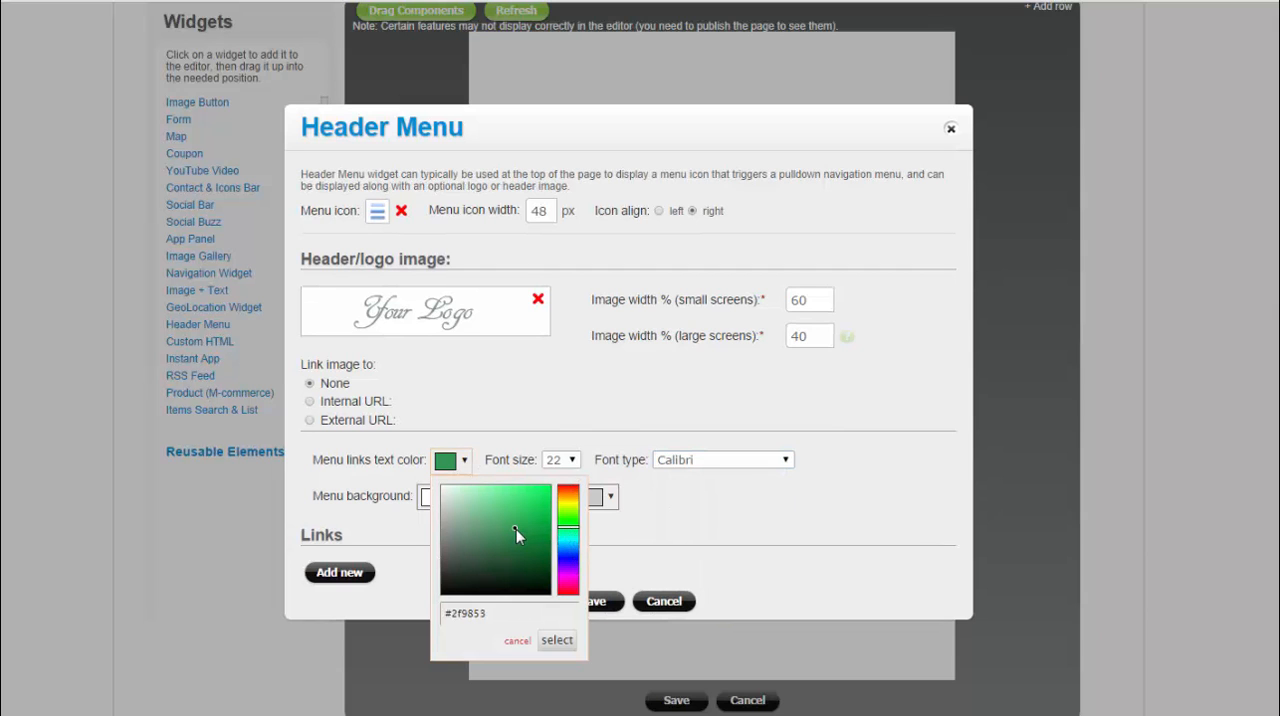
{"action": "left_click", "coordinate": [556, 640]}
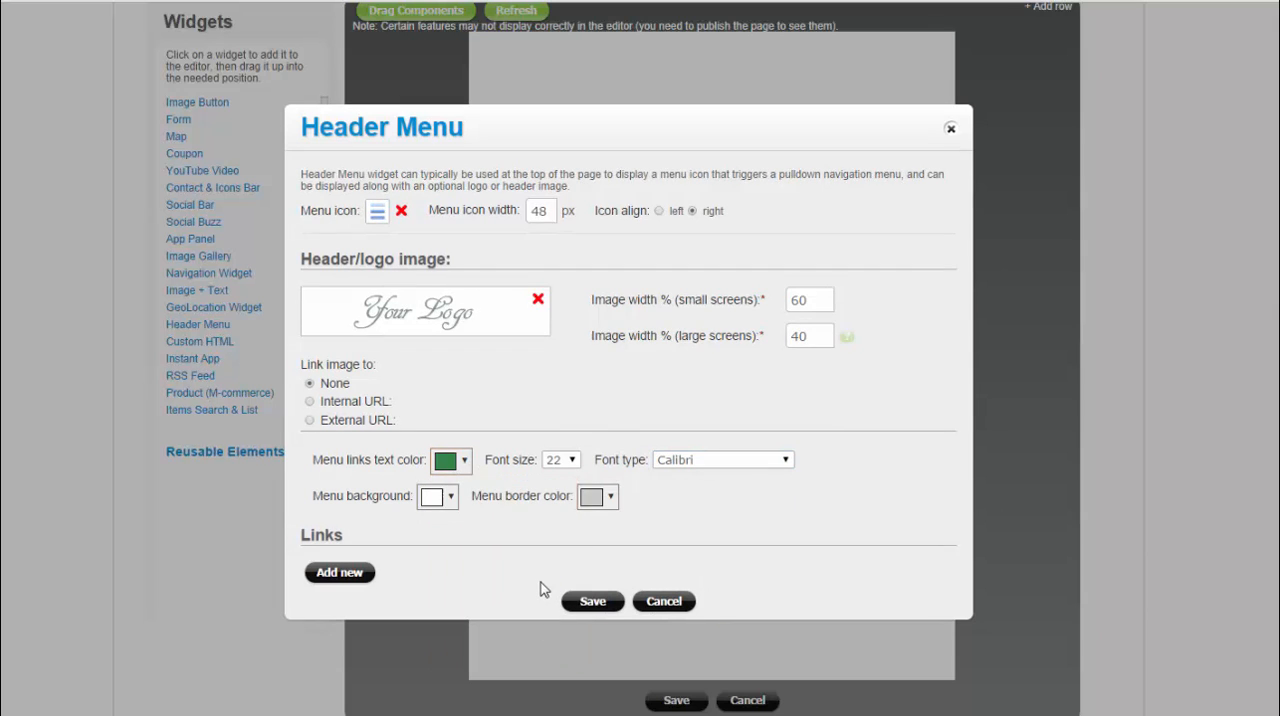
Add About Us, Our Services and Contact Us links and save the header menu
{"action": "left_click", "coordinate": [339, 572]}
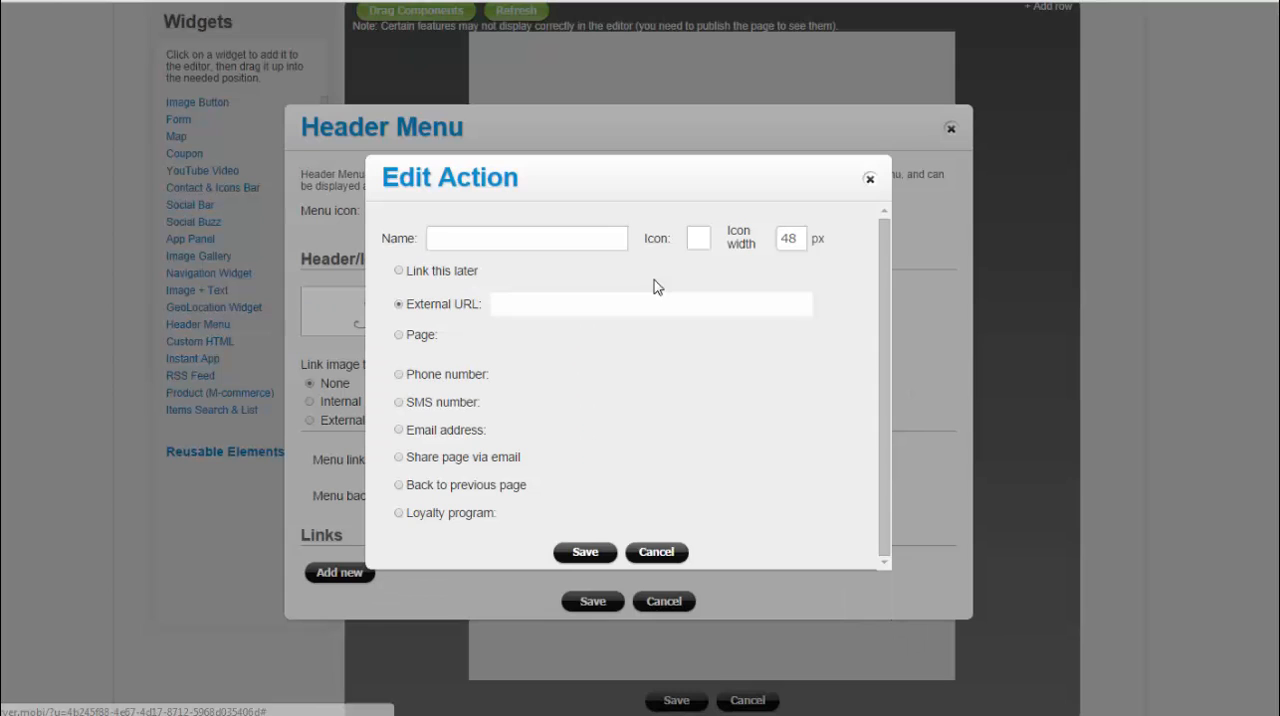
{"action": "left_click", "coordinate": [526, 238]}
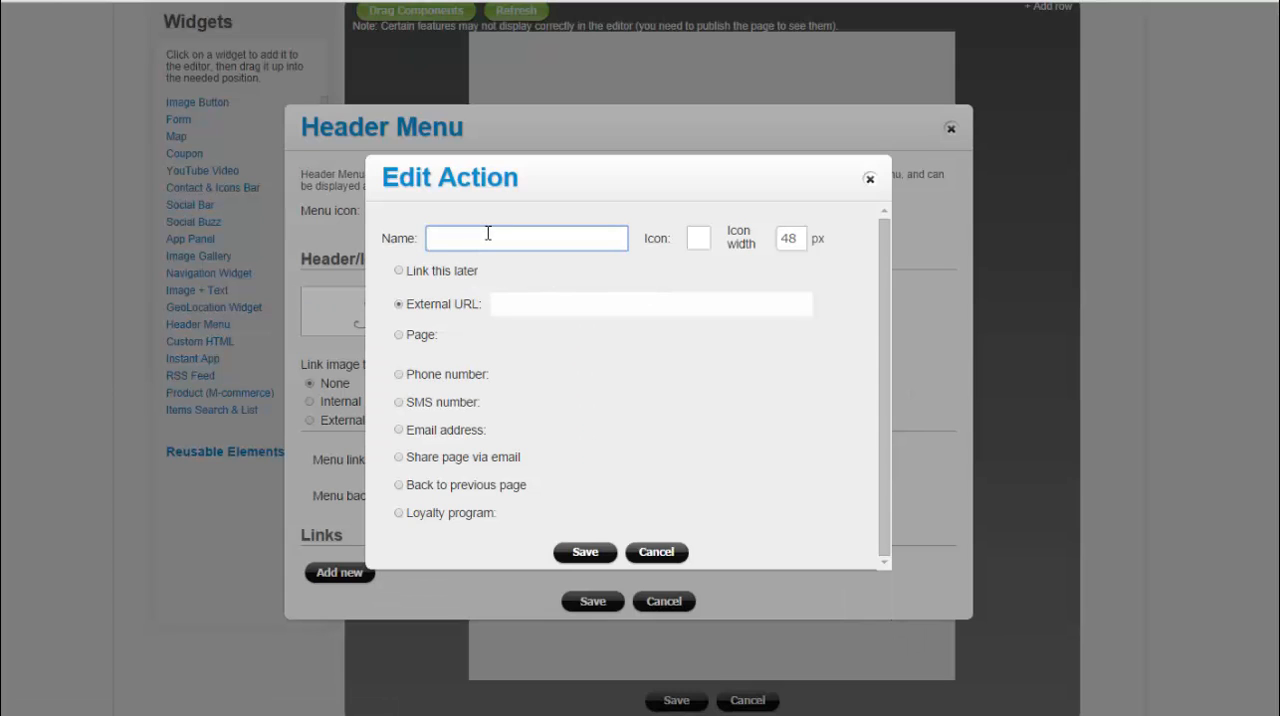
{"action": "type", "text": "About Us"}
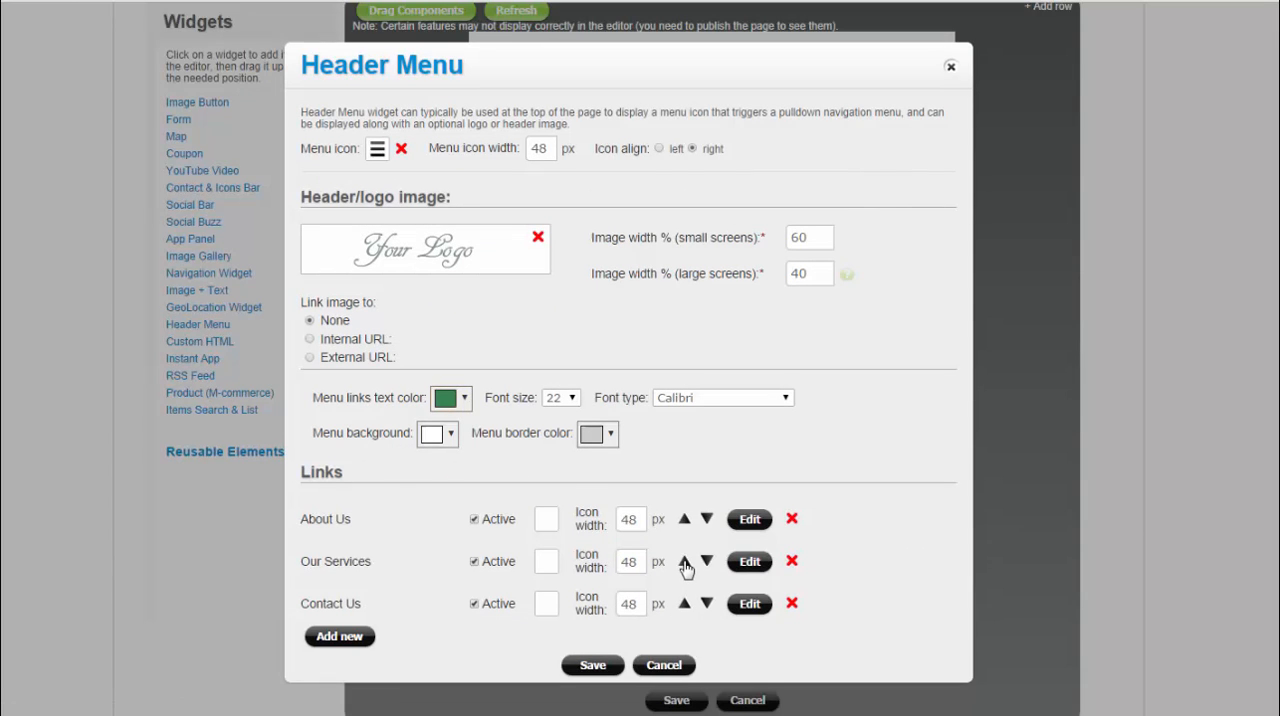
{"action": "left_click", "coordinate": [592, 664]}
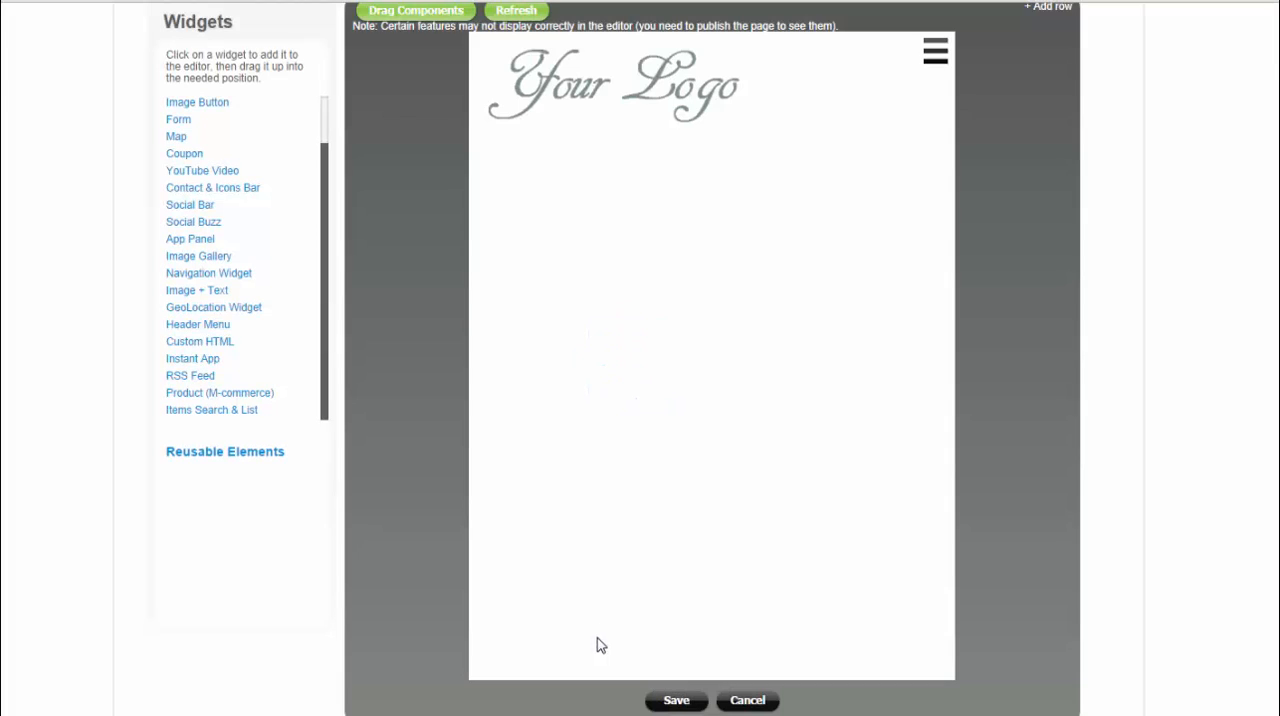
Add a Picture widget using the uploaded header.png pasta header image
{"action": "left_click", "coordinate": [935, 51]}
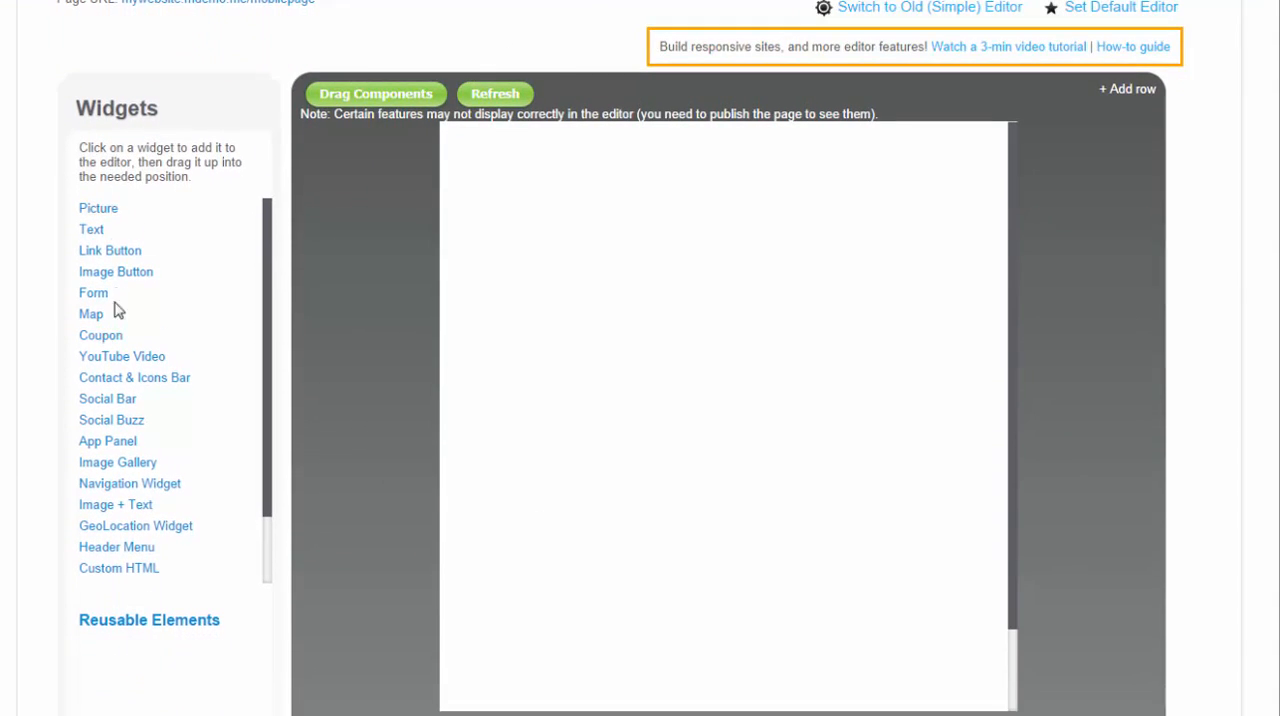
{"action": "left_click", "coordinate": [98, 208]}
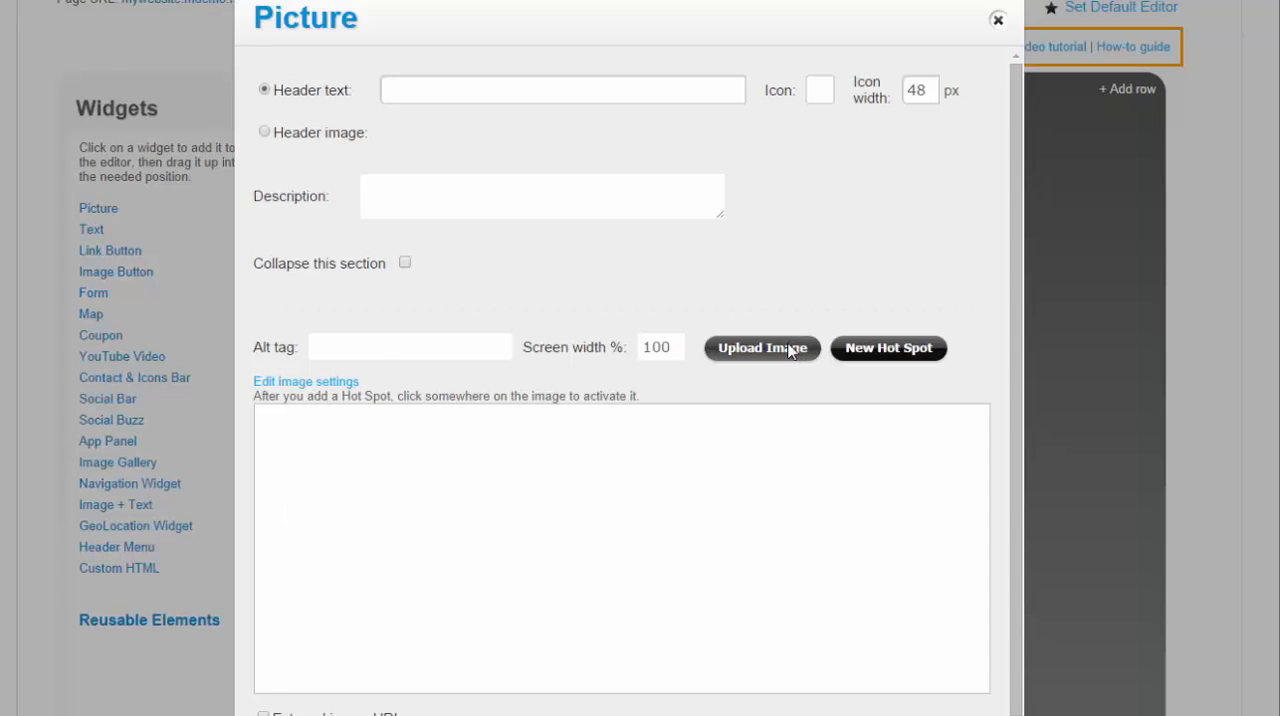
{"action": "left_click", "coordinate": [761, 348]}
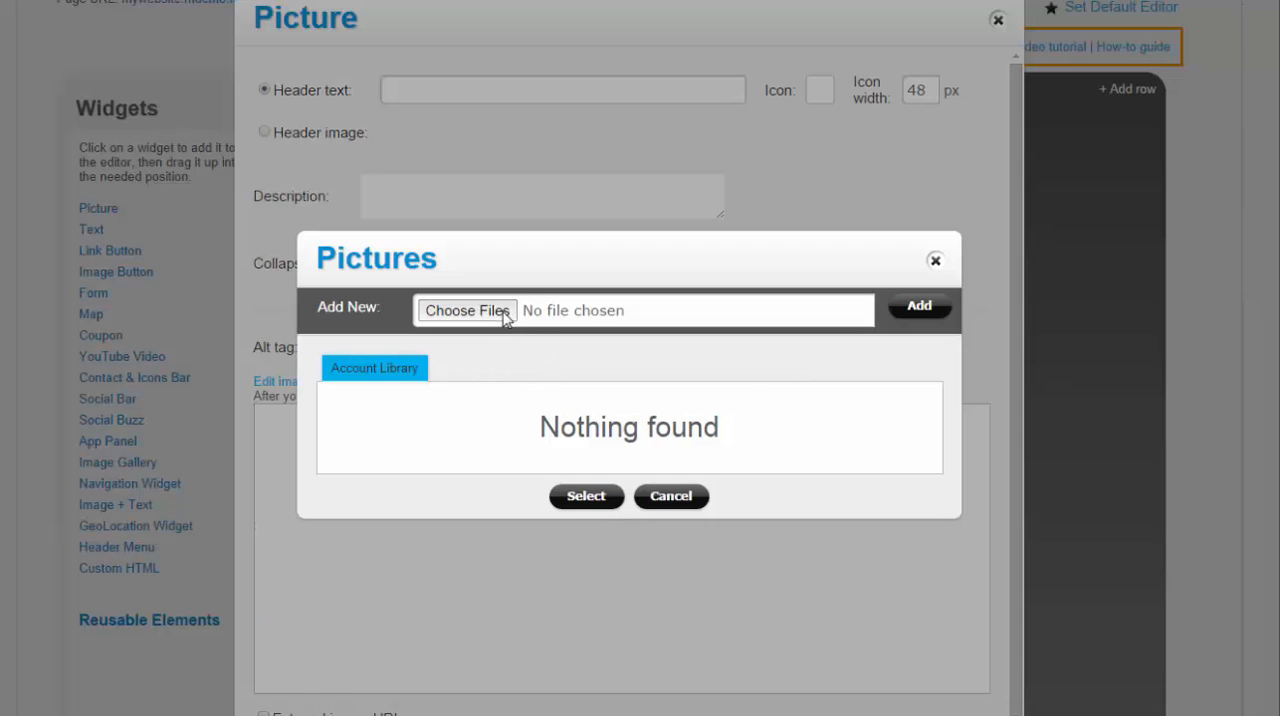
{"action": "mouse_move", "coordinate": [921, 389]}
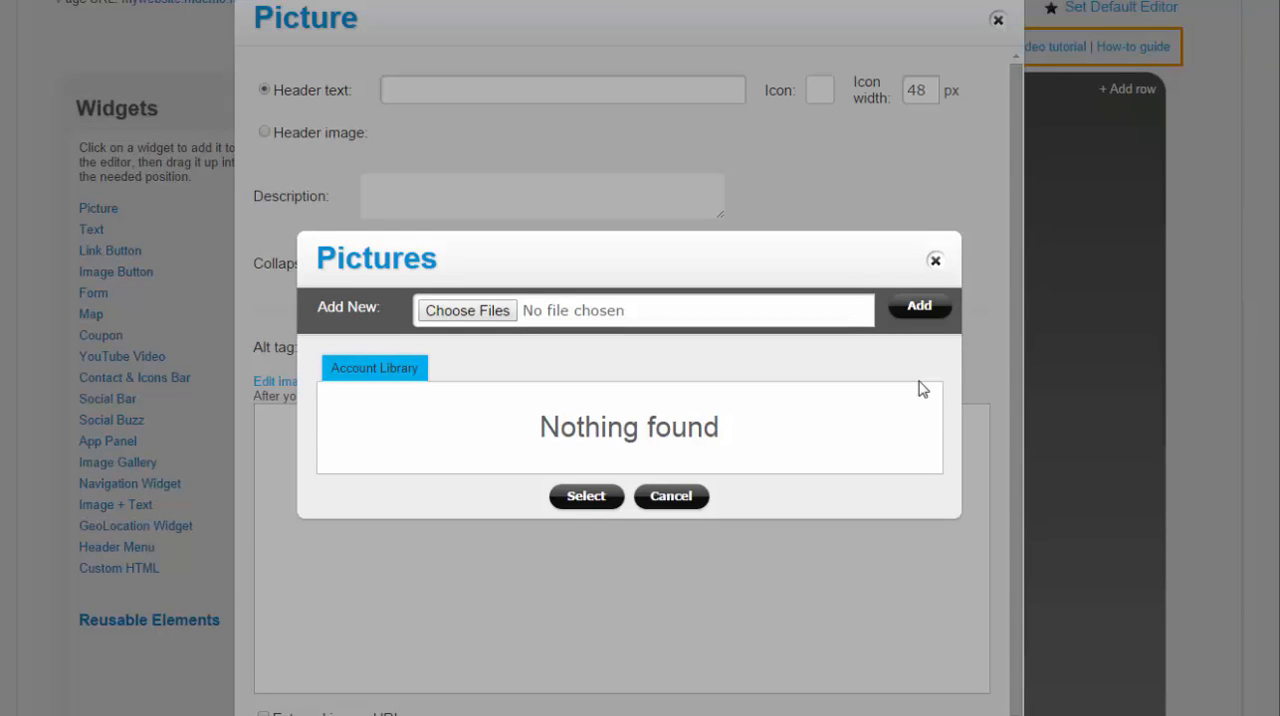
{"action": "left_click", "coordinate": [466, 310]}
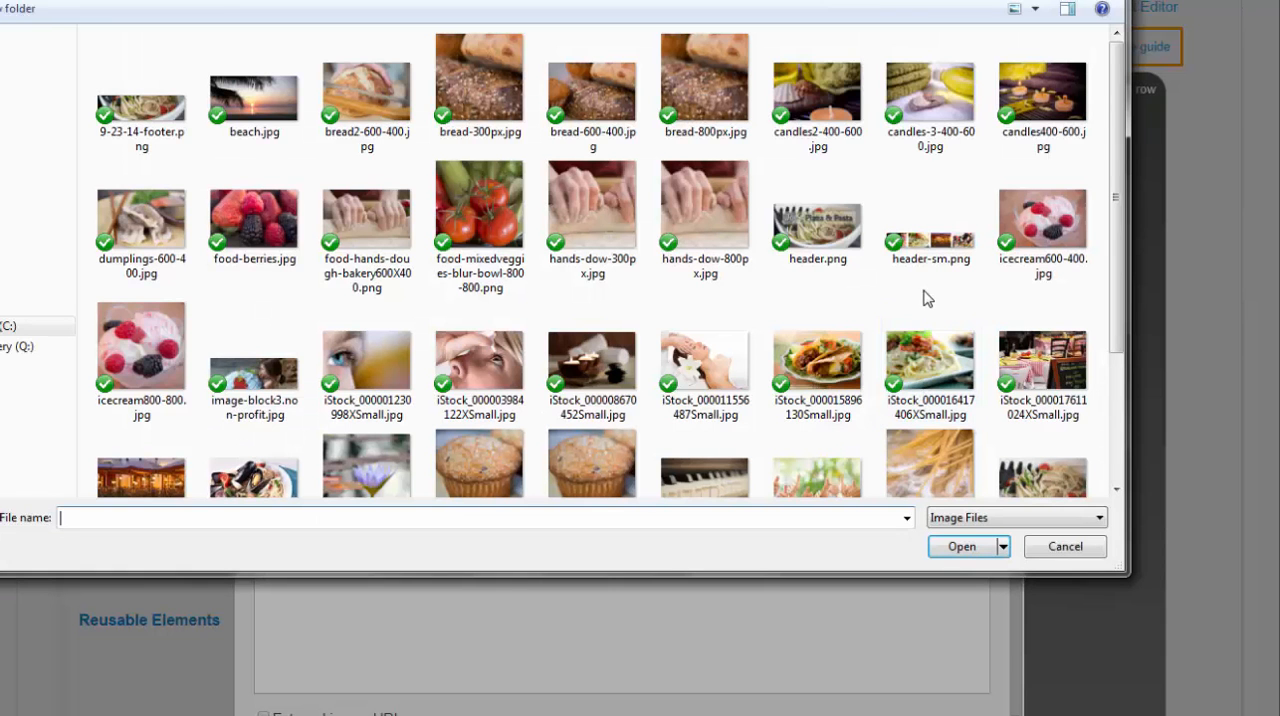
{"action": "left_click", "coordinate": [817, 210]}
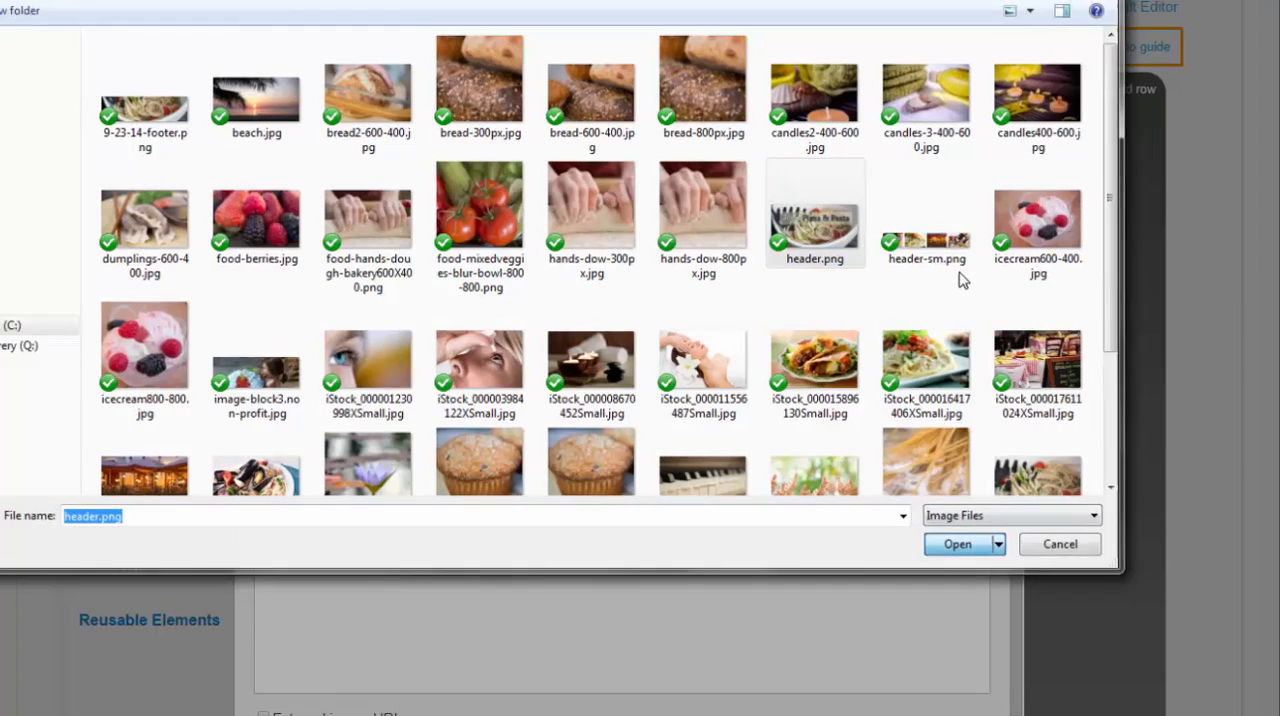
{"action": "left_click", "coordinate": [956, 543]}
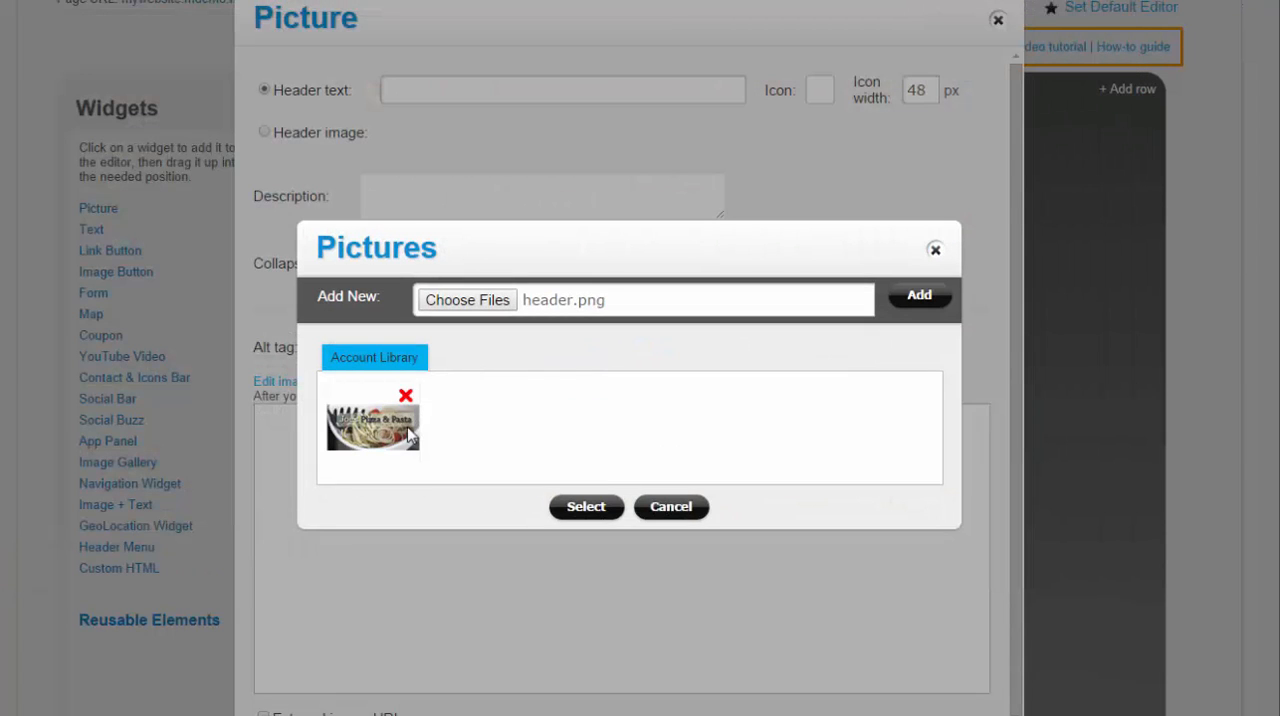
{"action": "left_click", "coordinate": [586, 506]}
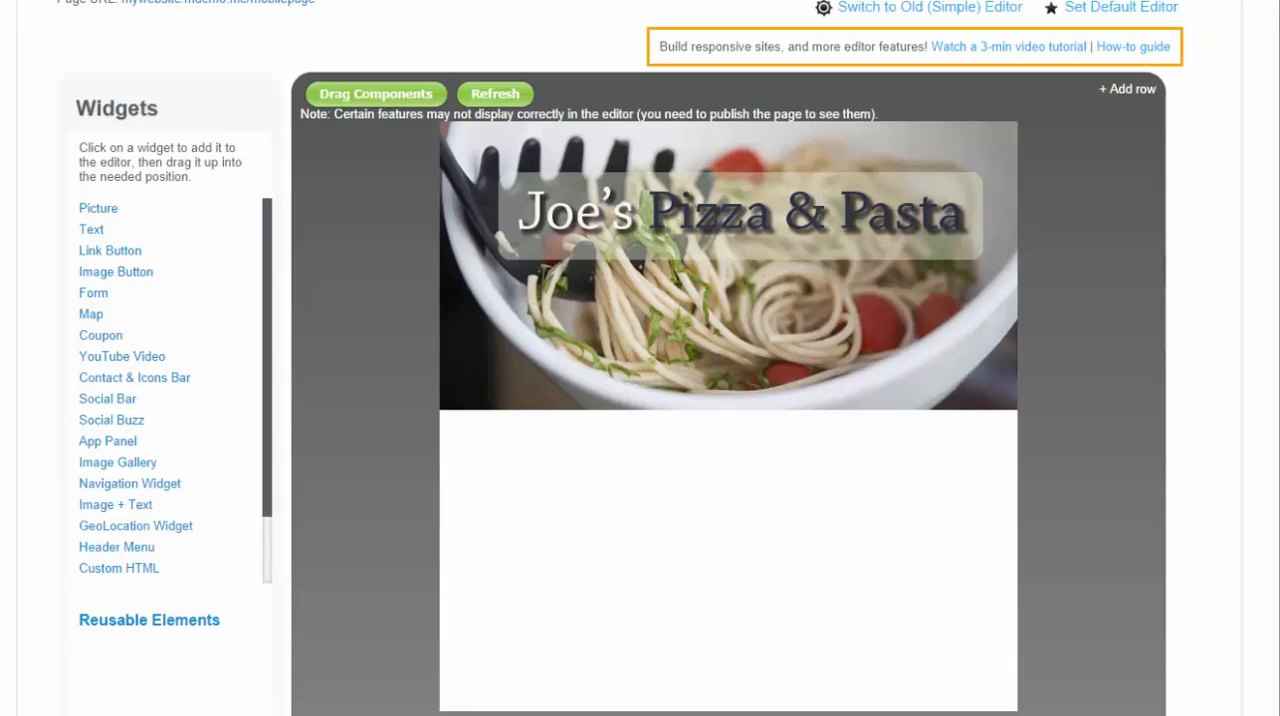
Add a Text section headed About Us with a paragraph below the header picture
{"action": "left_click", "coordinate": [727, 215]}
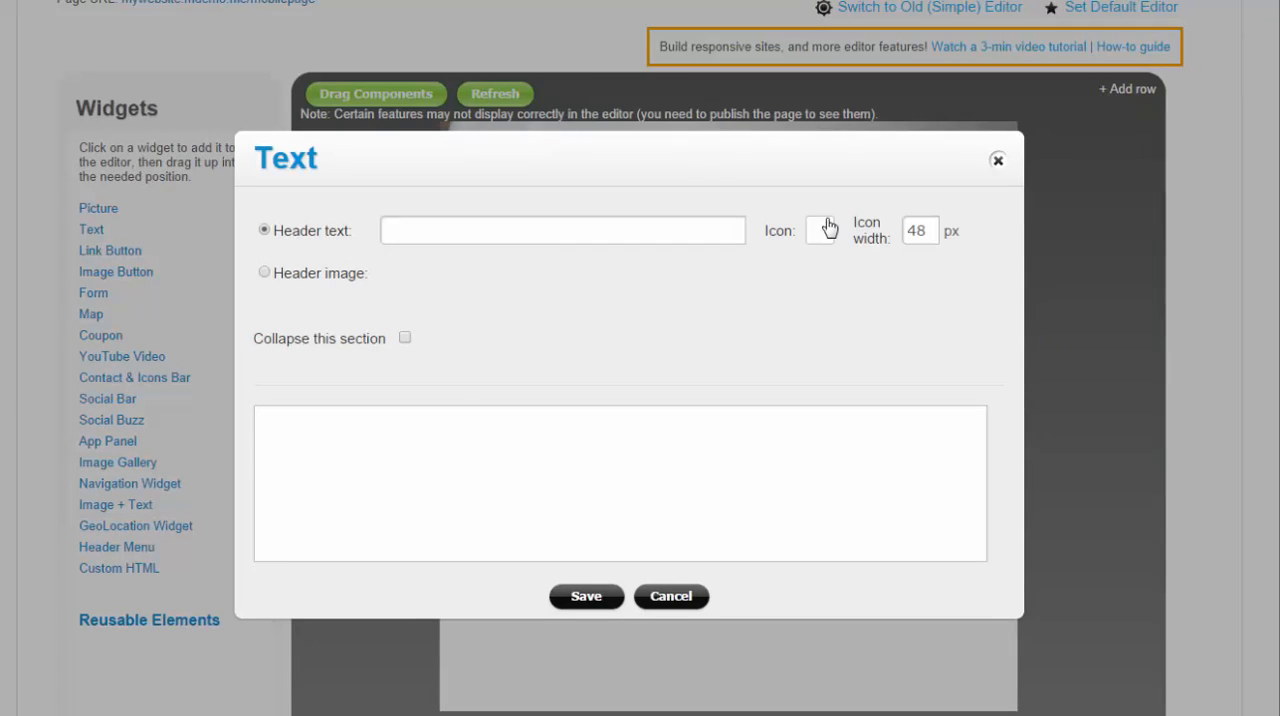
{"action": "type", "text": "About Us"}
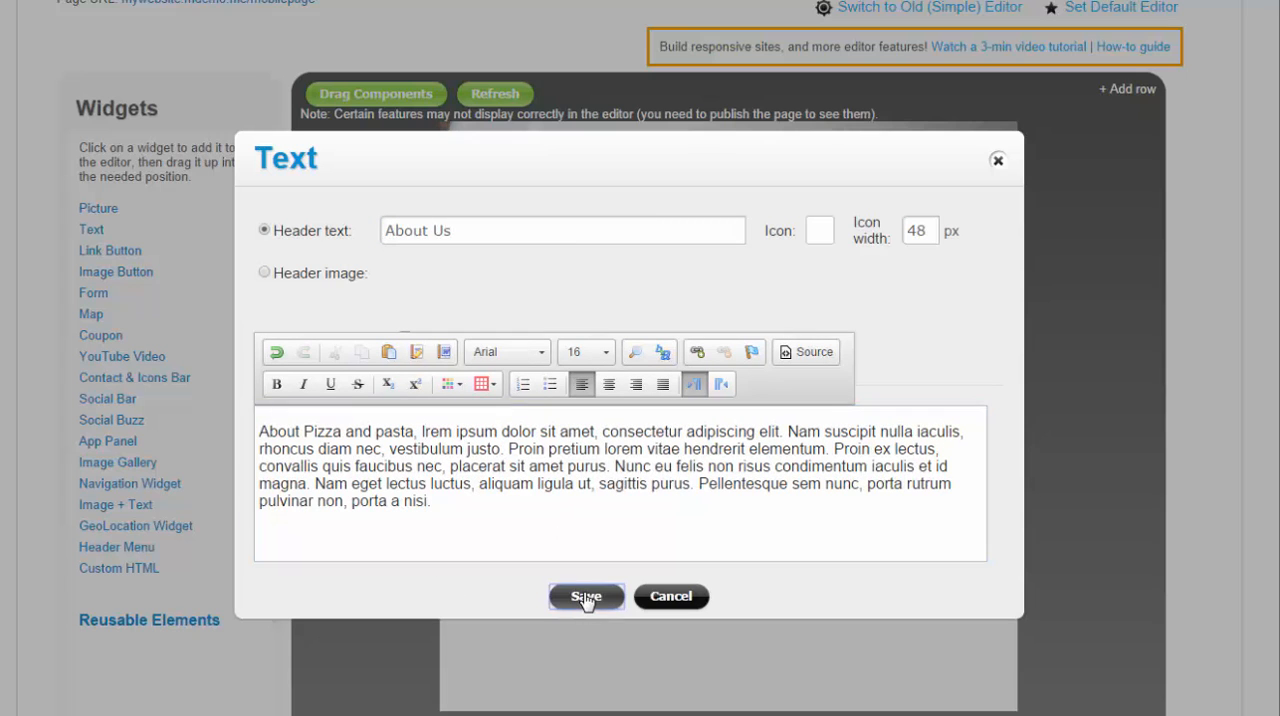
{"action": "left_click", "coordinate": [586, 596]}
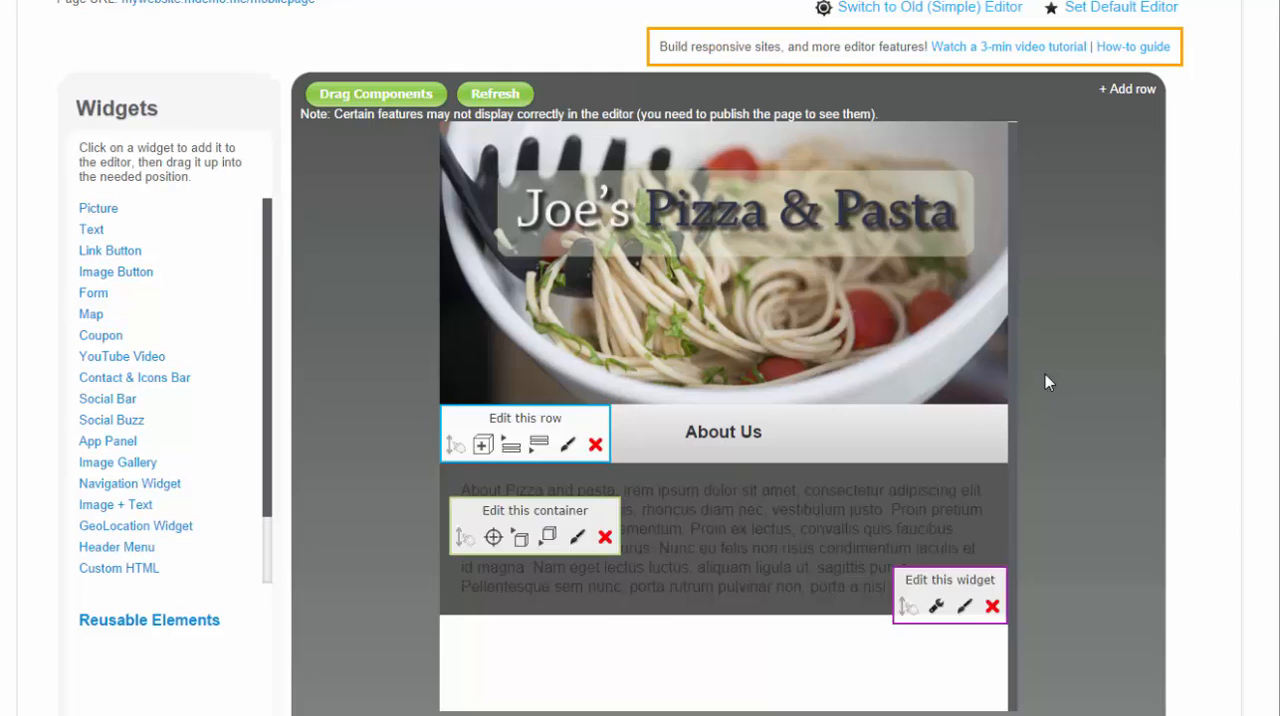
{"action": "mouse_move", "coordinate": [940, 434]}
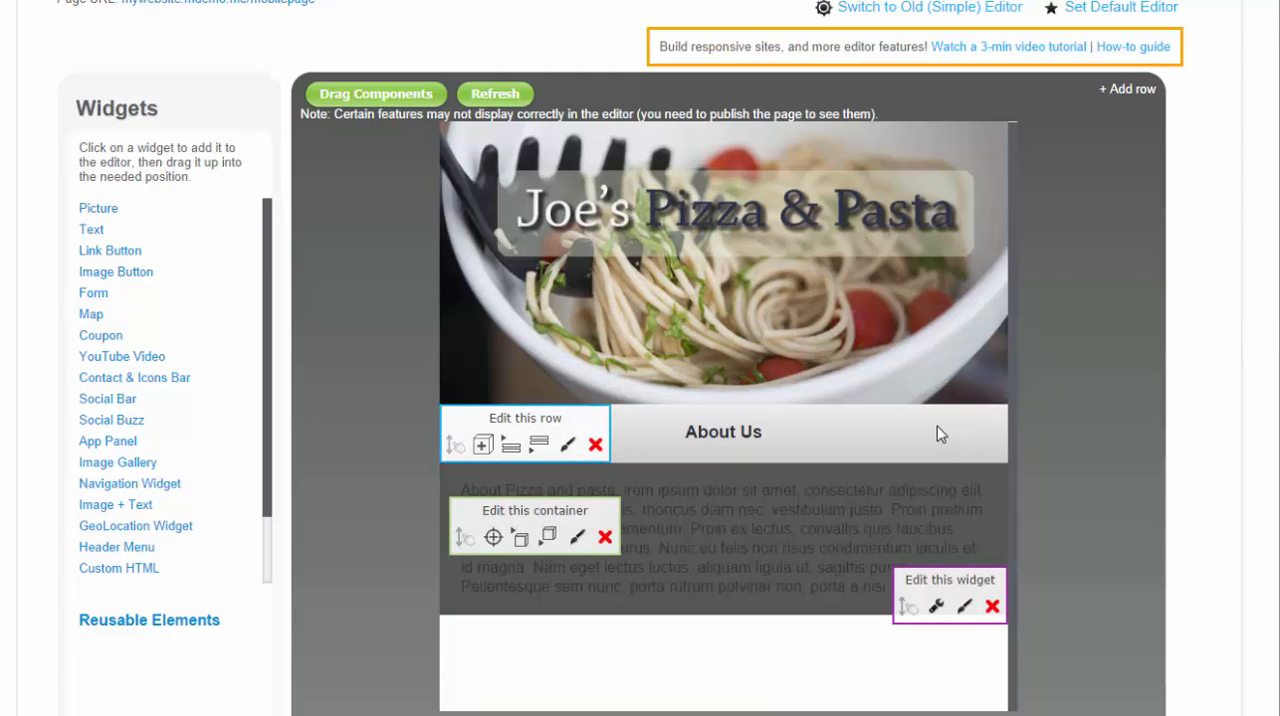
{"action": "mouse_move", "coordinate": [936, 607]}
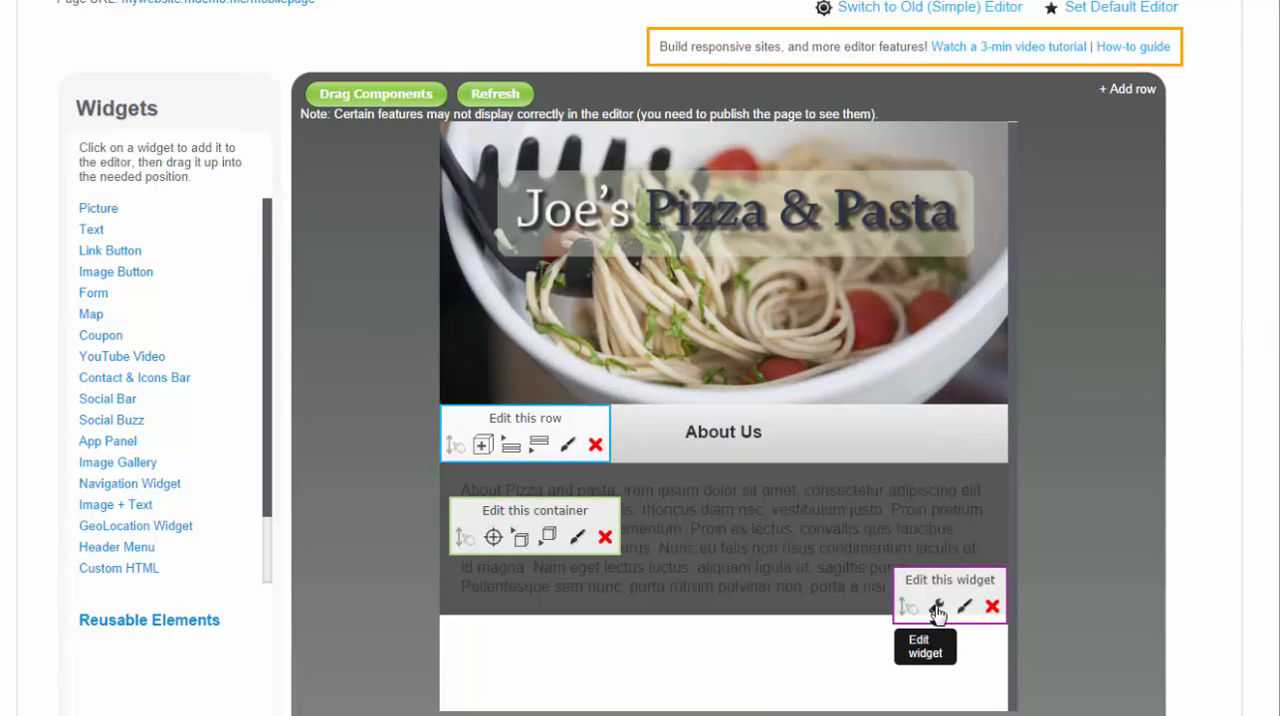
{"action": "left_click", "coordinate": [936, 606]}
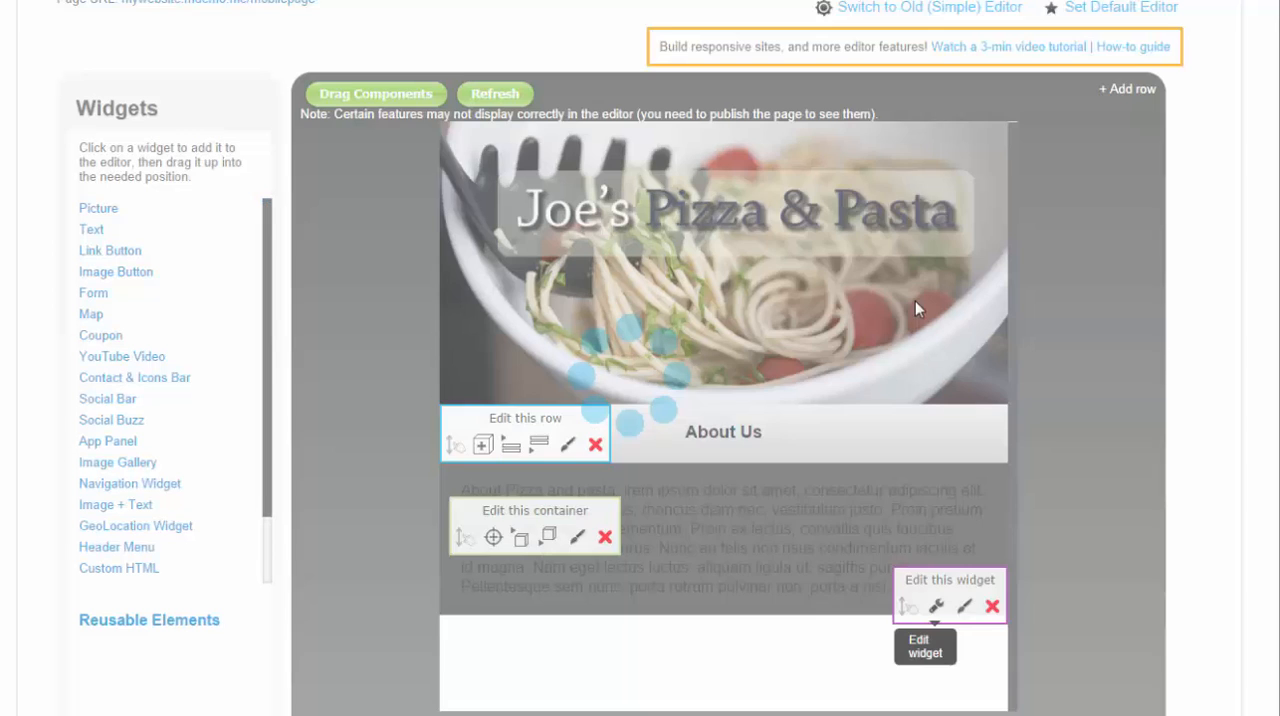
Add a collapsible Find Us map for 555 Republic Dr, Plano, TX 75074, USA
{"action": "left_click", "coordinate": [936, 606]}
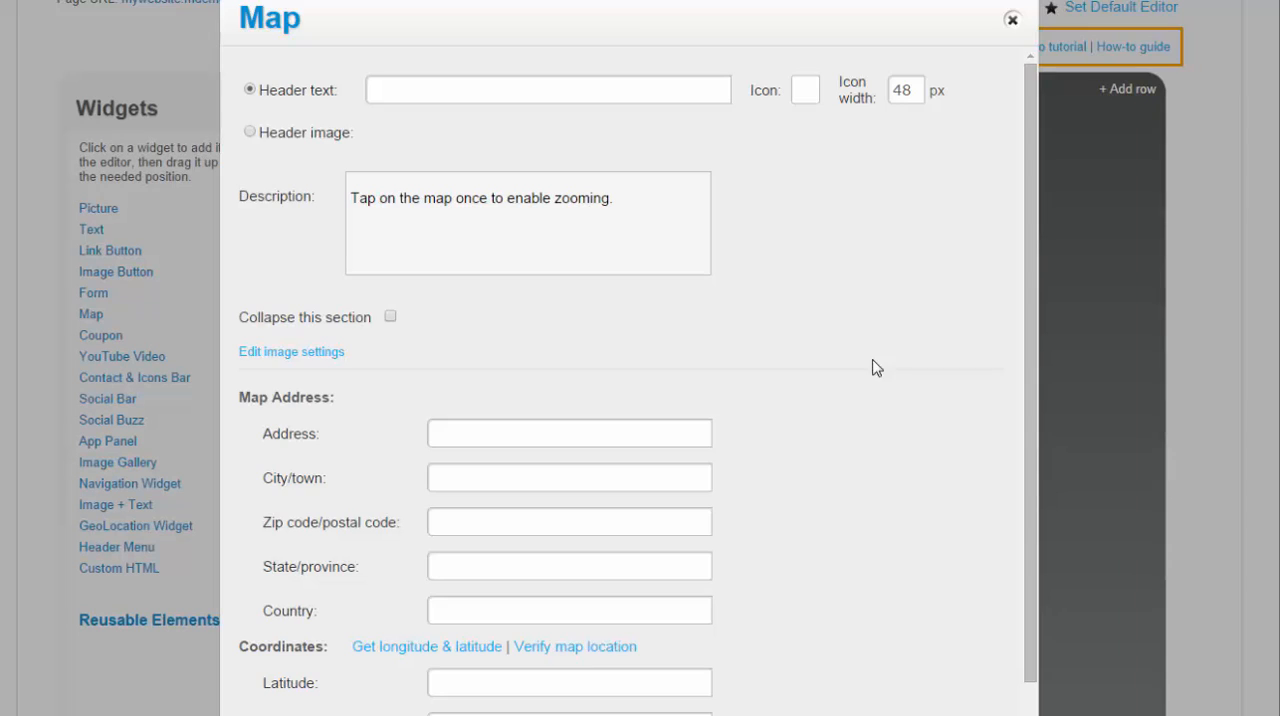
{"action": "type", "text": "Find Us"}
{"action": "type", "text": "USA"}
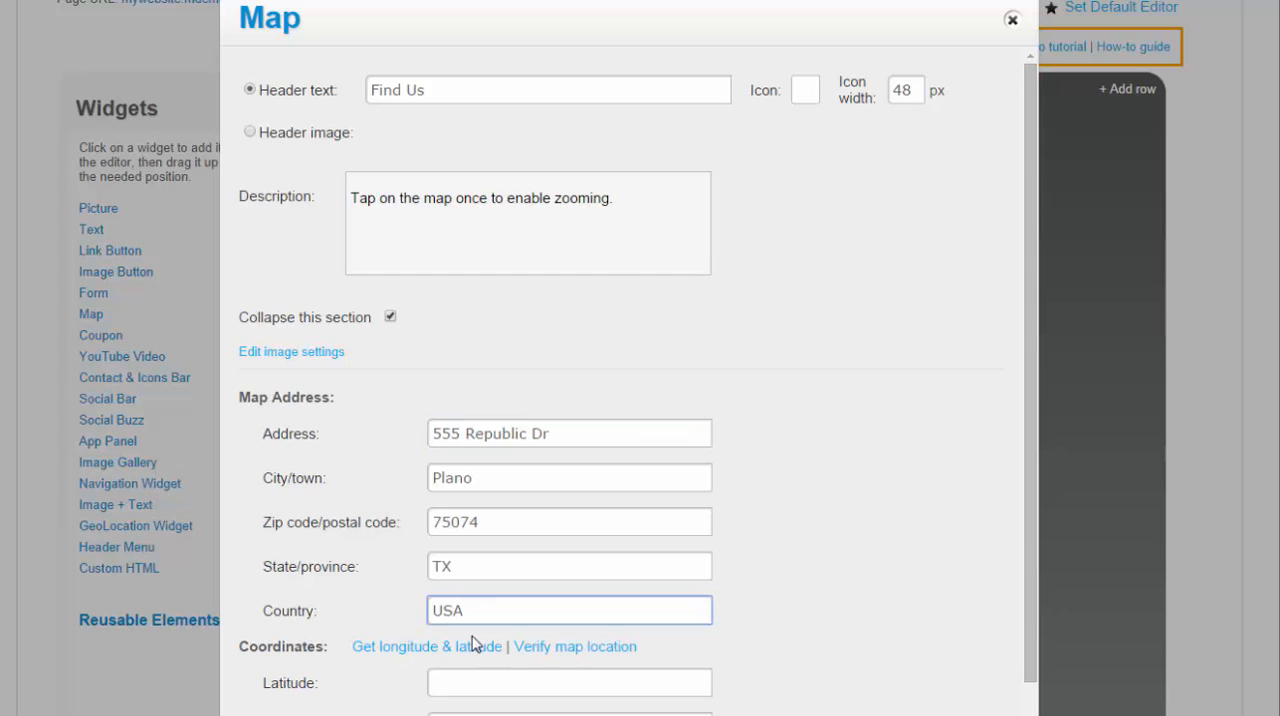
{"action": "left_click", "coordinate": [427, 646]}
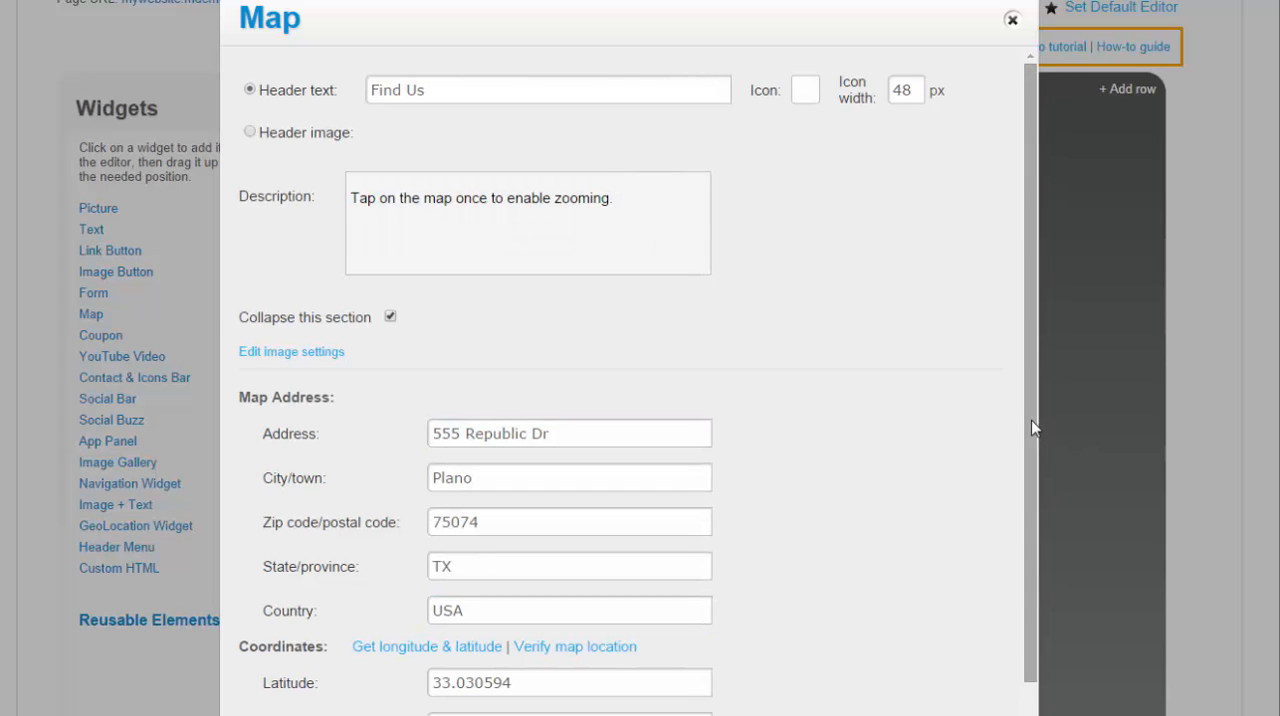
{"action": "scroll", "scroll_direction": "down", "scroll_amount": 3}
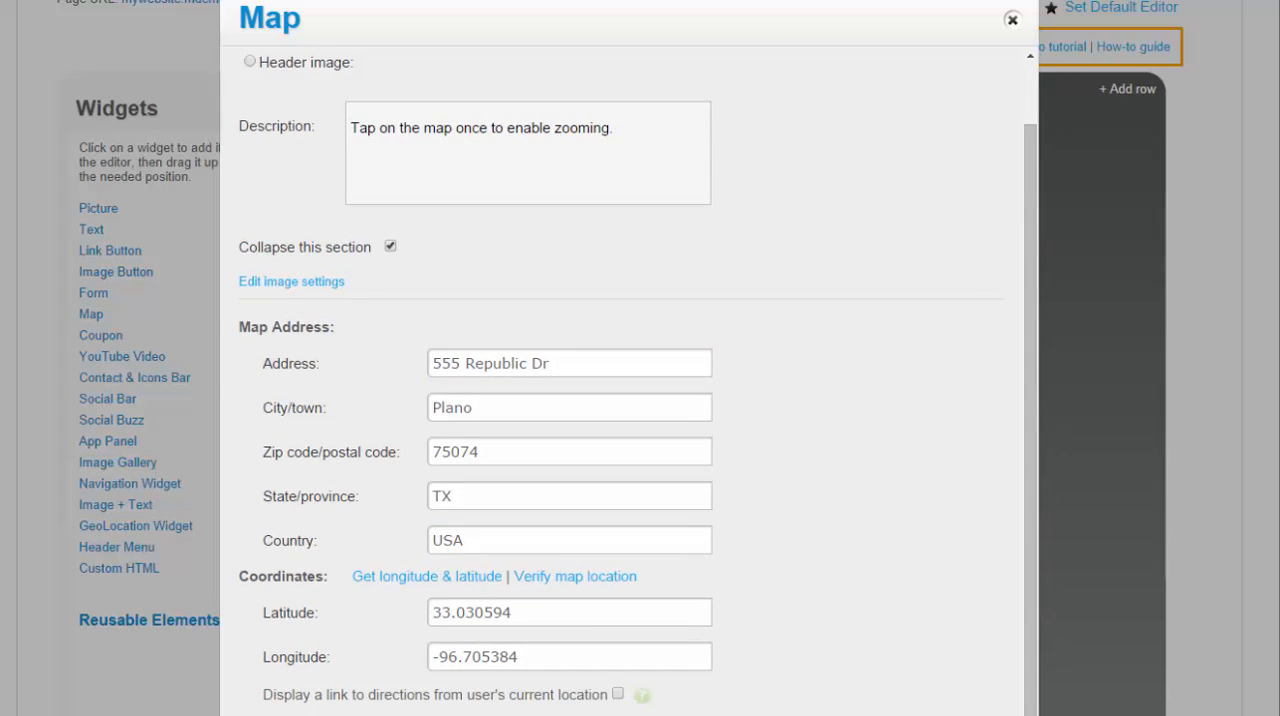
{"action": "left_click", "coordinate": [1012, 19]}
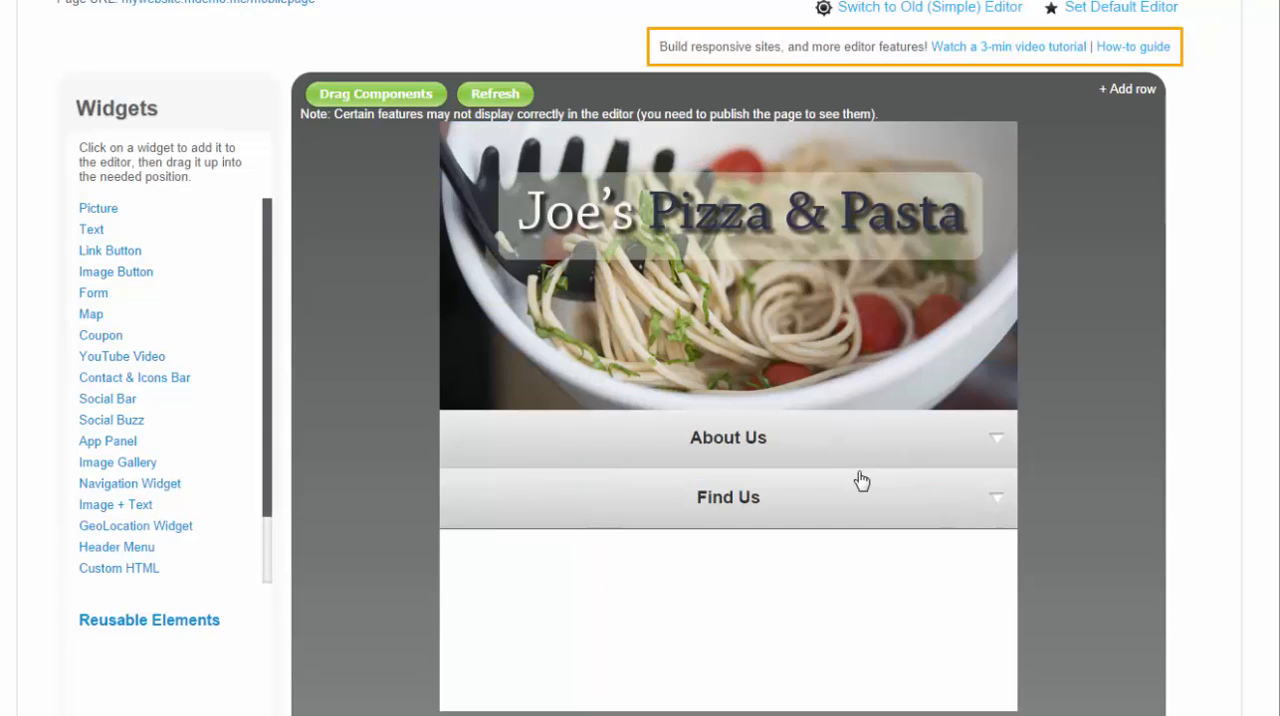
{"action": "left_click", "coordinate": [93, 292]}
{"action": "type", "text": "Send Us a"}
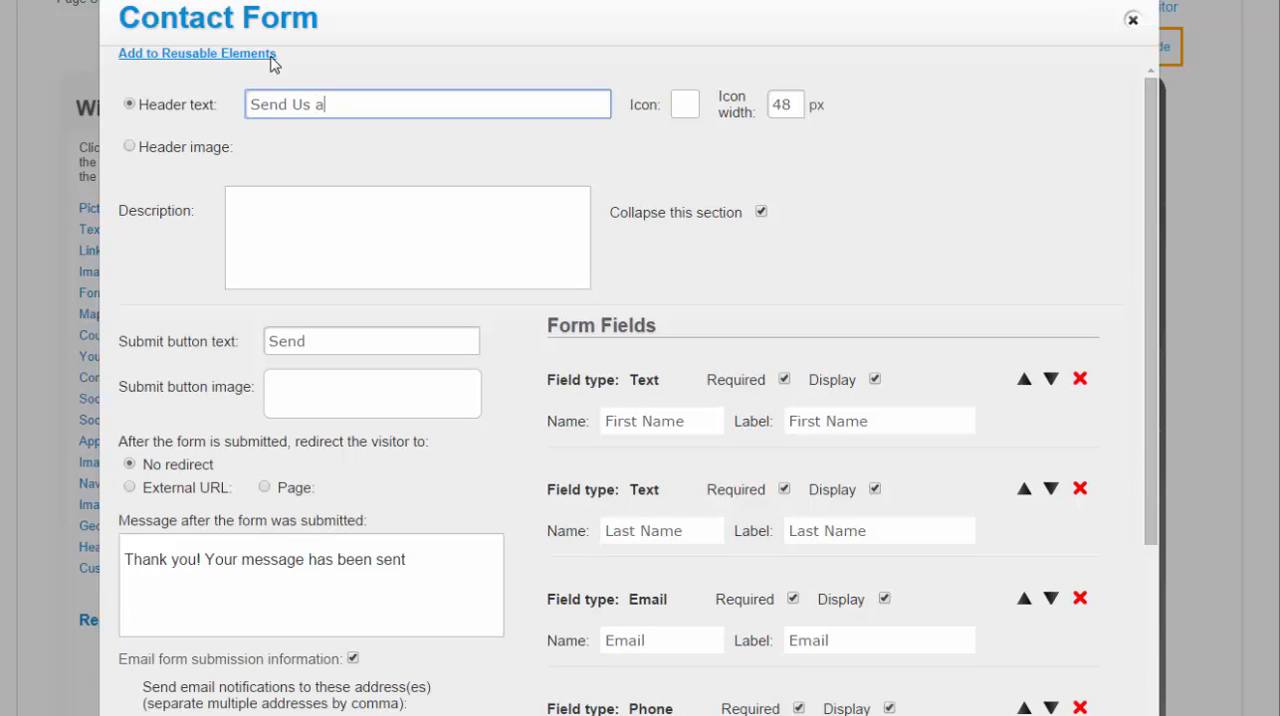
{"action": "type", "text": "Note"}
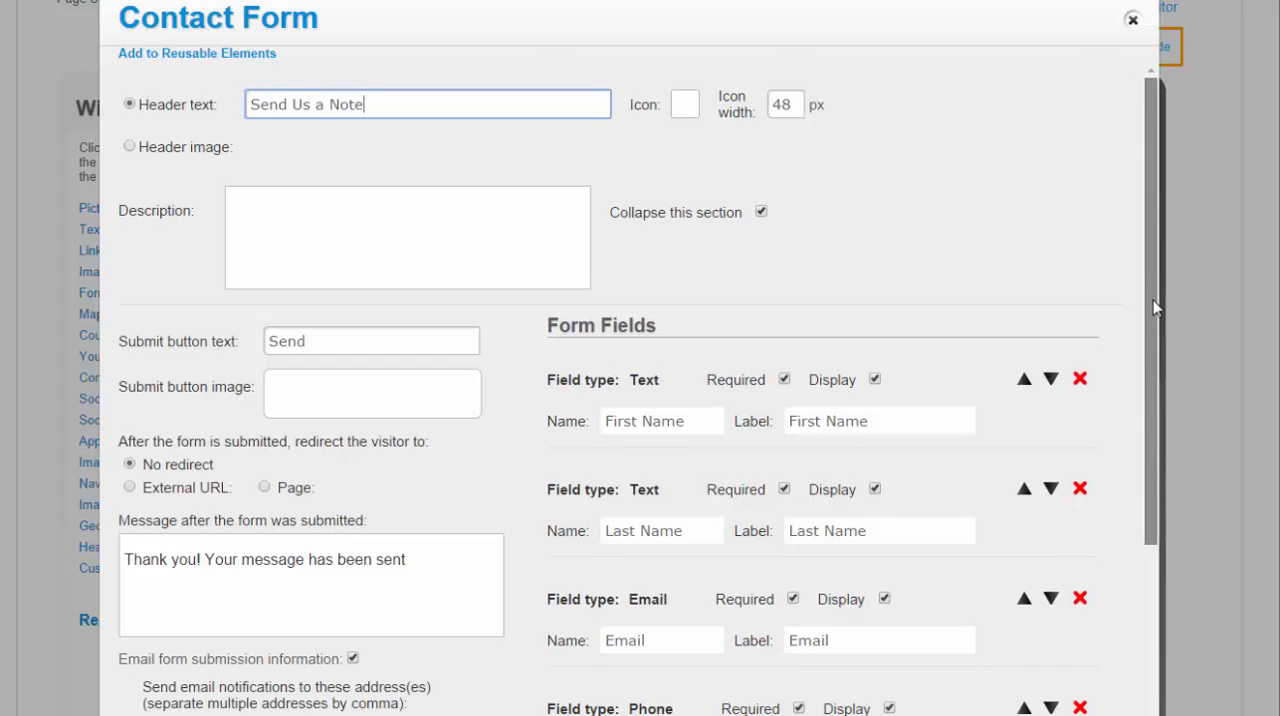
{"action": "scroll", "scroll_direction": "down", "scroll_amount": 3}
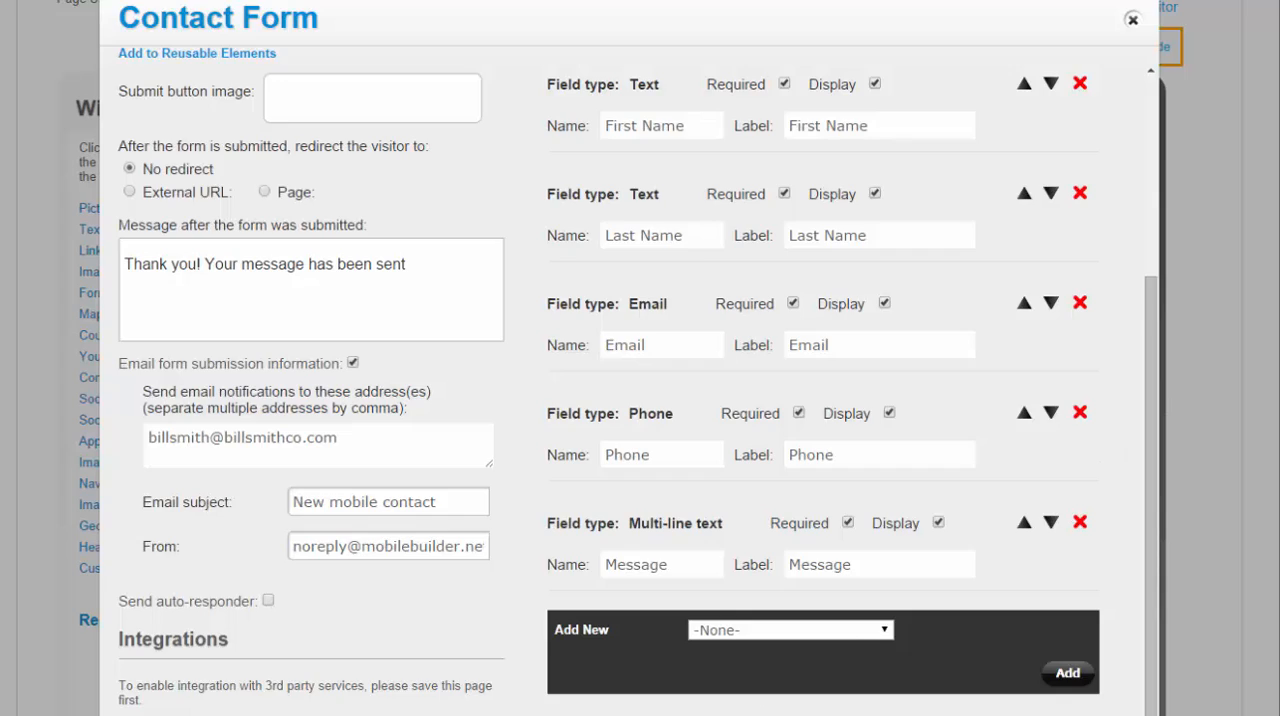
{"action": "left_click", "coordinate": [1132, 19]}
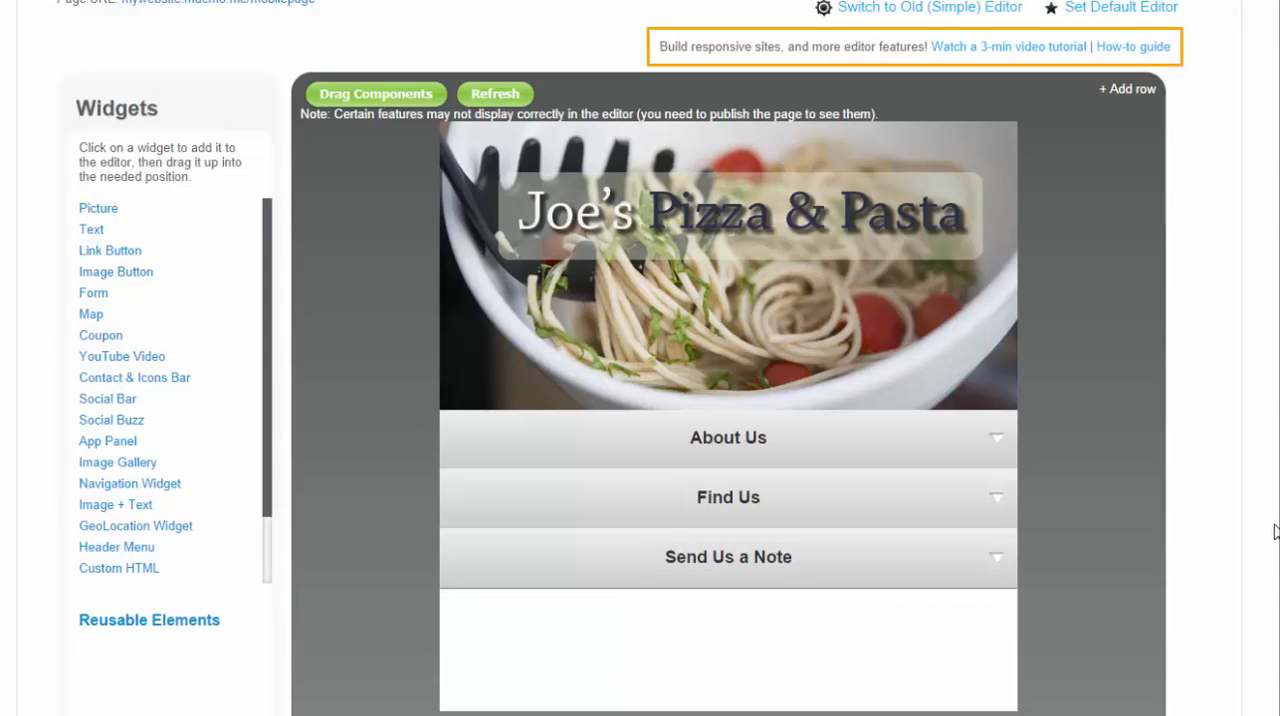
{"action": "mouse_move", "coordinate": [315, 394]}
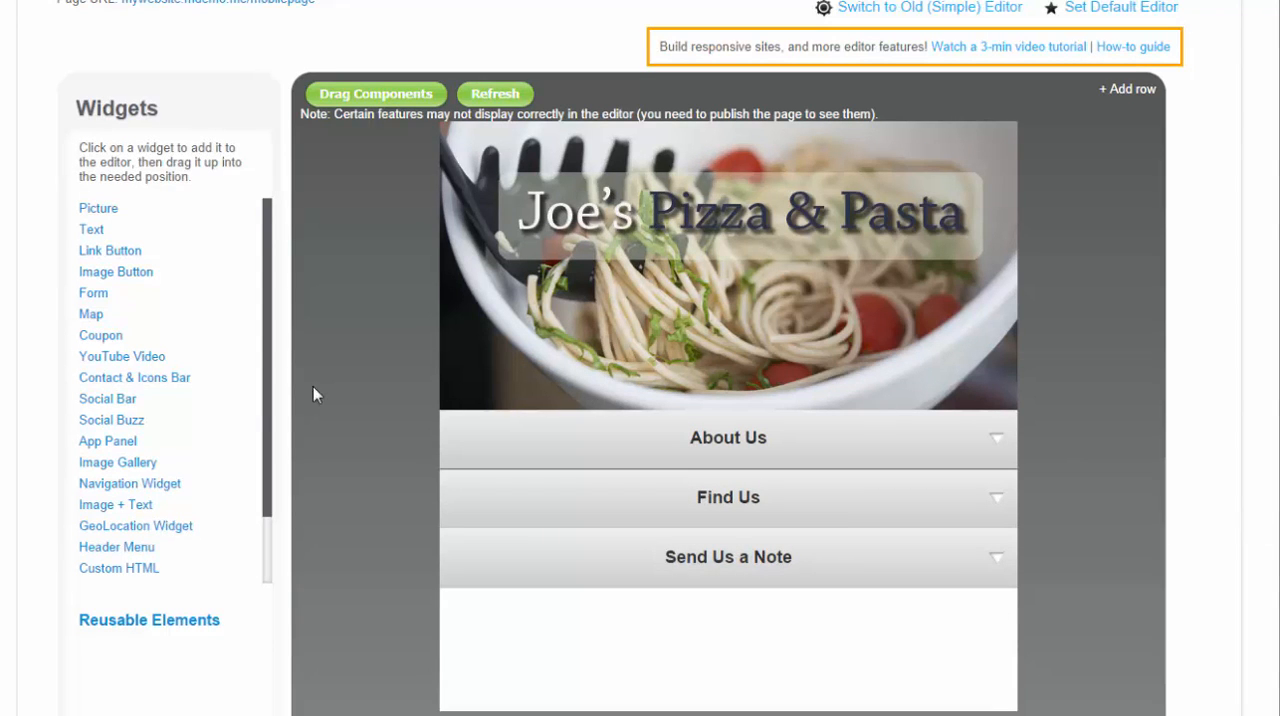
{"action": "mouse_move", "coordinate": [133, 468]}
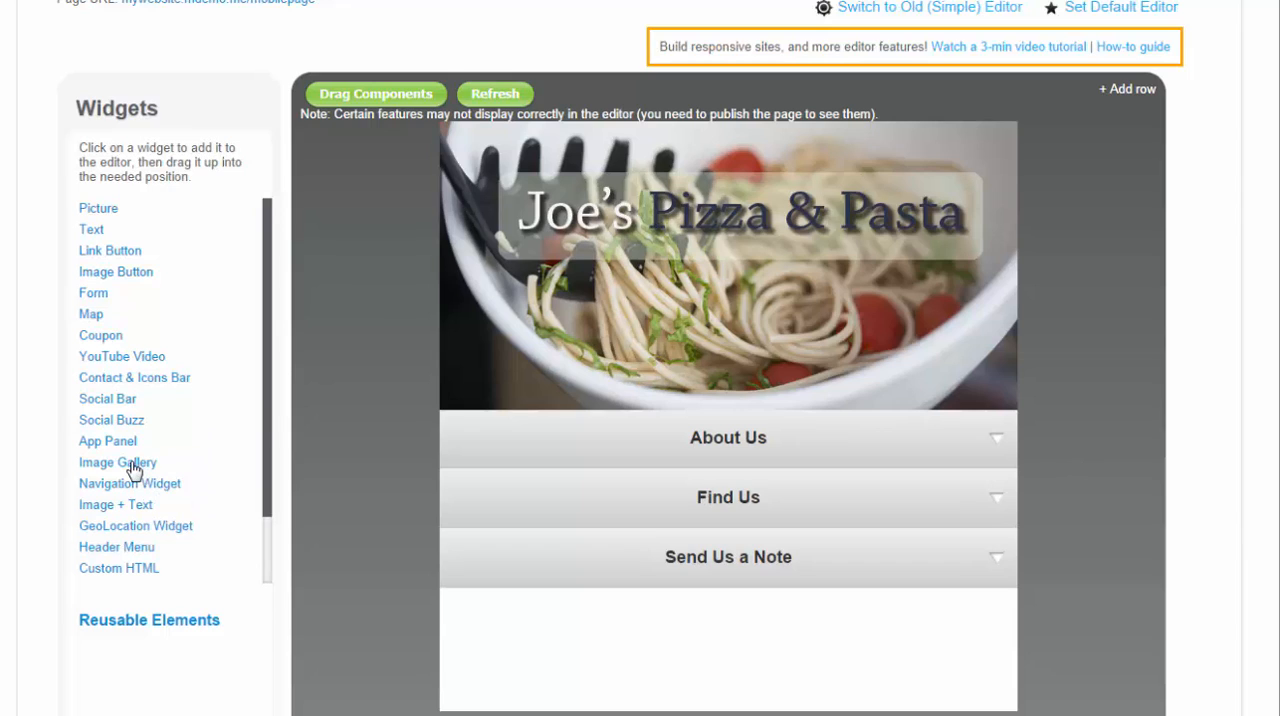
Add an image gallery and upload four food photos, starting with boiling spaghetti
{"action": "left_click", "coordinate": [117, 462]}
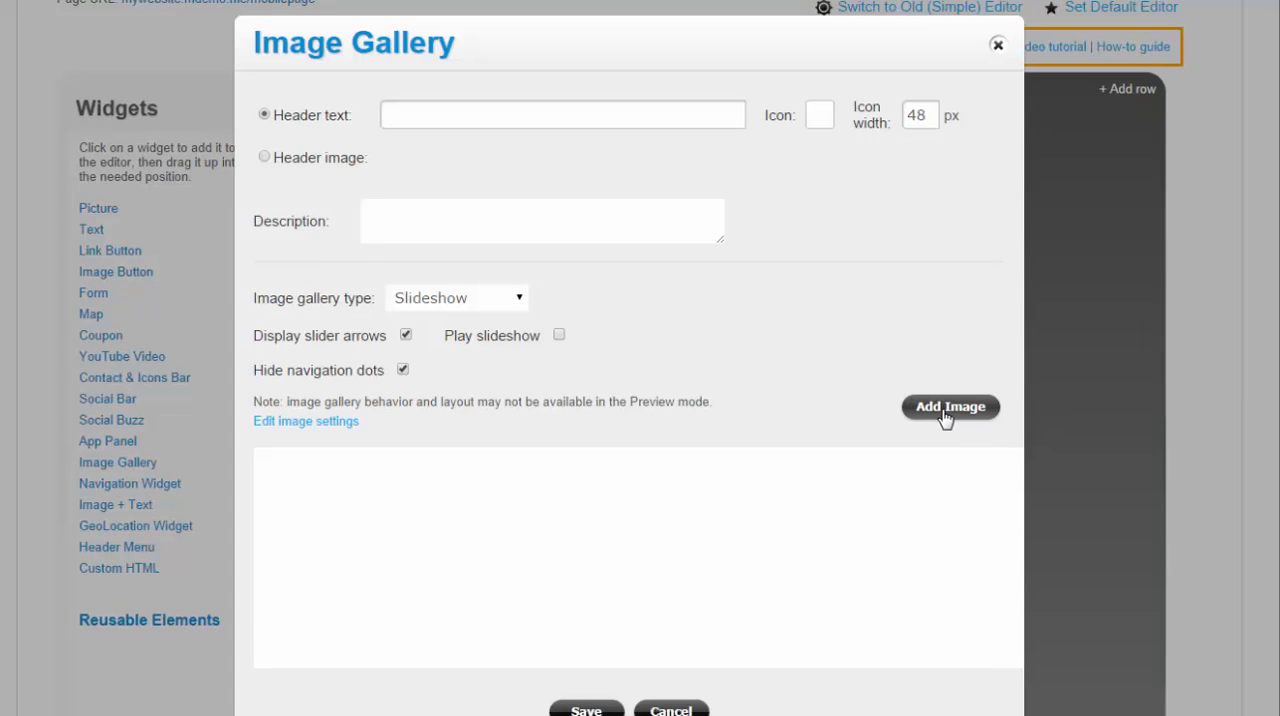
{"action": "left_click", "coordinate": [949, 406]}
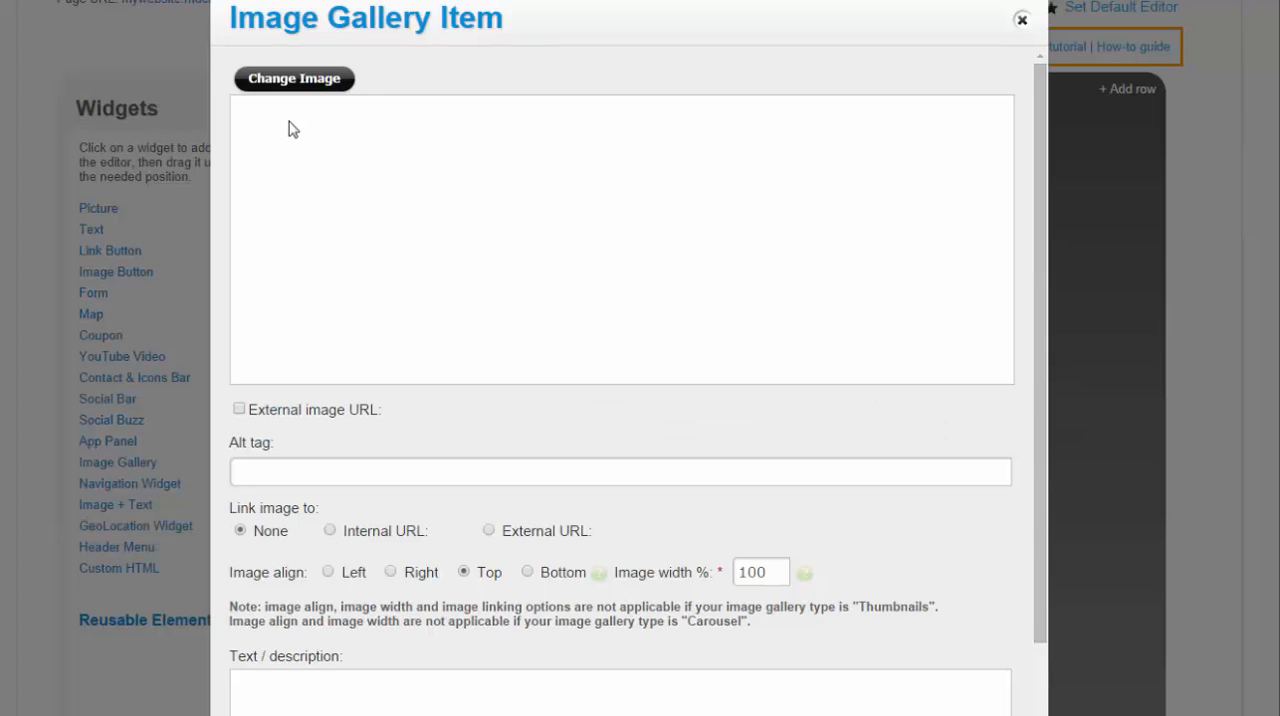
{"action": "left_click", "coordinate": [294, 78]}
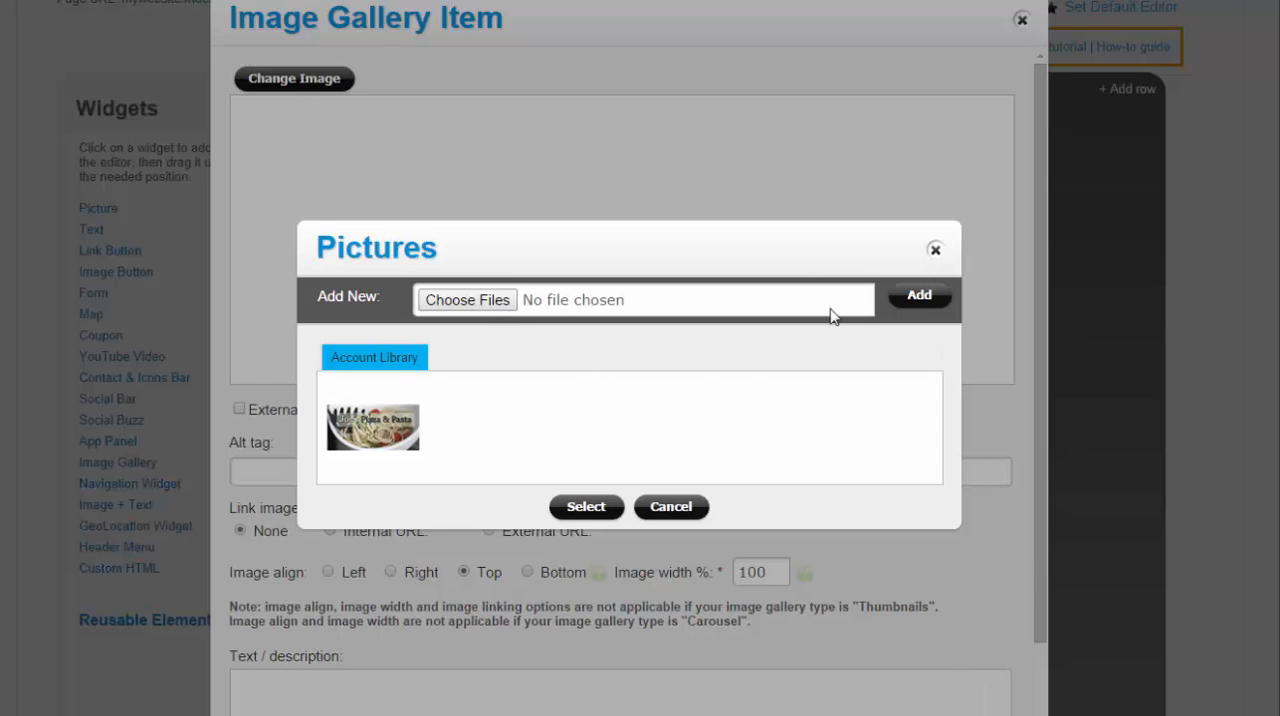
{"action": "left_click", "coordinate": [467, 299]}
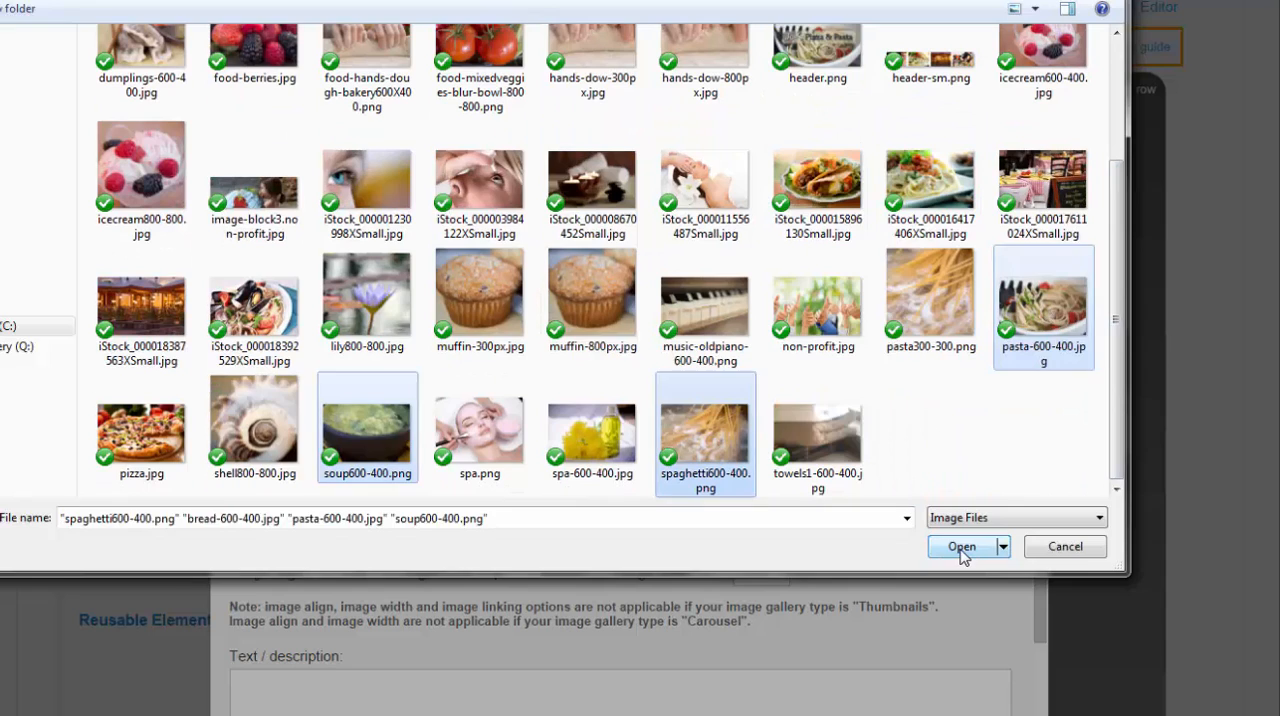
{"action": "left_click", "coordinate": [961, 546]}
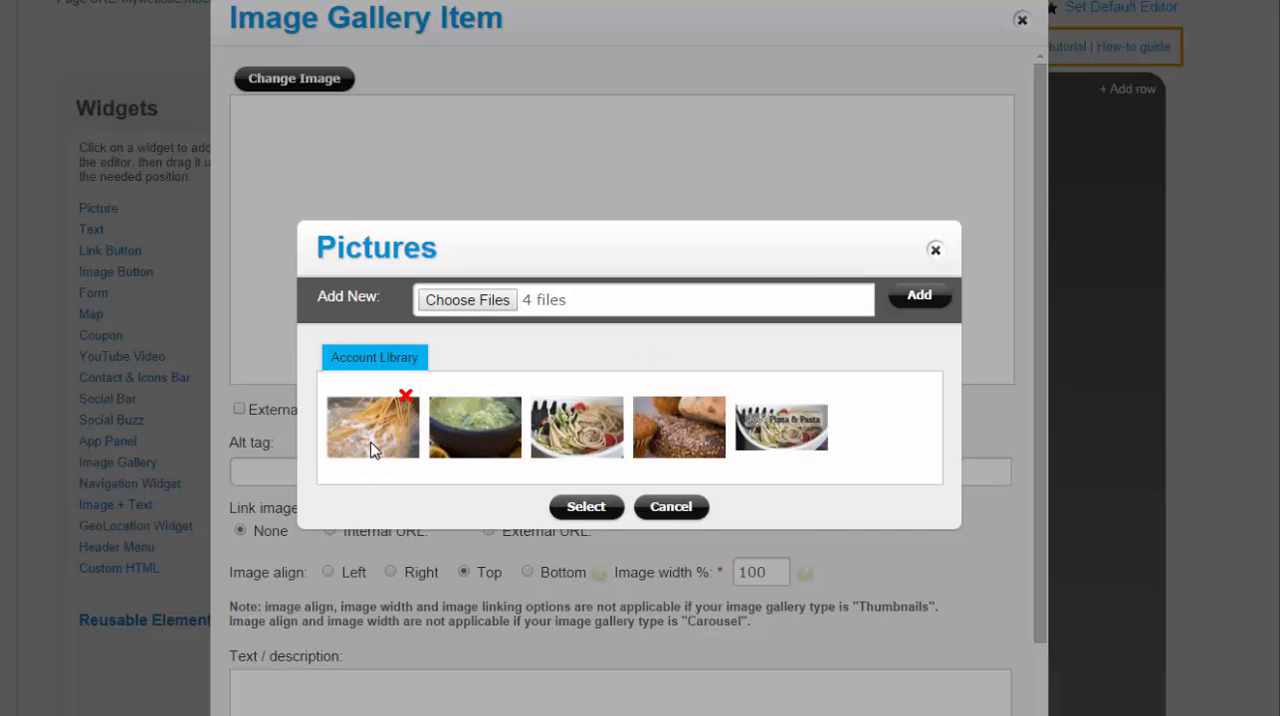
{"action": "left_click", "coordinate": [585, 507]}
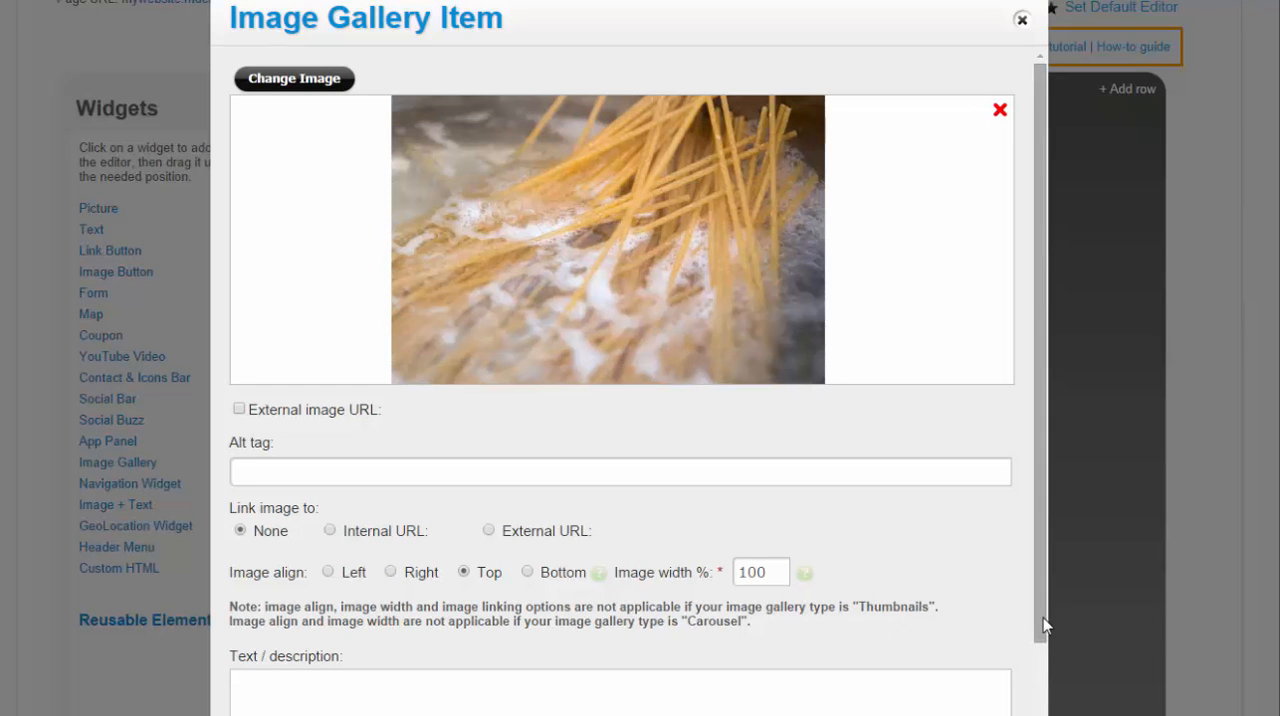
{"action": "scroll", "scroll_direction": "down", "scroll_amount": 3}
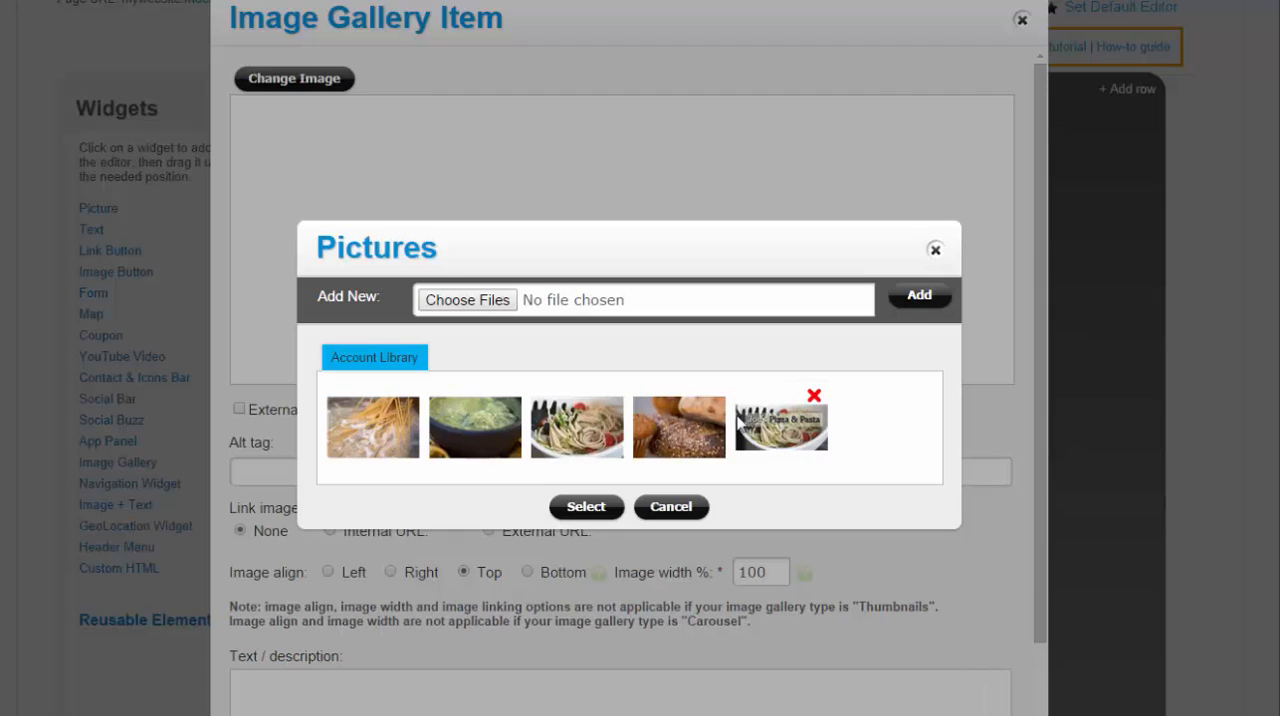
{"action": "left_click", "coordinate": [678, 427]}
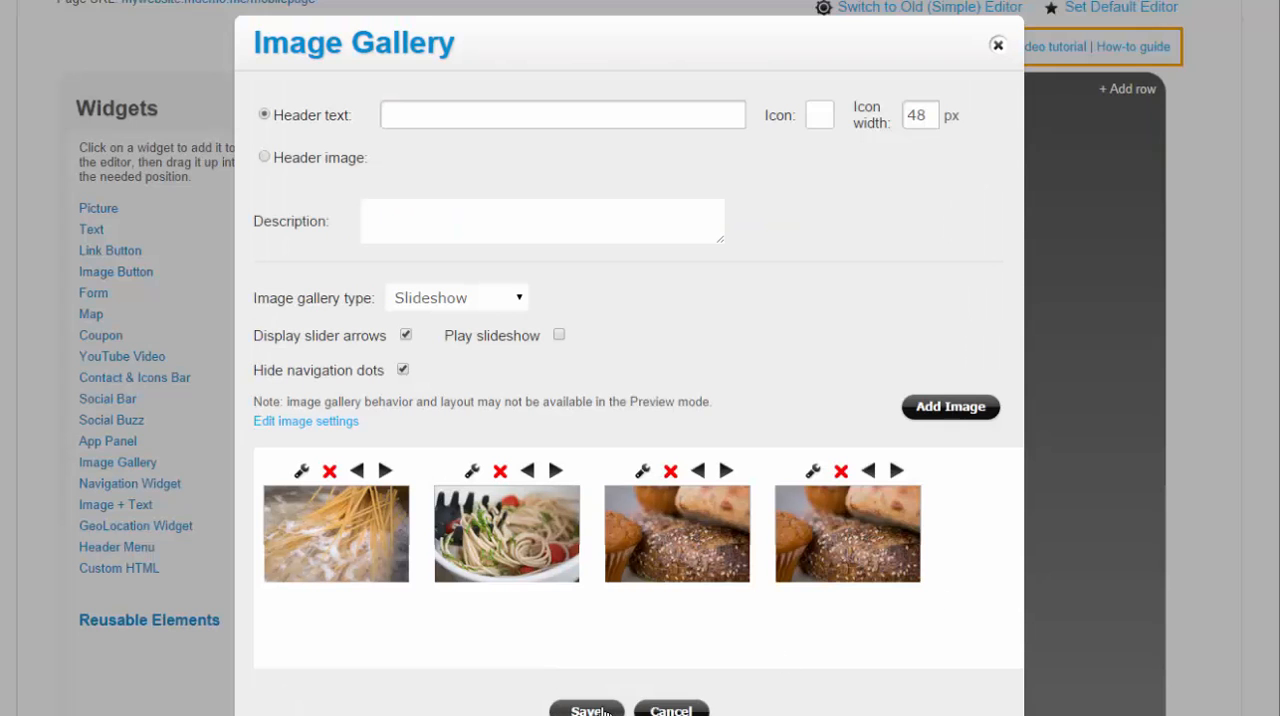
Save the four-photo gallery as an auto-playing slideshow with navigation dots visible
{"action": "left_click", "coordinate": [559, 335]}
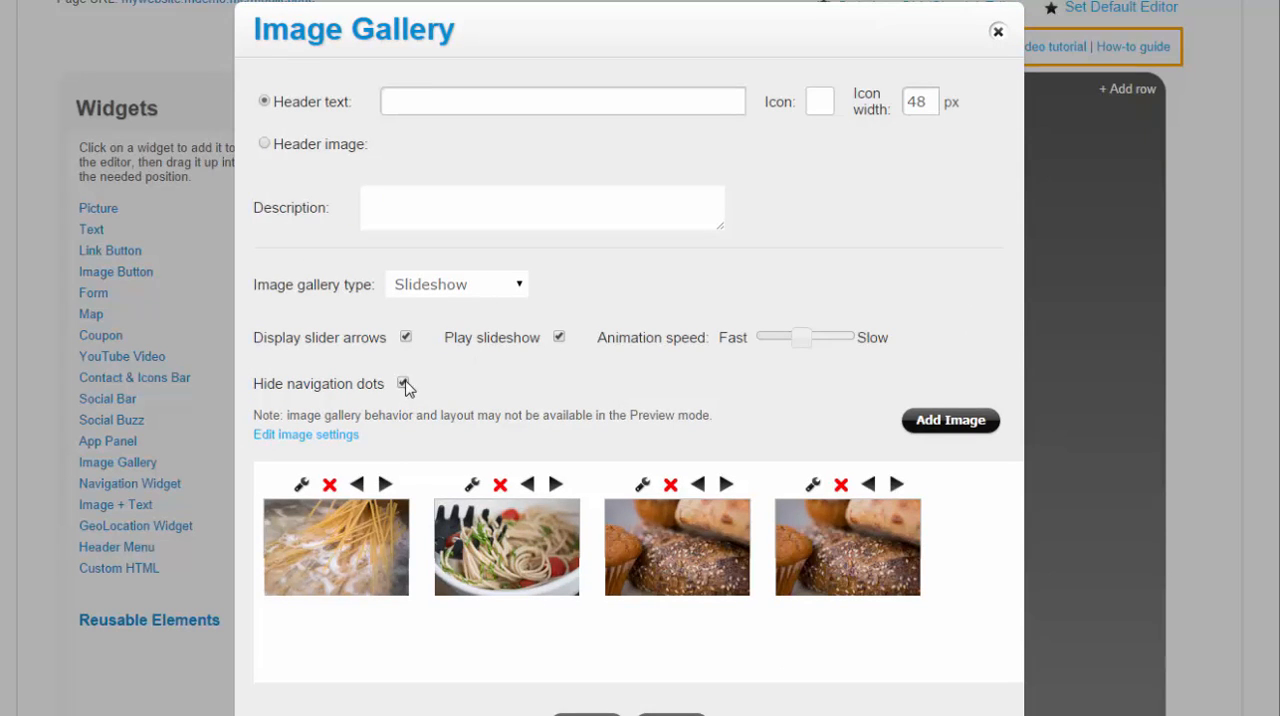
{"action": "left_click", "coordinate": [456, 284]}
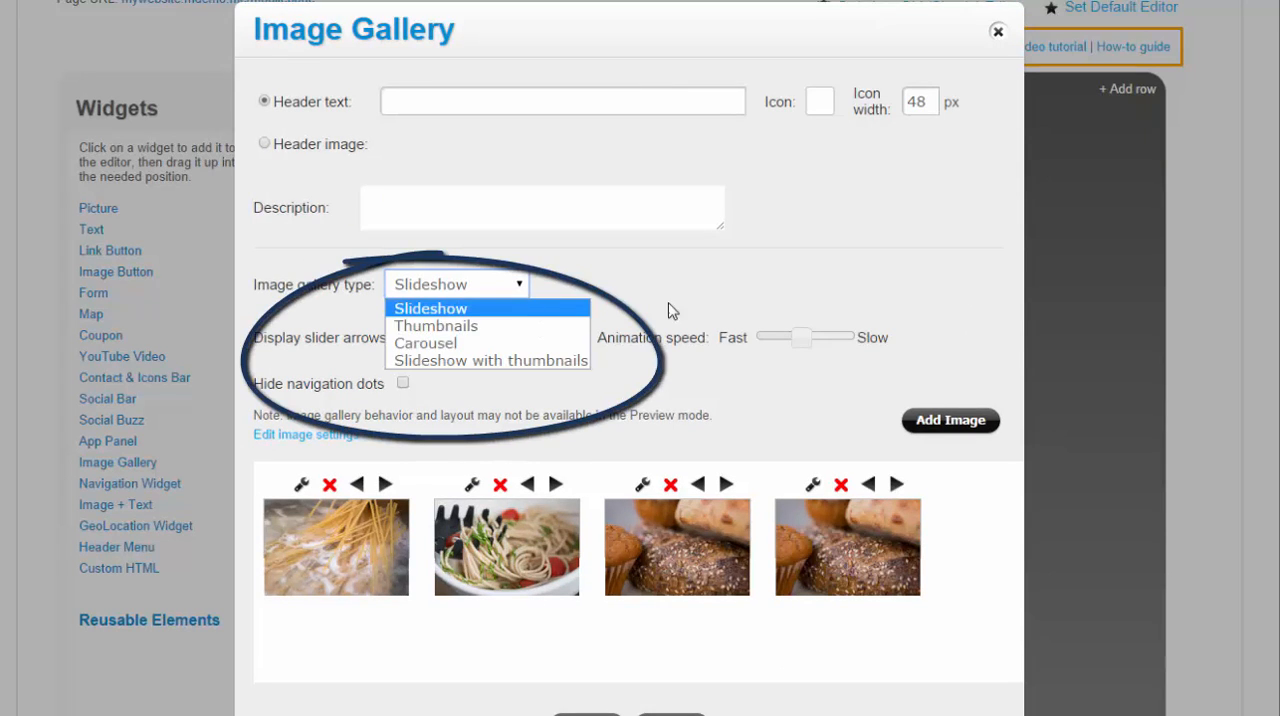
{"action": "left_click", "coordinate": [429, 308]}
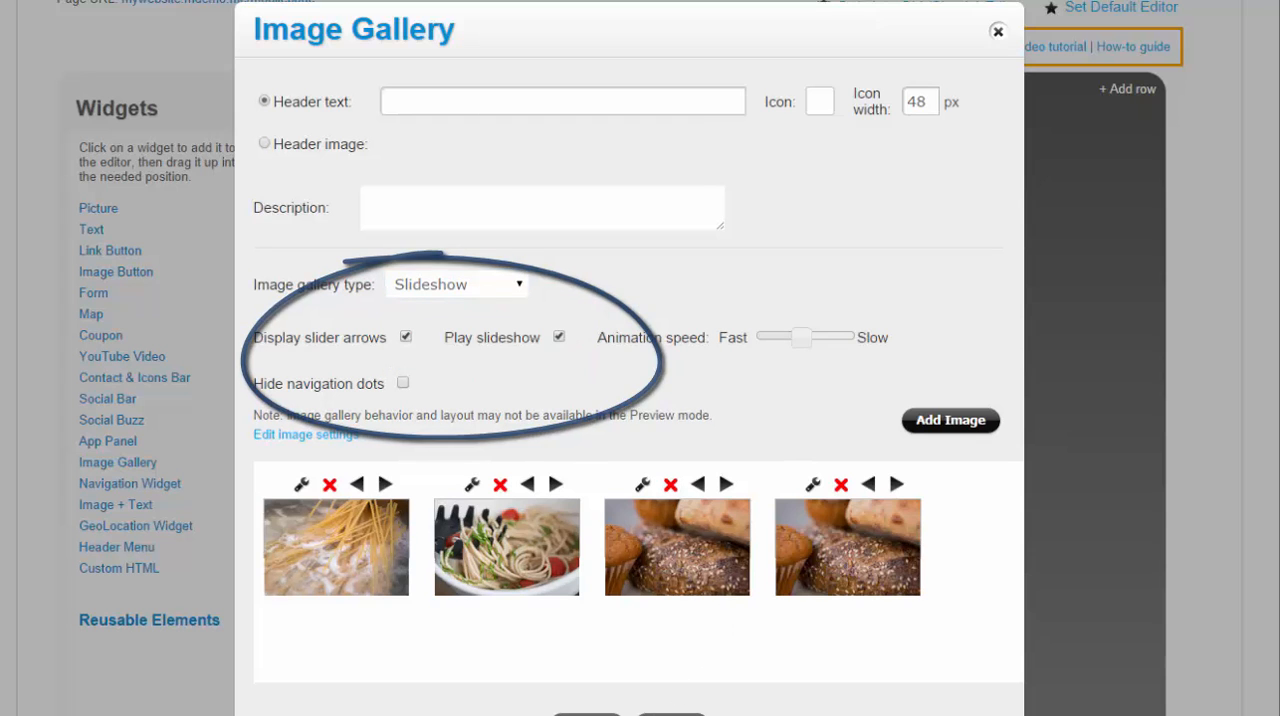
{"action": "left_click", "coordinate": [997, 31]}
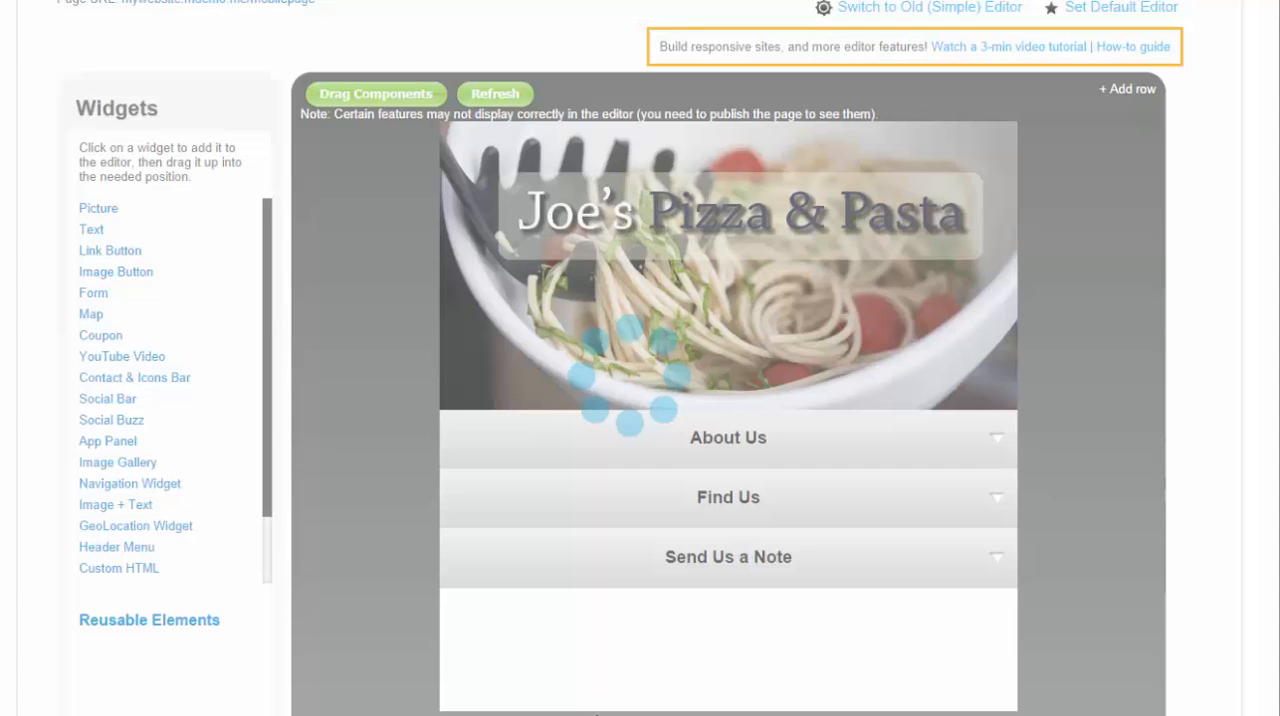
{"action": "scroll", "scroll_direction": "down", "scroll_amount": 3}
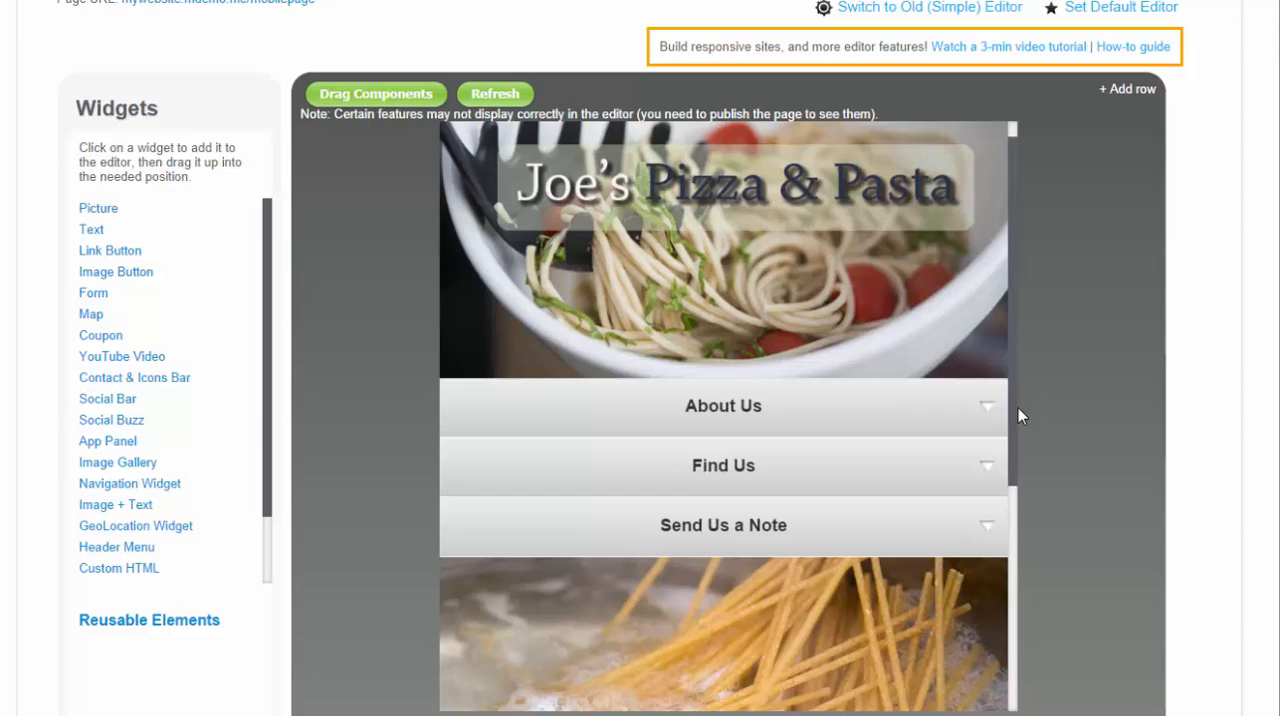
{"action": "scroll", "scroll_direction": "down", "scroll_amount": 3}
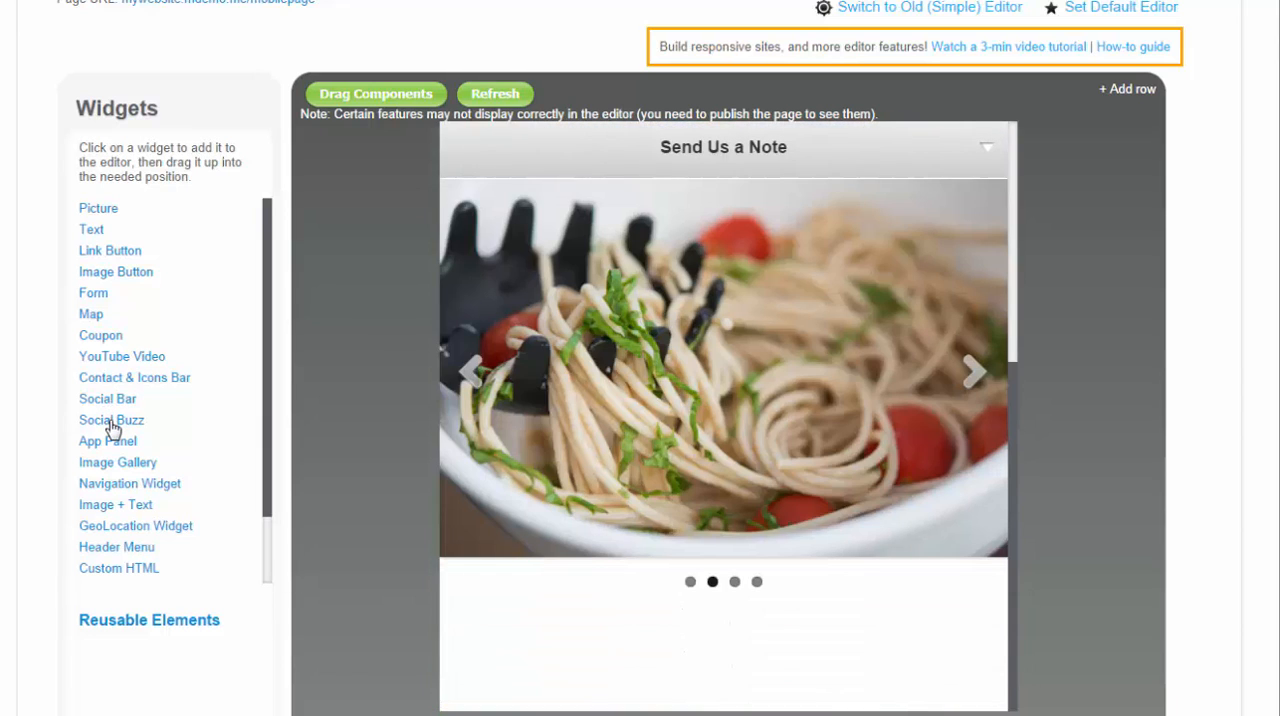
Add Social Buzz sharing buttons with the Facebook Like and Twitter Retweet counters hidden
{"action": "left_click", "coordinate": [111, 419]}
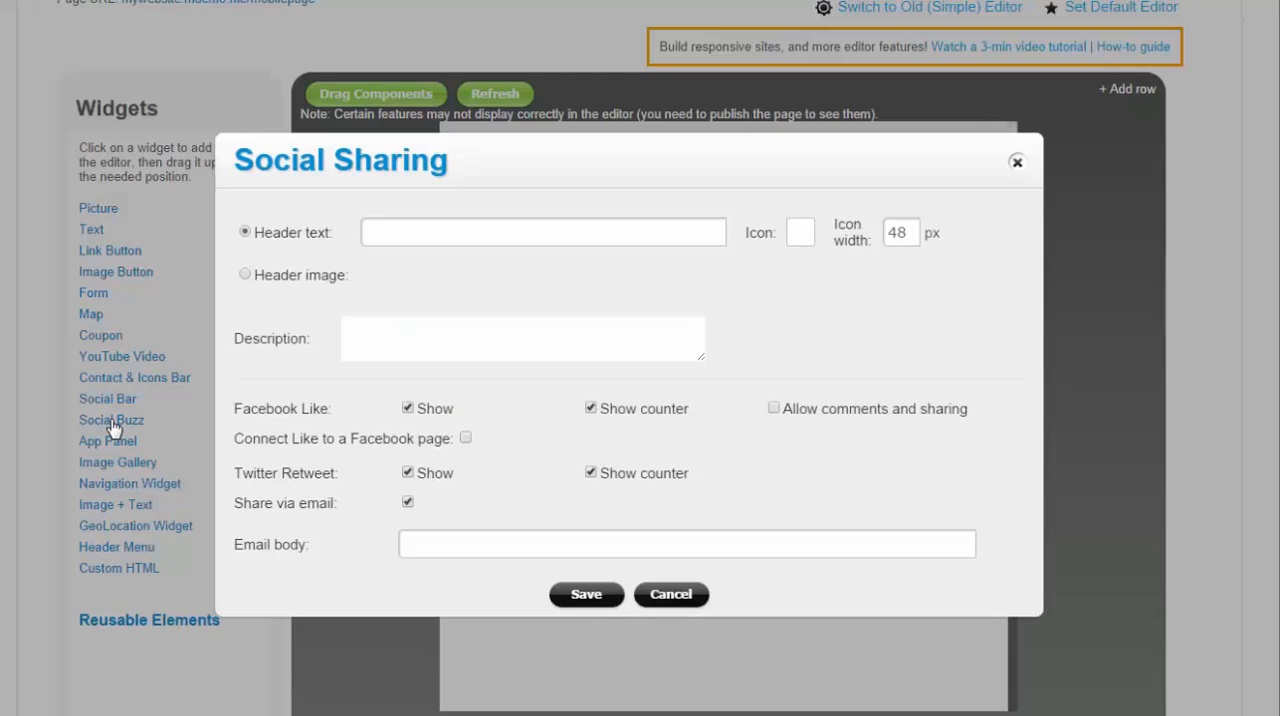
{"action": "left_click", "coordinate": [590, 408]}
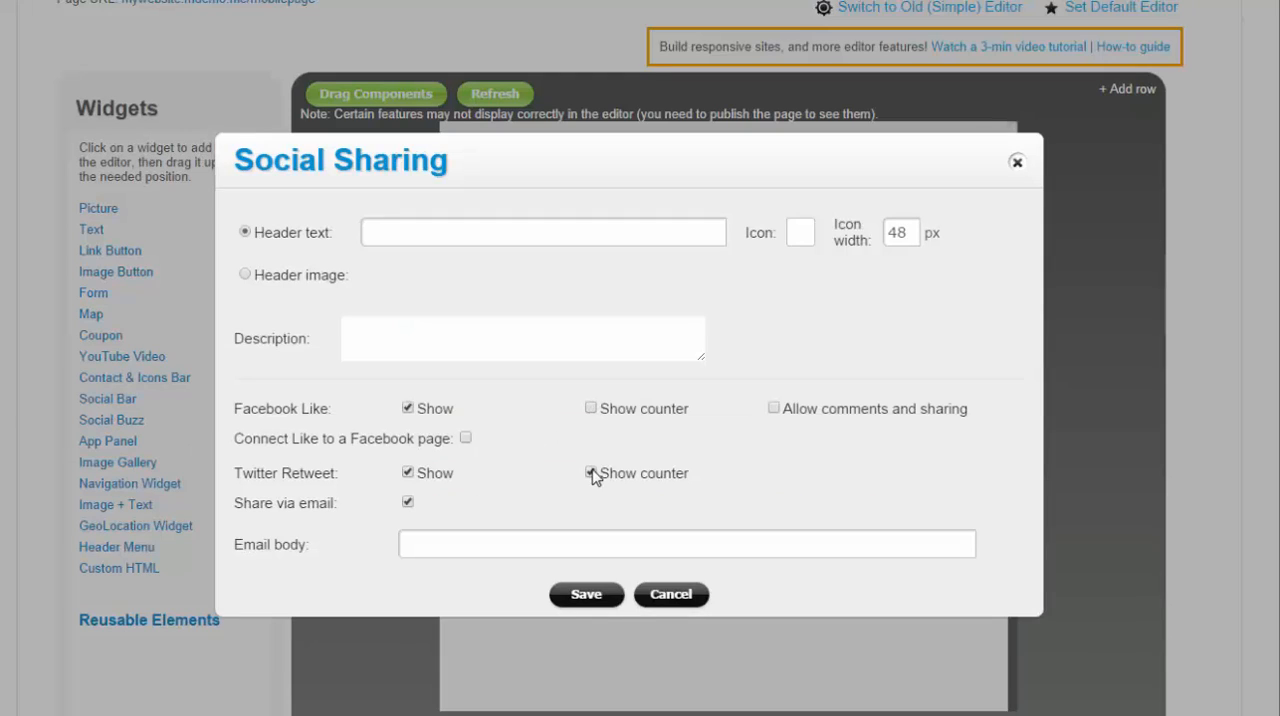
{"action": "left_click", "coordinate": [591, 472]}
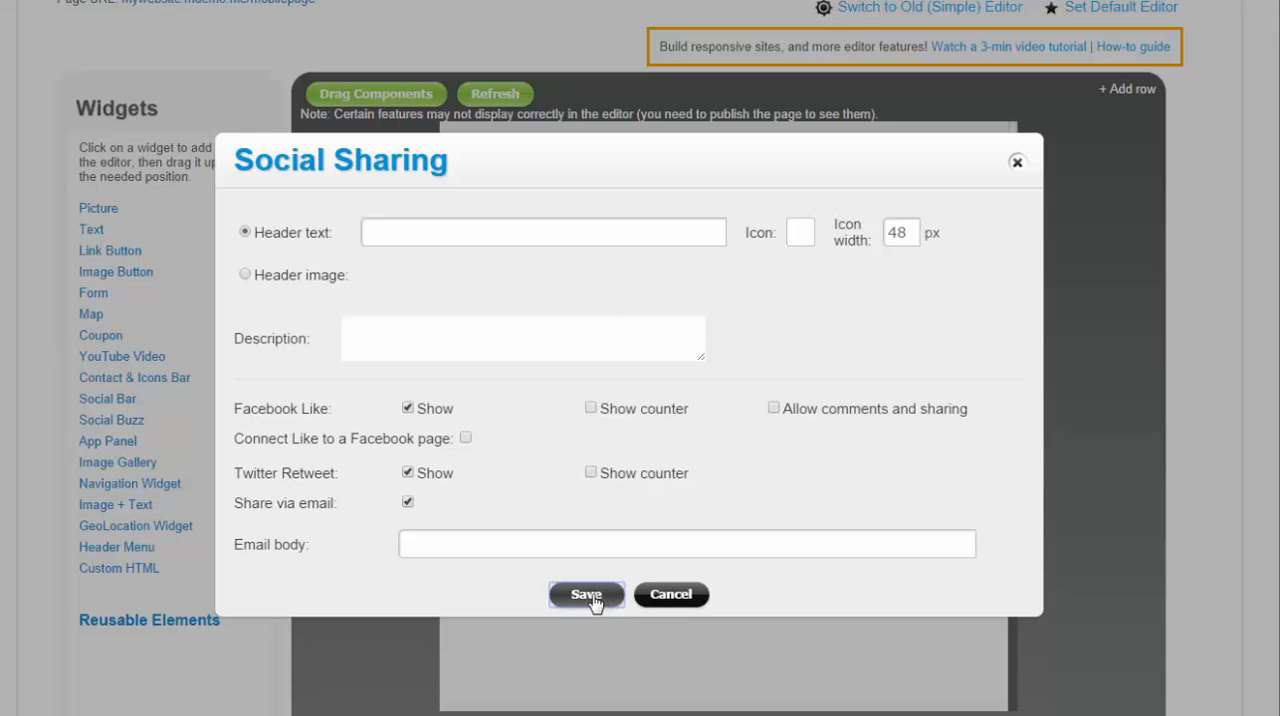
{"action": "left_click", "coordinate": [586, 594]}
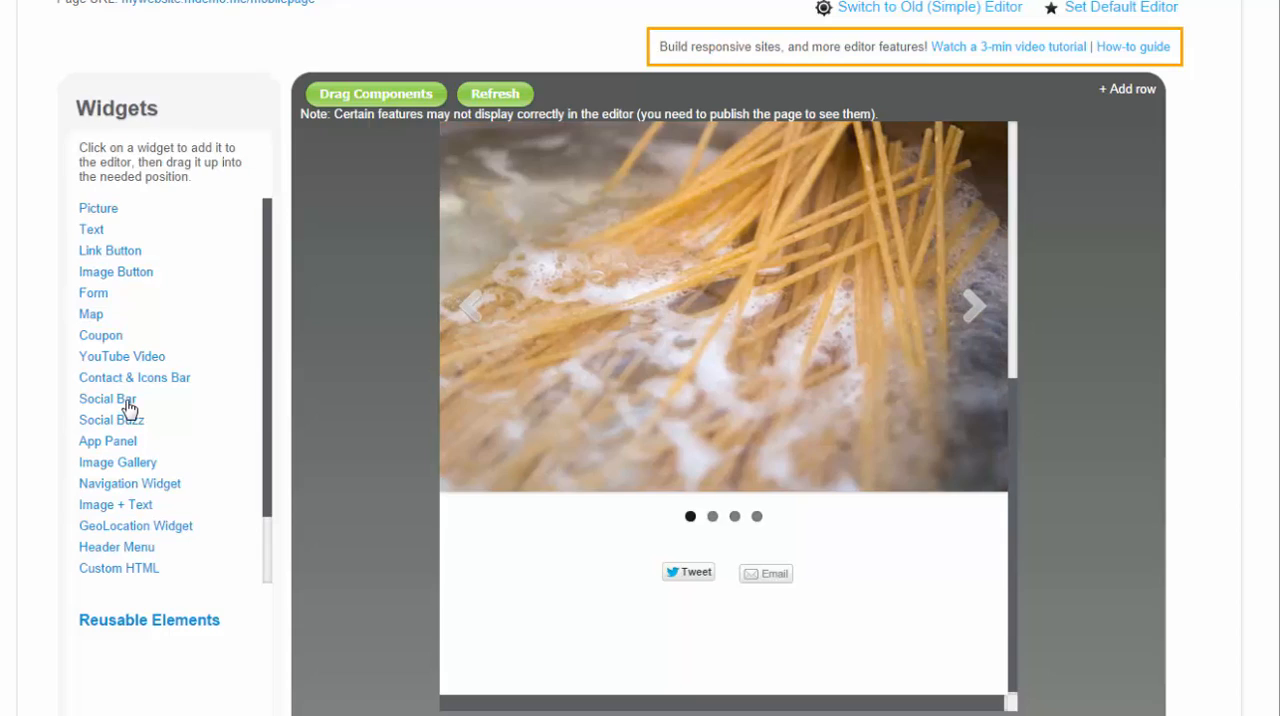
Add a Connect with Us social bar with the Google Plus link removed
{"action": "left_click", "coordinate": [107, 399]}
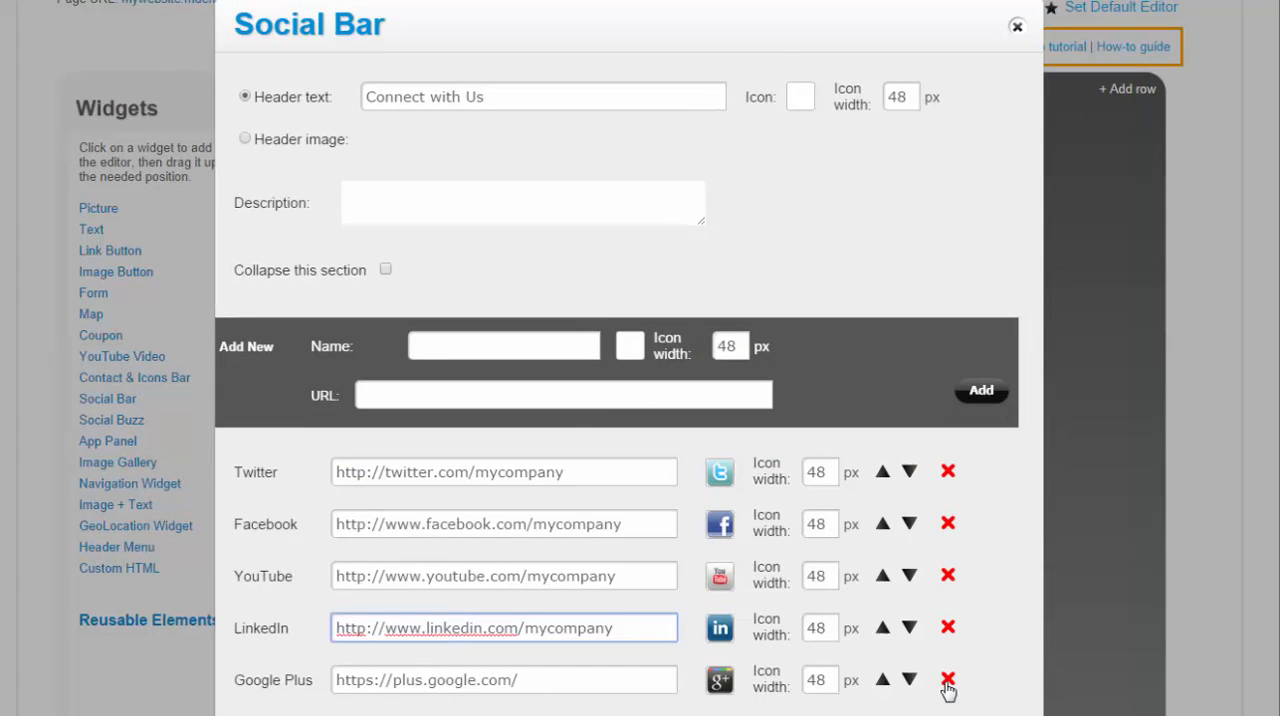
{"action": "left_click", "coordinate": [946, 680]}
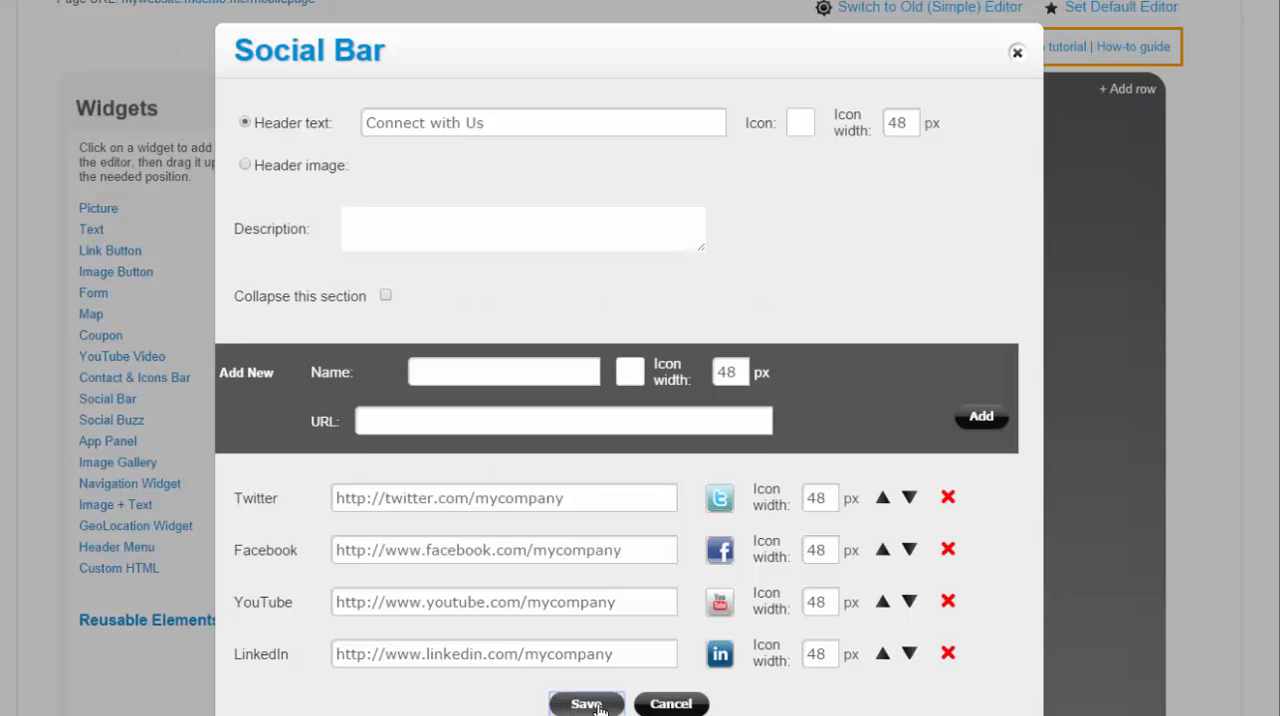
{"action": "left_click", "coordinate": [586, 703]}
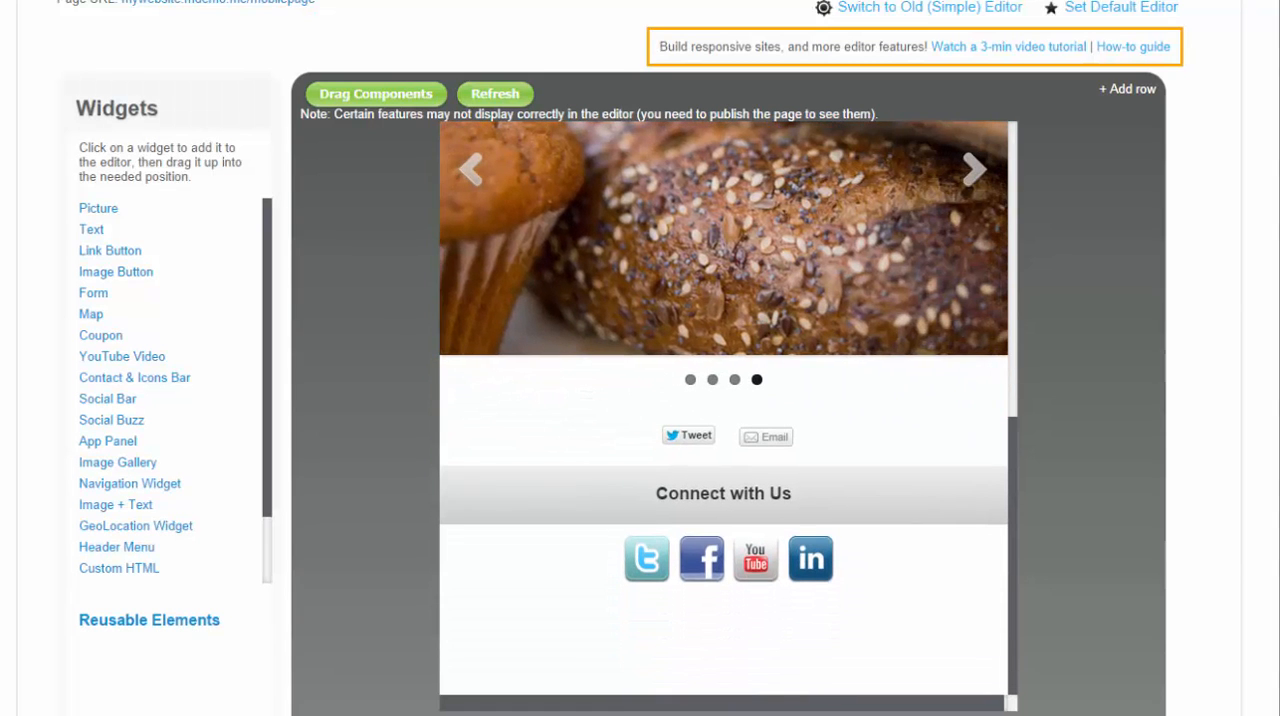
{"action": "left_click", "coordinate": [110, 250]}
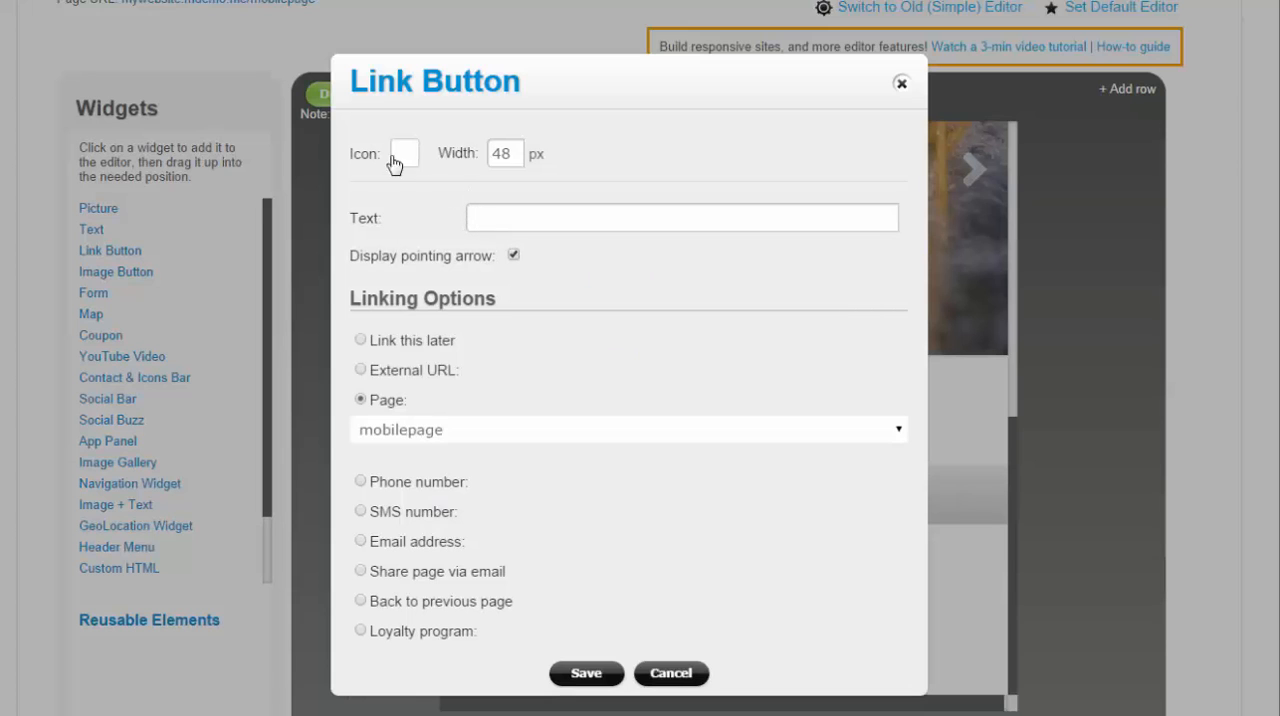
Give the new link button an icon and the label 'Call: 999.999.9999'
{"action": "left_click", "coordinate": [404, 153]}
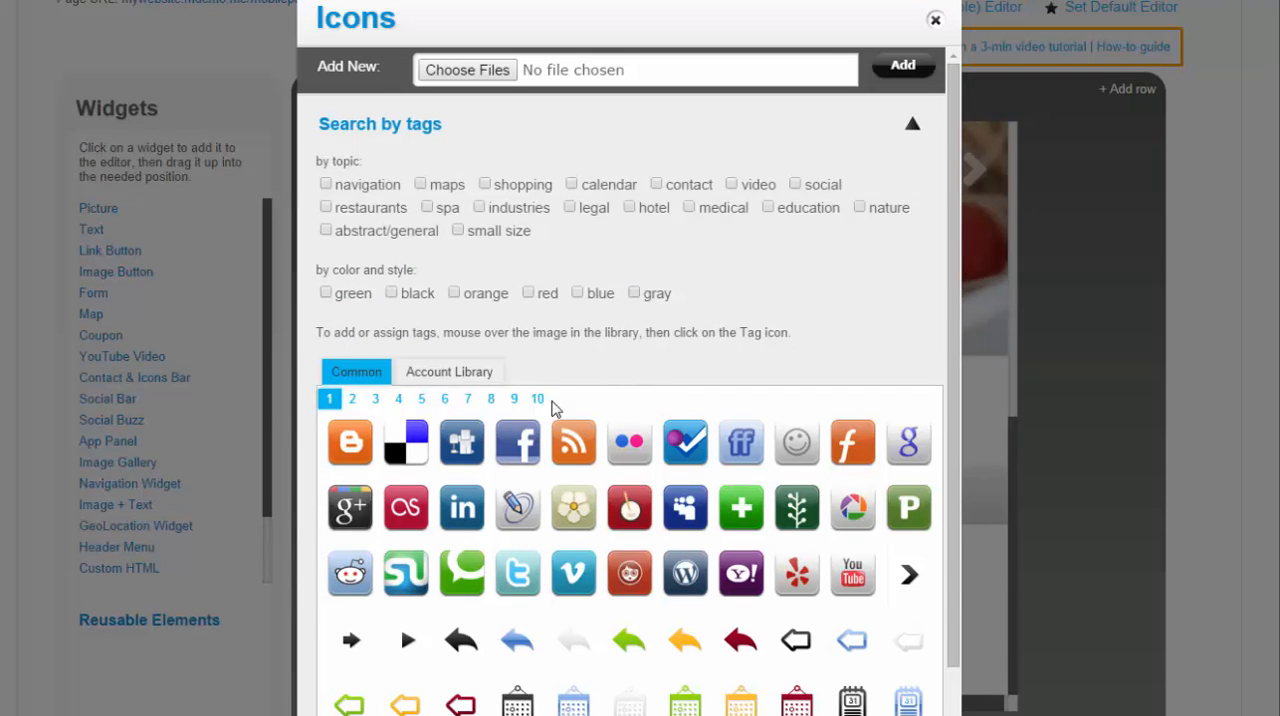
{"action": "left_click", "coordinate": [513, 398]}
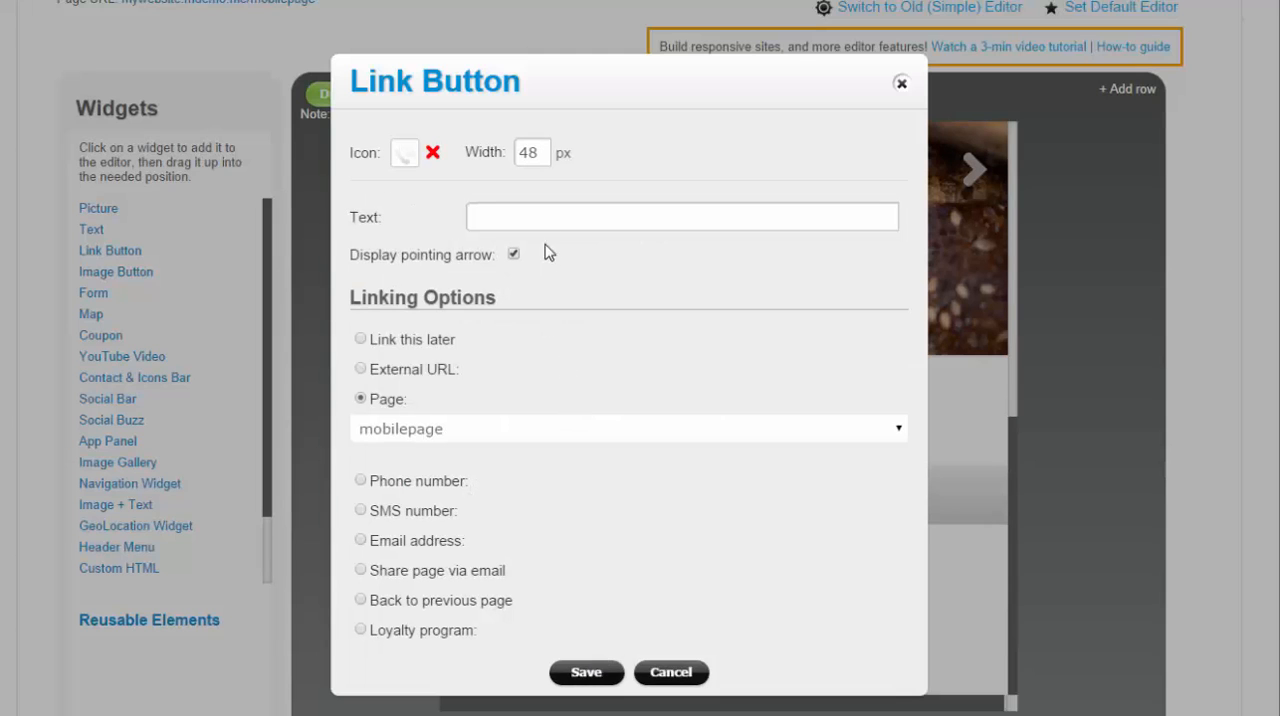
{"action": "type", "text": "Call: 999.999.9999"}
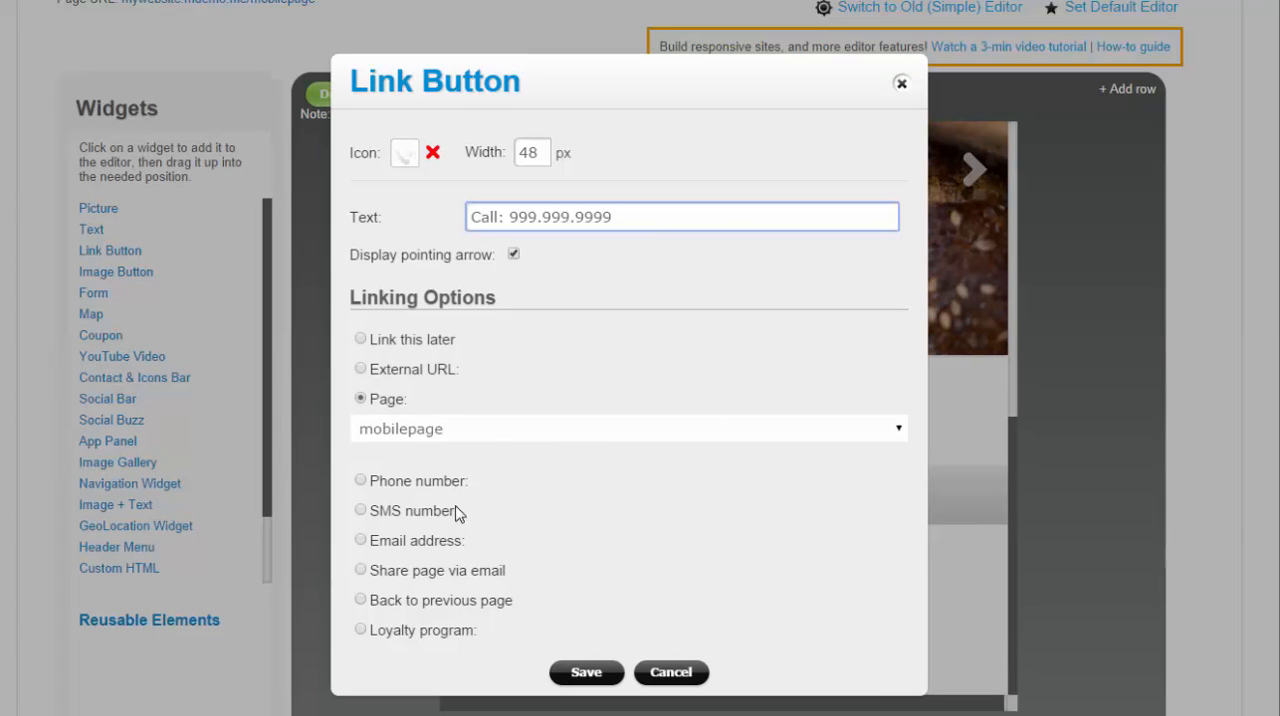
{"action": "left_click", "coordinate": [360, 480]}
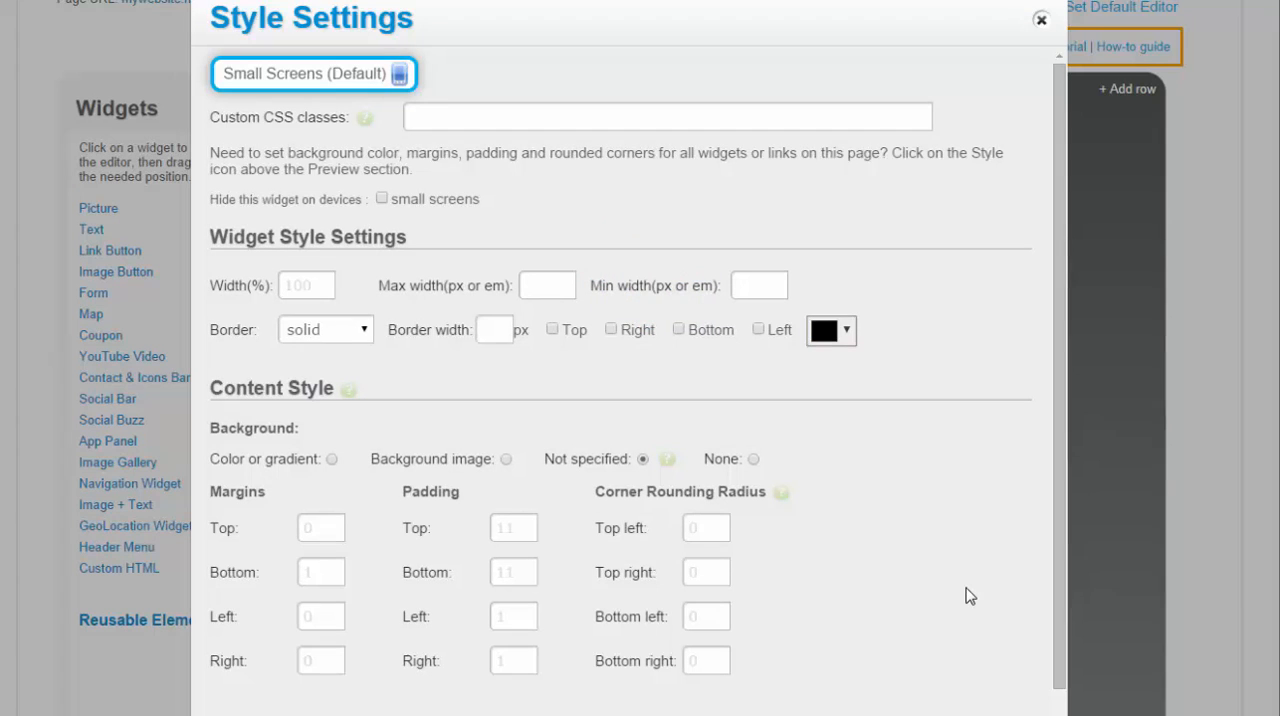
Style the call button with max width 400, padding and corner radius 11, and a grey gradient
{"action": "scroll", "scroll_direction": "down", "scroll_amount": 3}
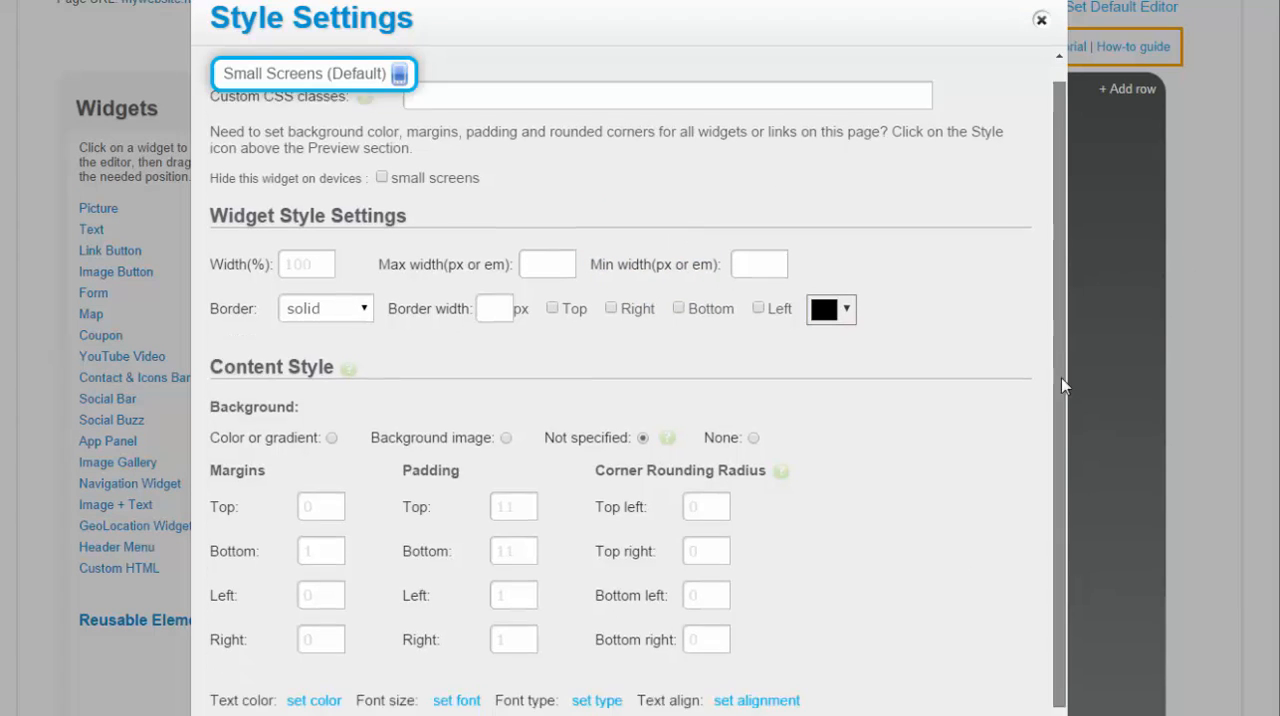
{"action": "type", "text": "4"}
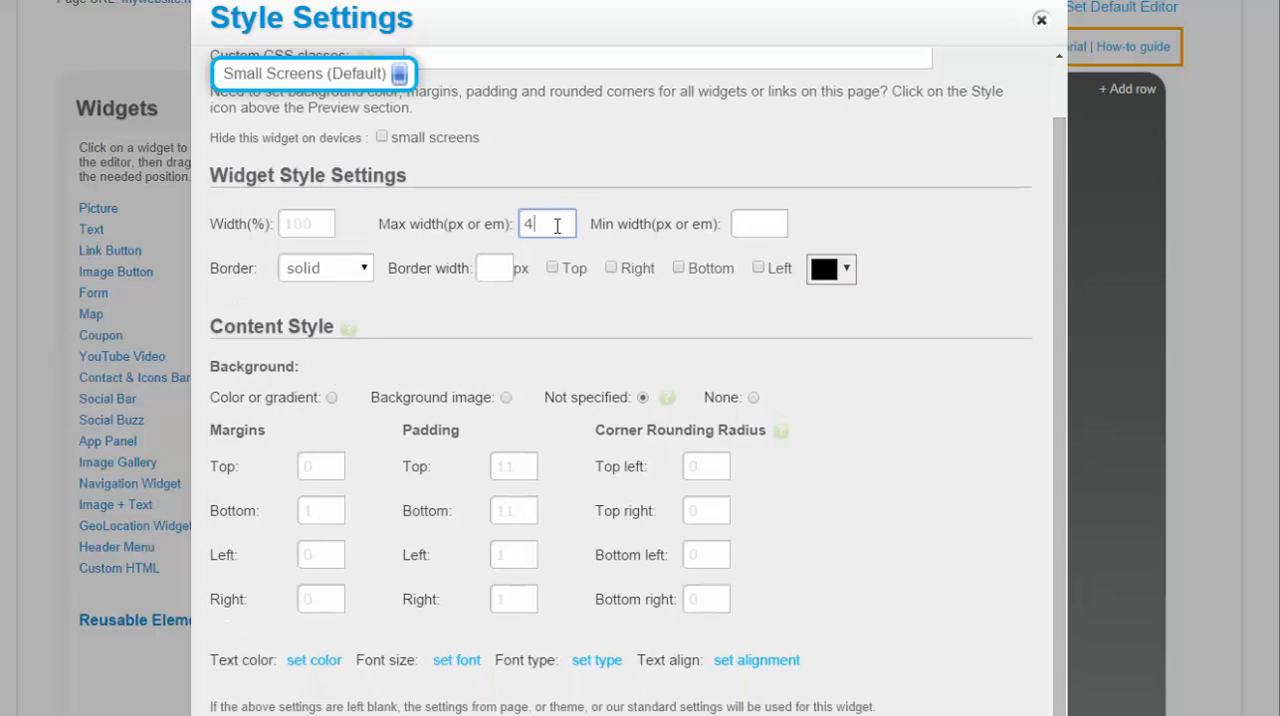
{"action": "type", "text": "00"}
{"action": "left_click", "coordinate": [706, 599]}
{"action": "type", "text": "11"}
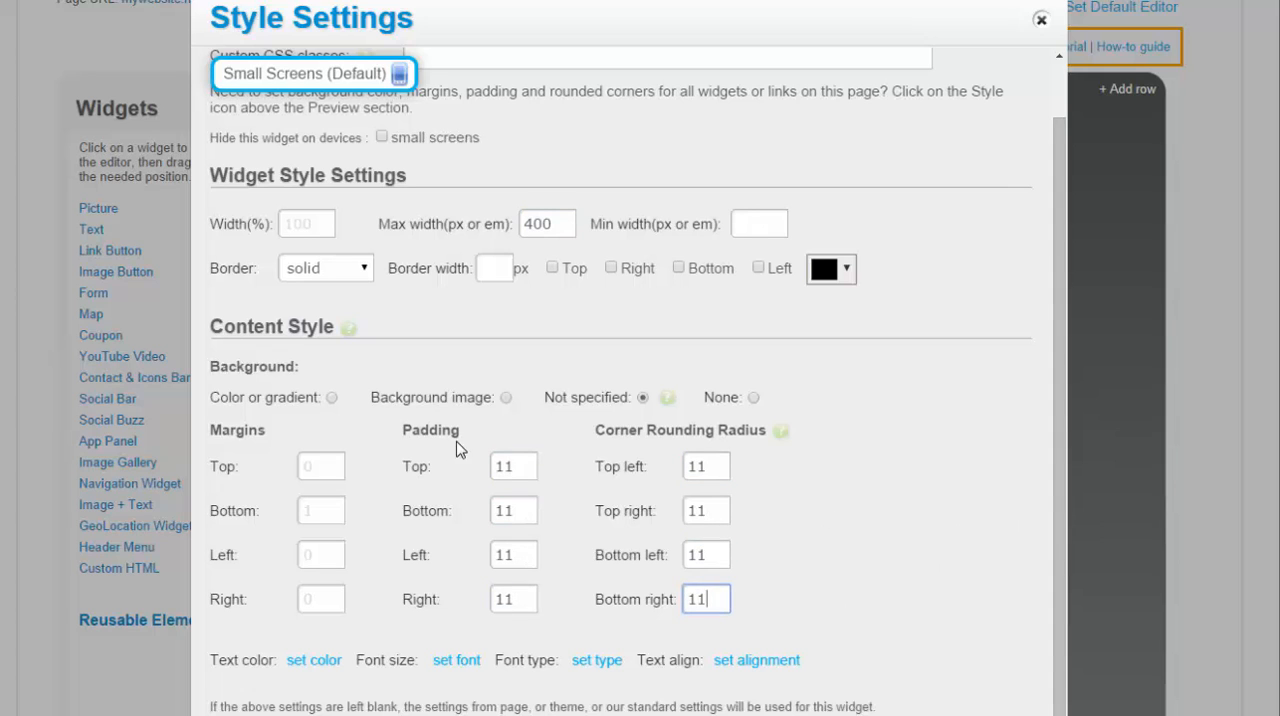
{"action": "left_click", "coordinate": [331, 397]}
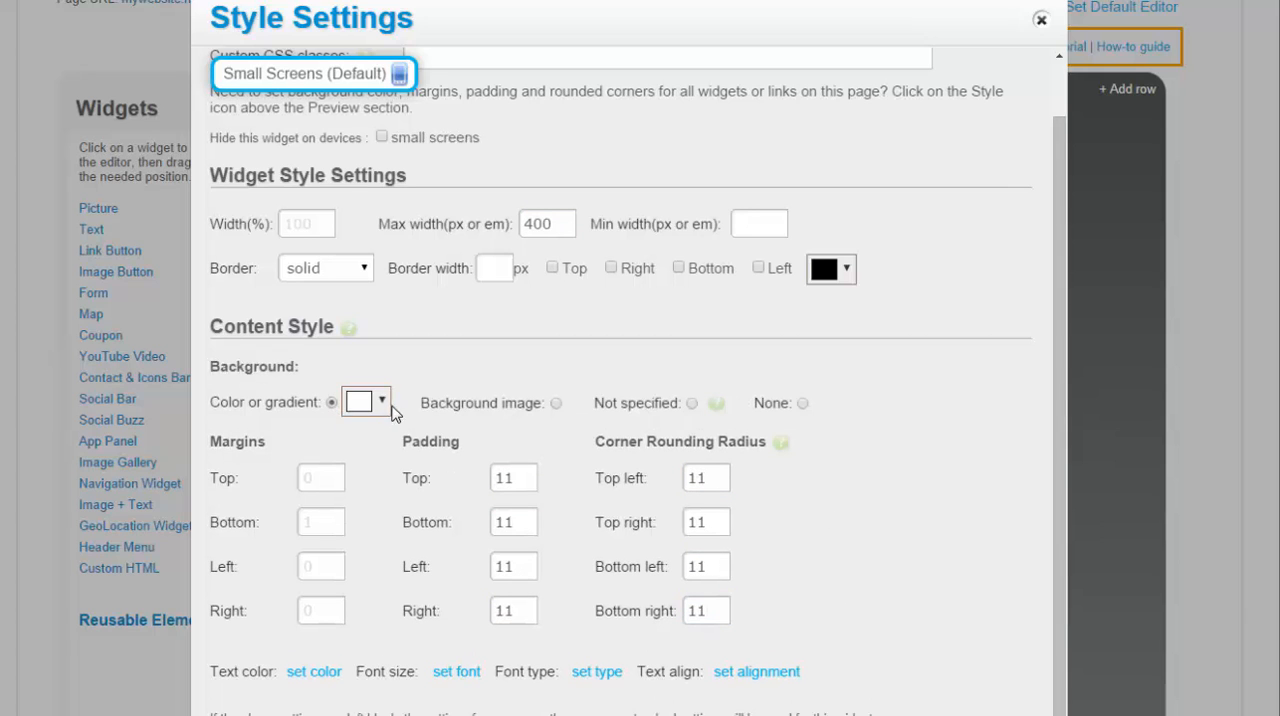
{"action": "left_click", "coordinate": [380, 401]}
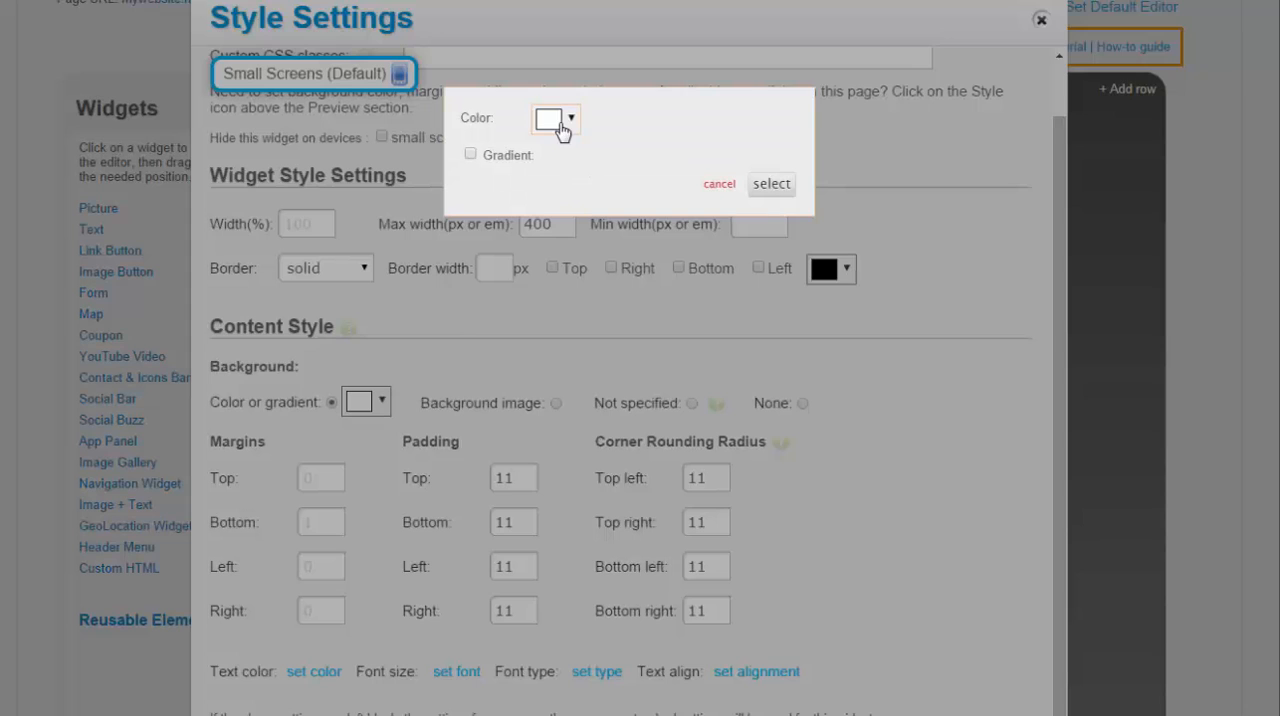
{"action": "left_click", "coordinate": [470, 153]}
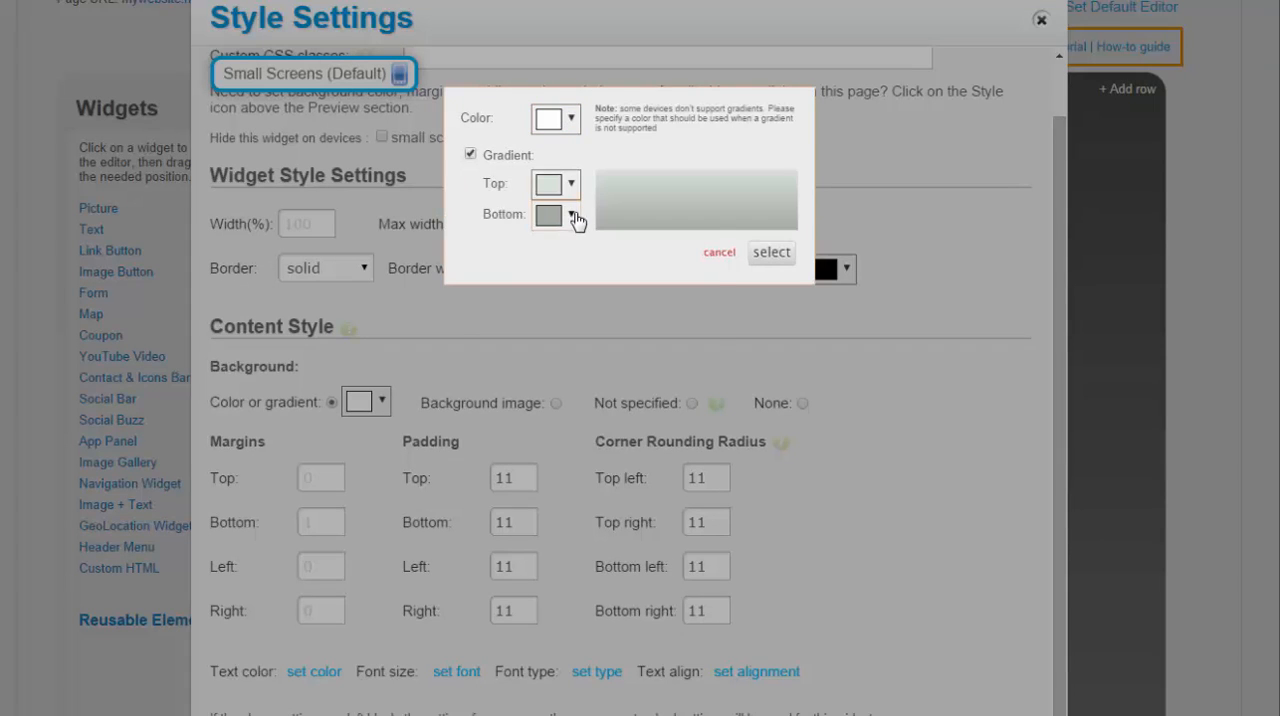
{"action": "left_click", "coordinate": [570, 214]}
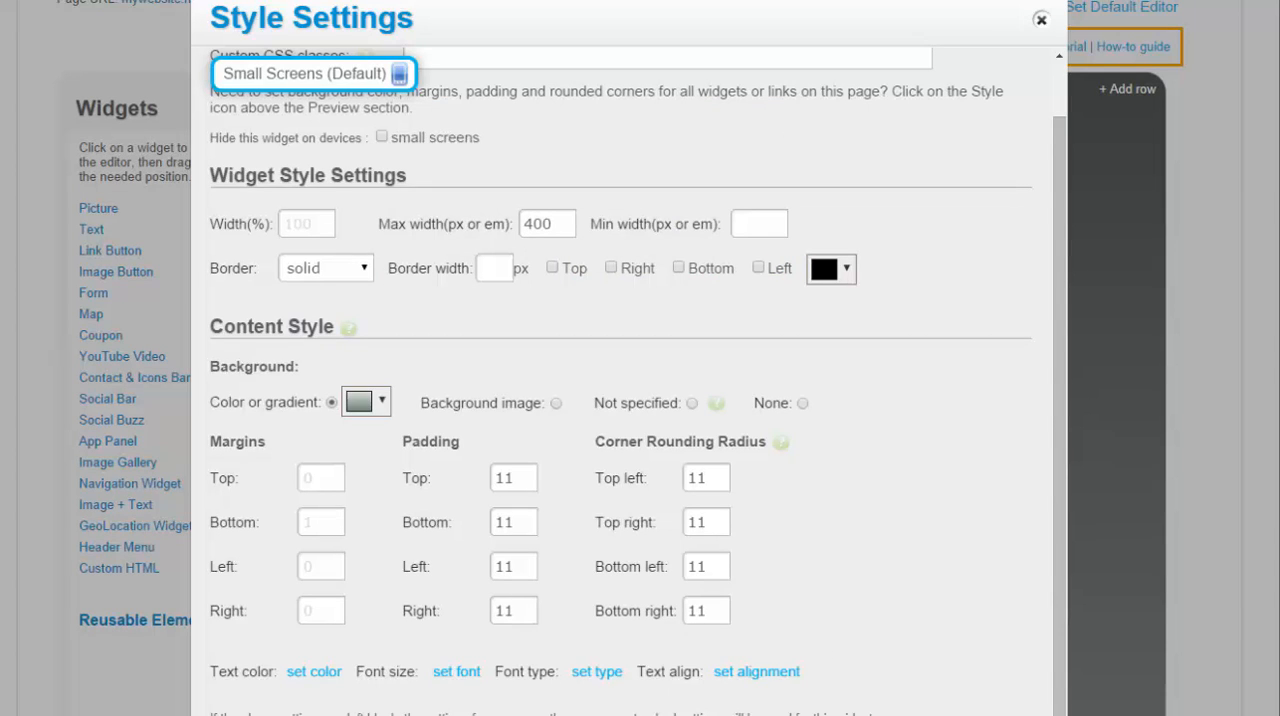
{"action": "left_click", "coordinate": [1040, 19]}
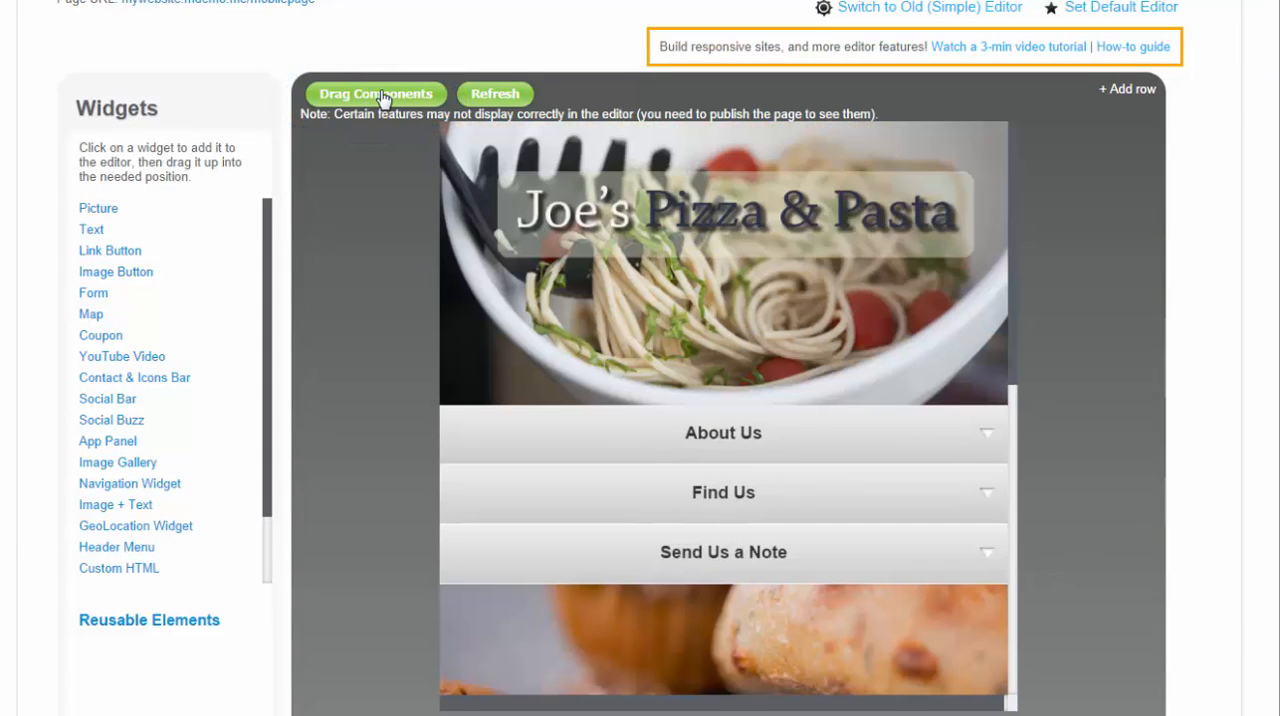
In Drag Components mode, place the Call button under the Joe's Pizza & Pasta header
{"action": "left_click", "coordinate": [376, 93]}
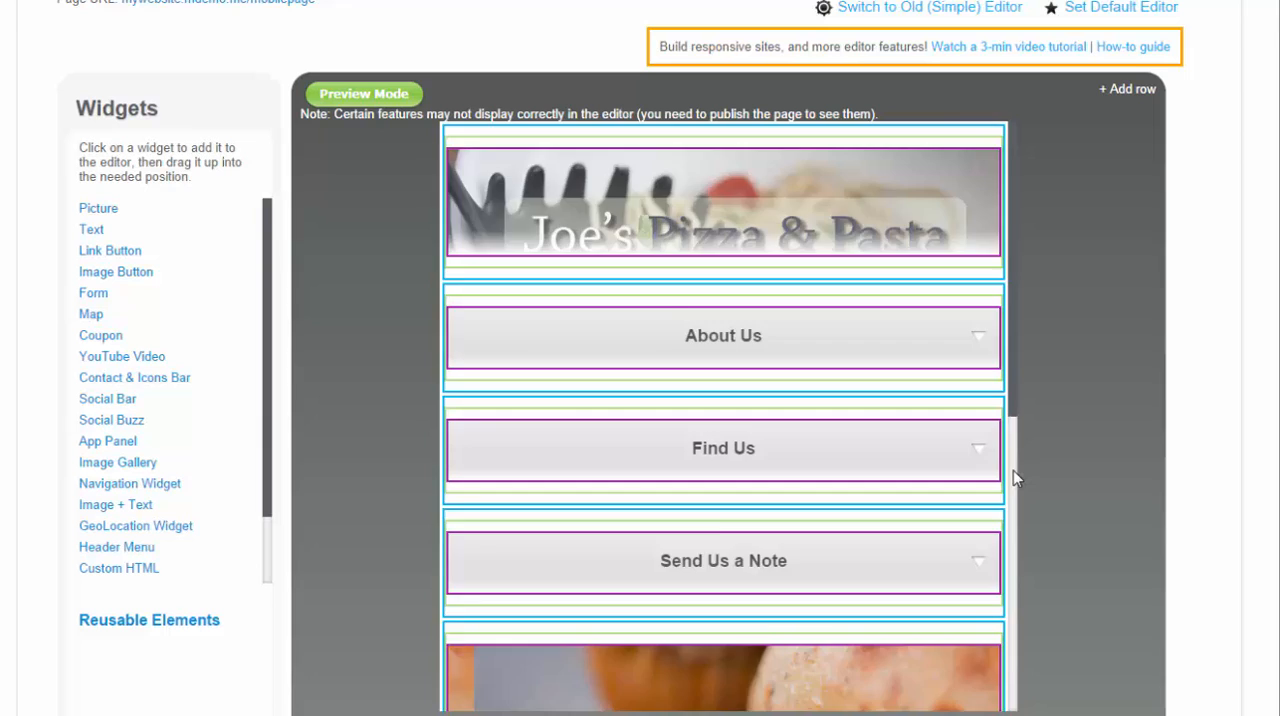
{"action": "scroll", "scroll_direction": "down", "scroll_amount": 3}
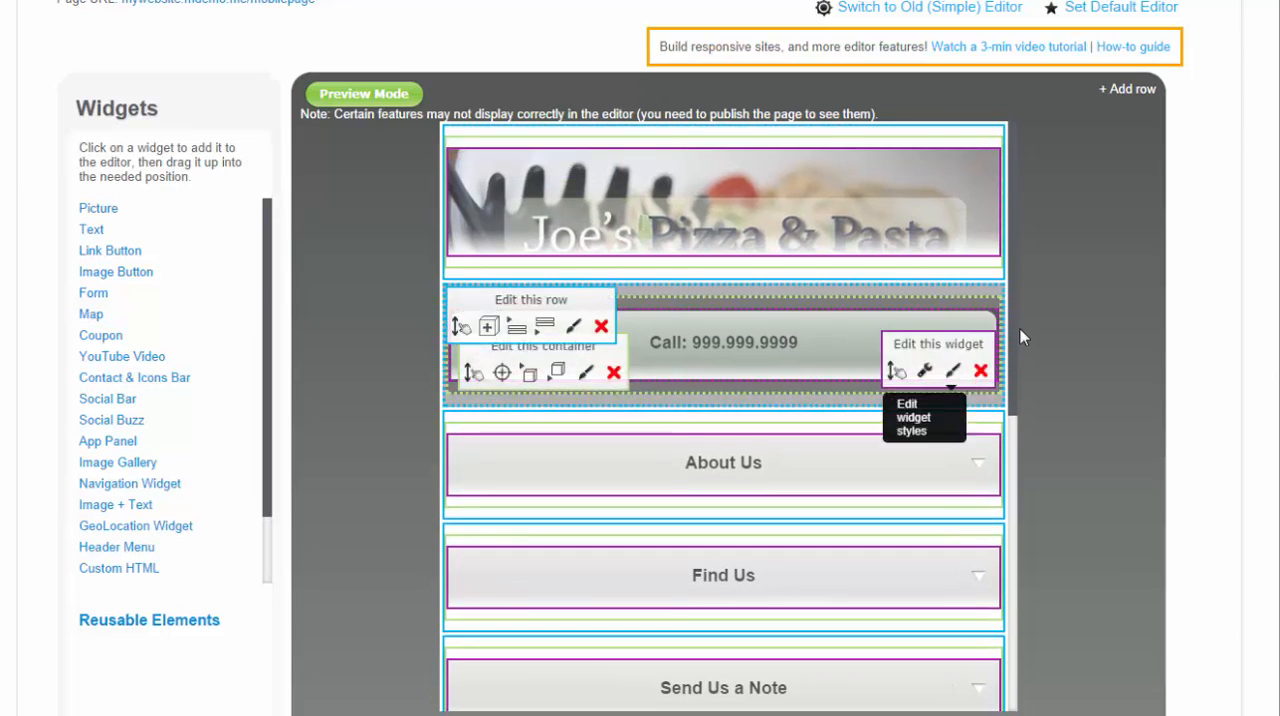
{"action": "scroll", "scroll_direction": "down", "scroll_amount": 3}
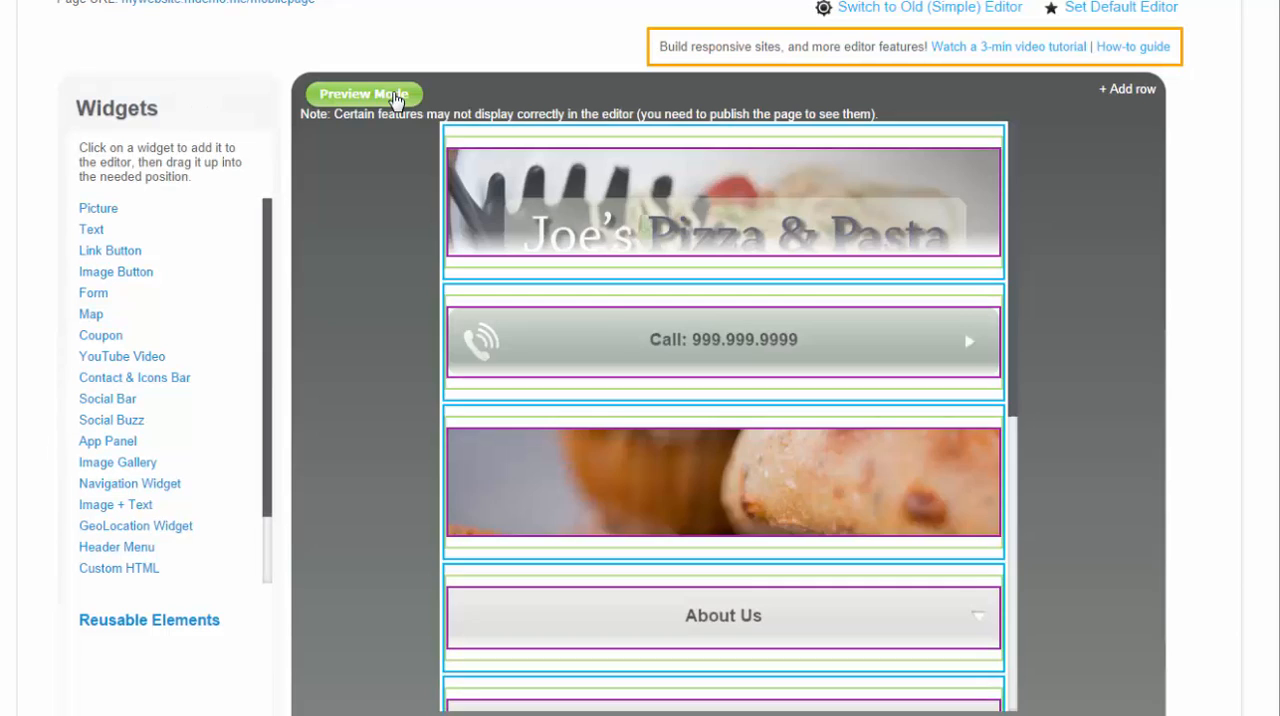
Return to Preview Mode and scroll down through the page
{"action": "left_click", "coordinate": [364, 93]}
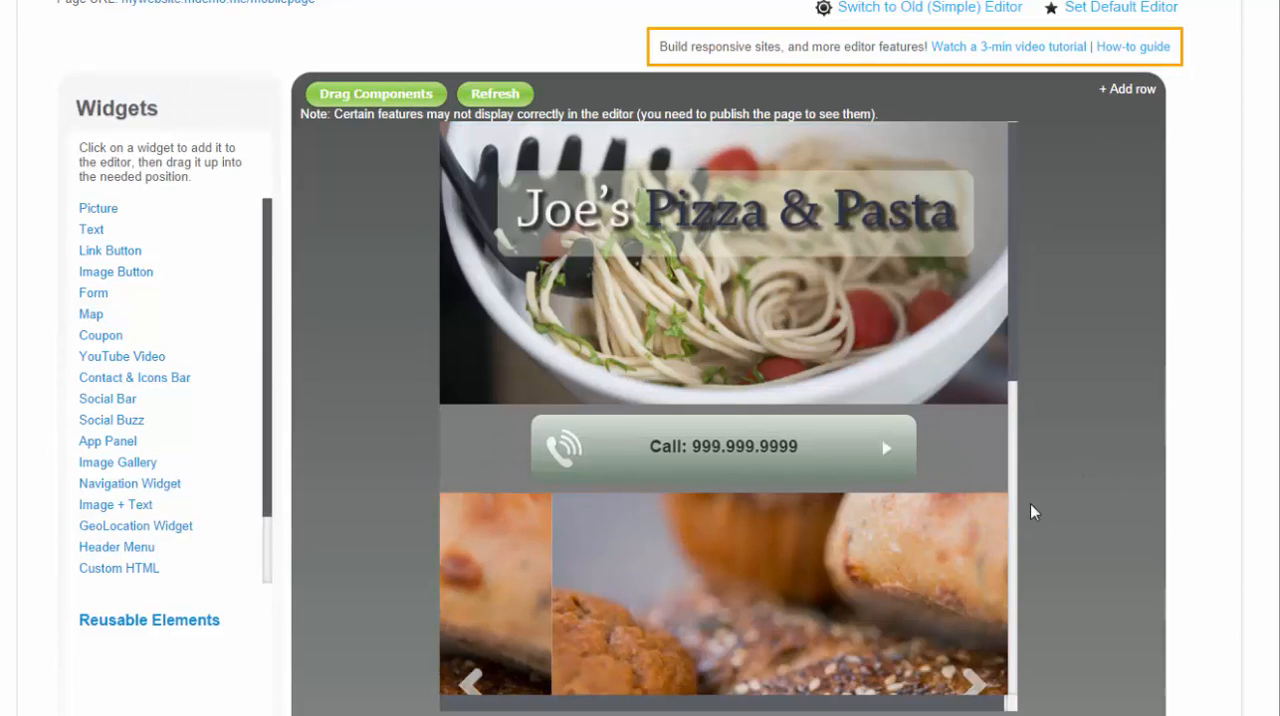
{"action": "scroll", "scroll_direction": "down", "scroll_amount": 3}
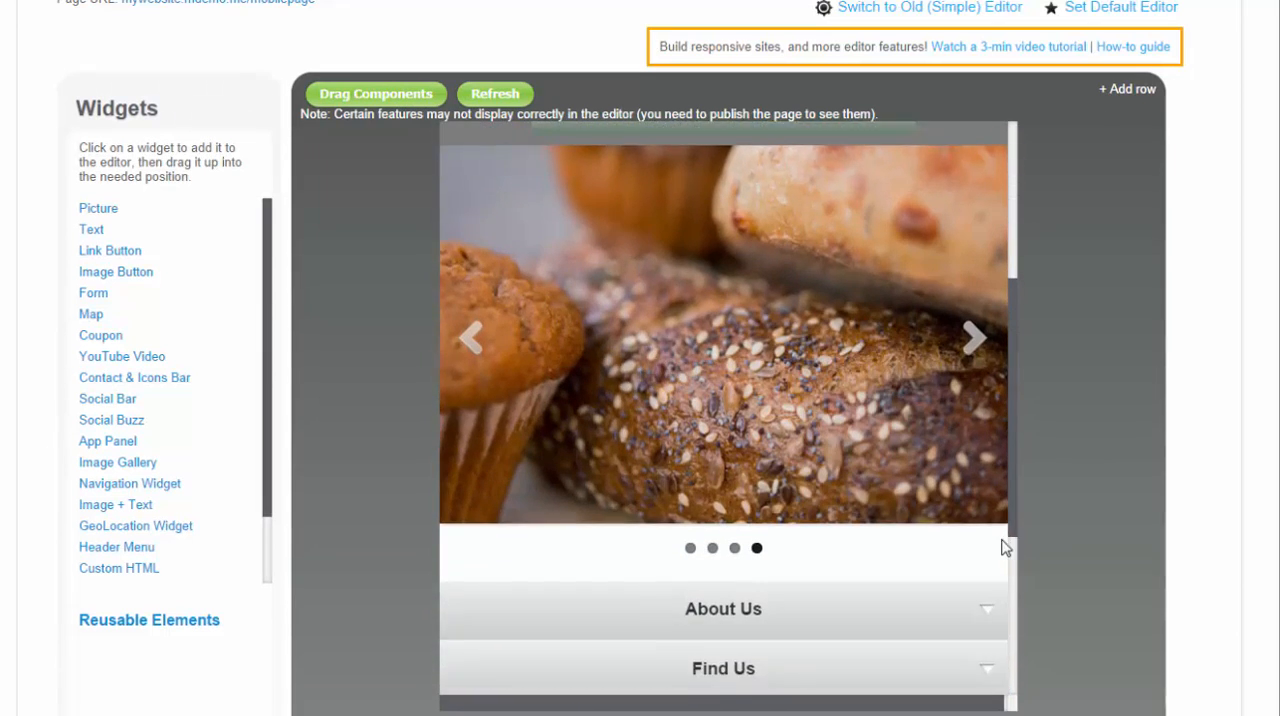
{"action": "scroll", "scroll_direction": "down", "scroll_amount": 3}
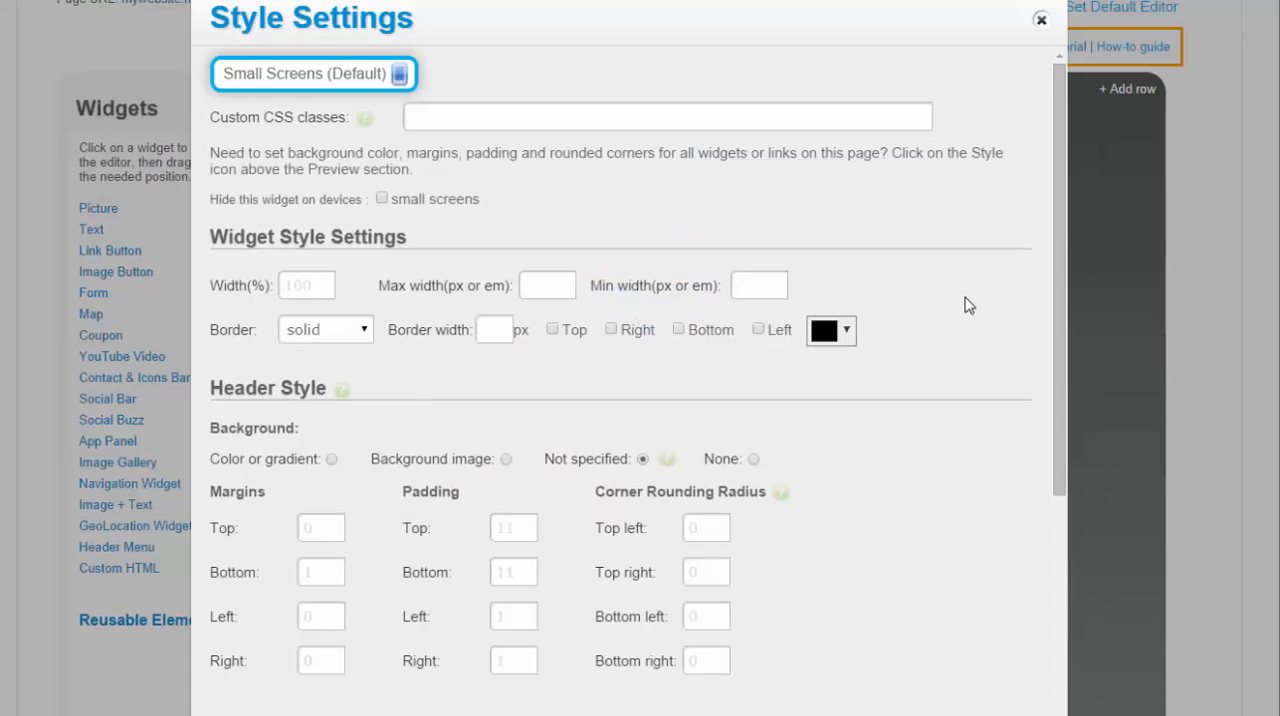
{"action": "scroll", "scroll_direction": "down", "scroll_amount": 3}
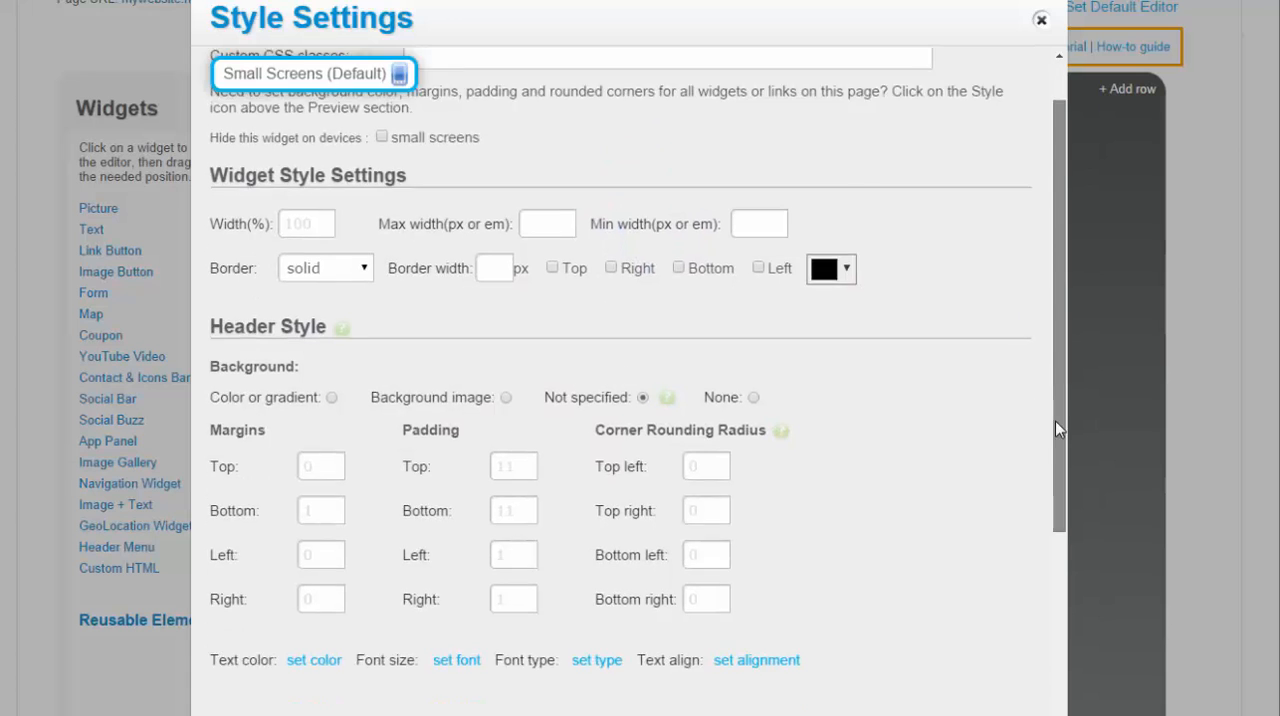
{"action": "scroll", "scroll_direction": "down", "scroll_amount": 3}
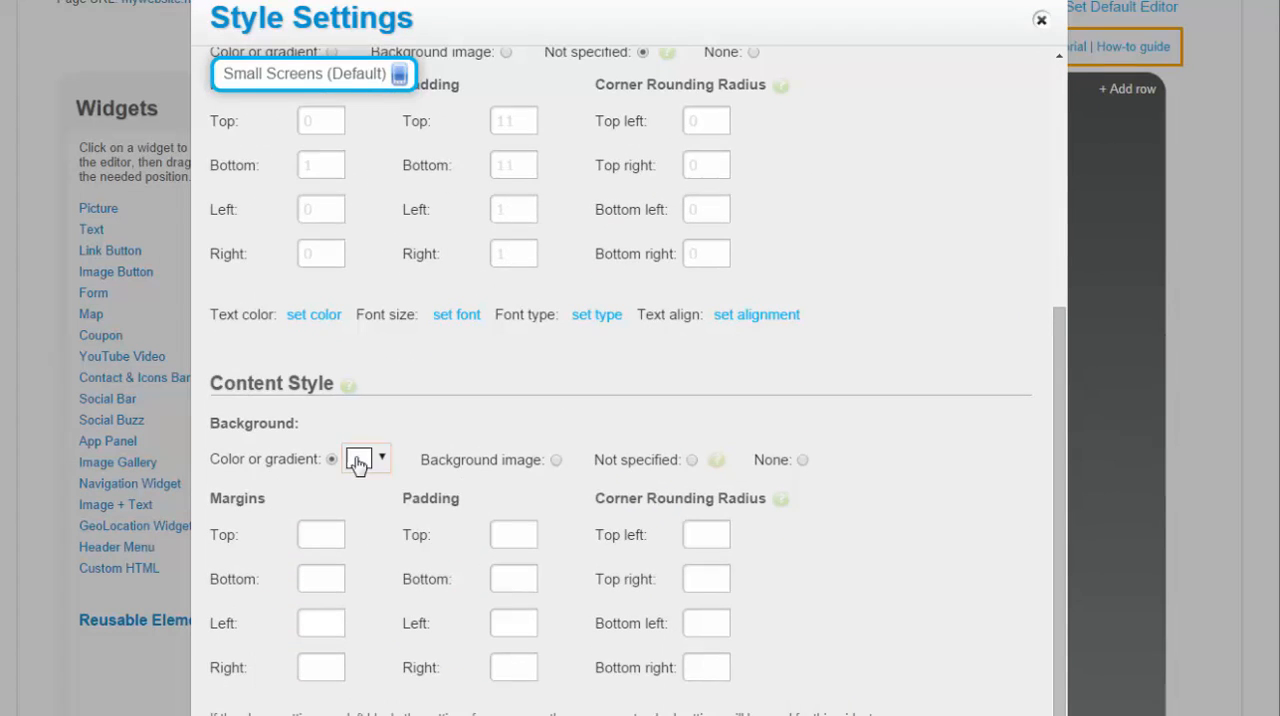
Set the collapsible section's content background colour to white
{"action": "left_click", "coordinate": [381, 459]}
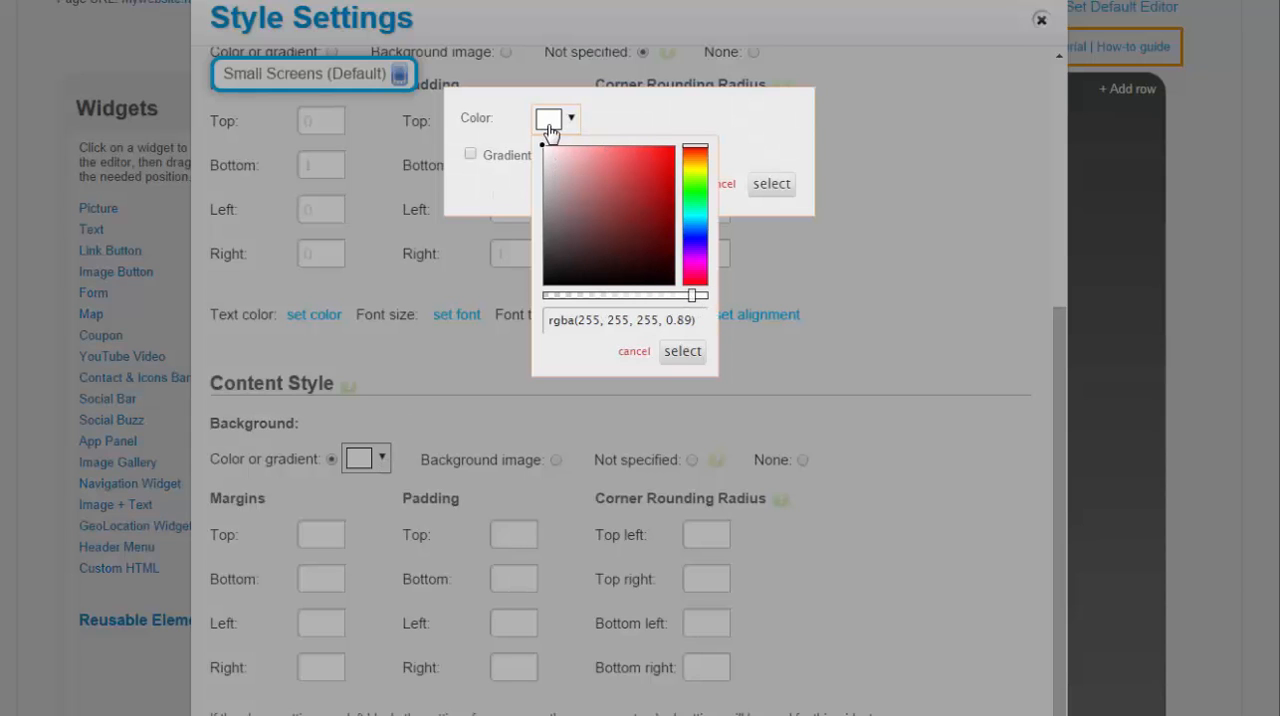
{"action": "left_click", "coordinate": [549, 118]}
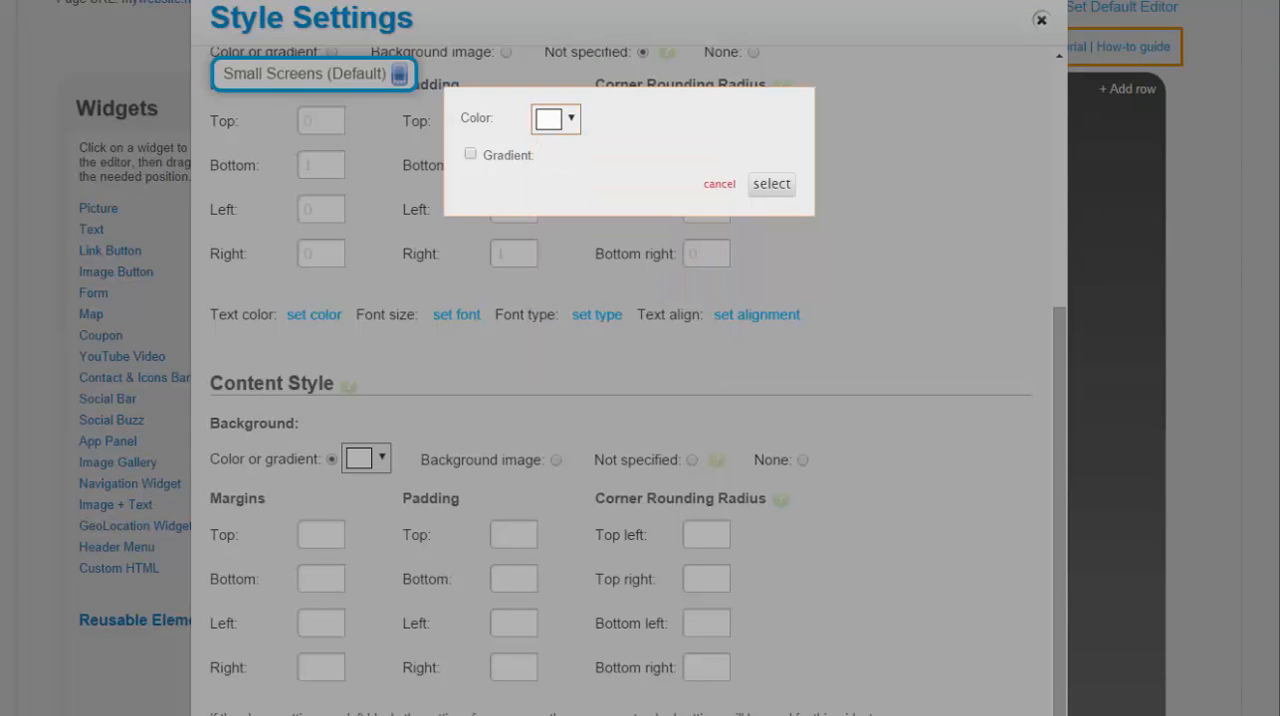
{"action": "left_click", "coordinate": [719, 183]}
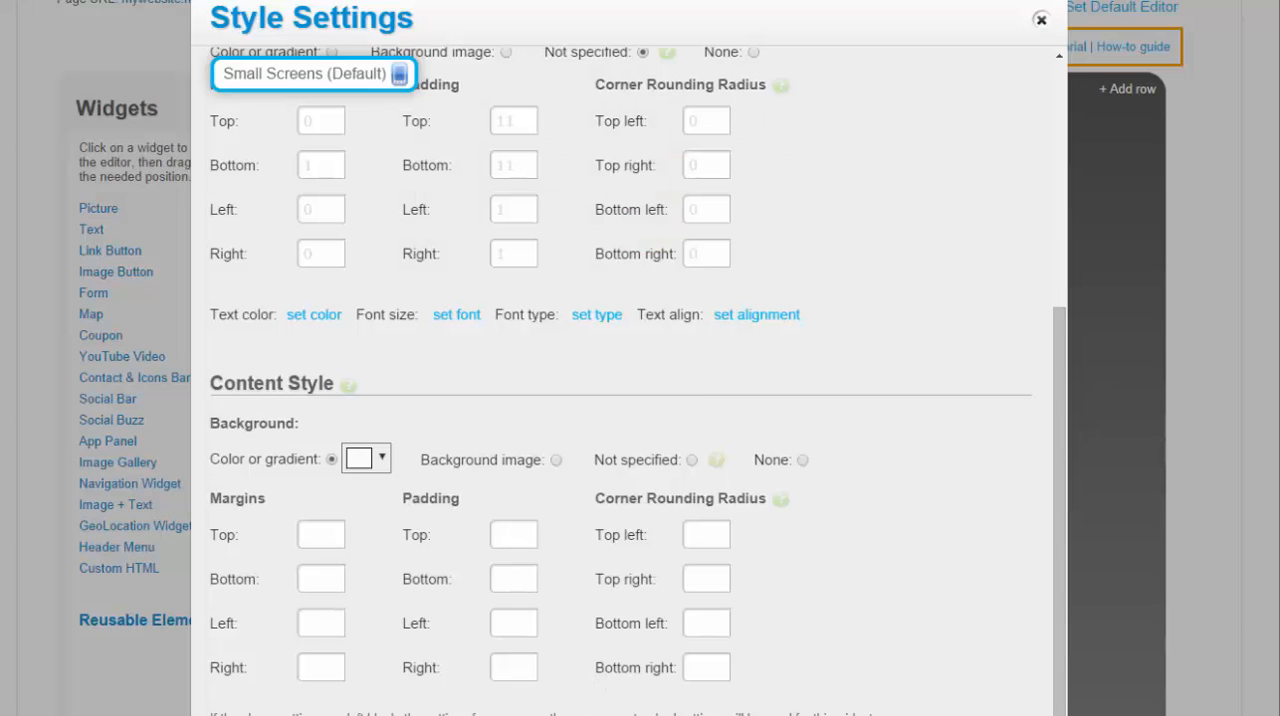
{"action": "left_click", "coordinate": [1040, 19]}
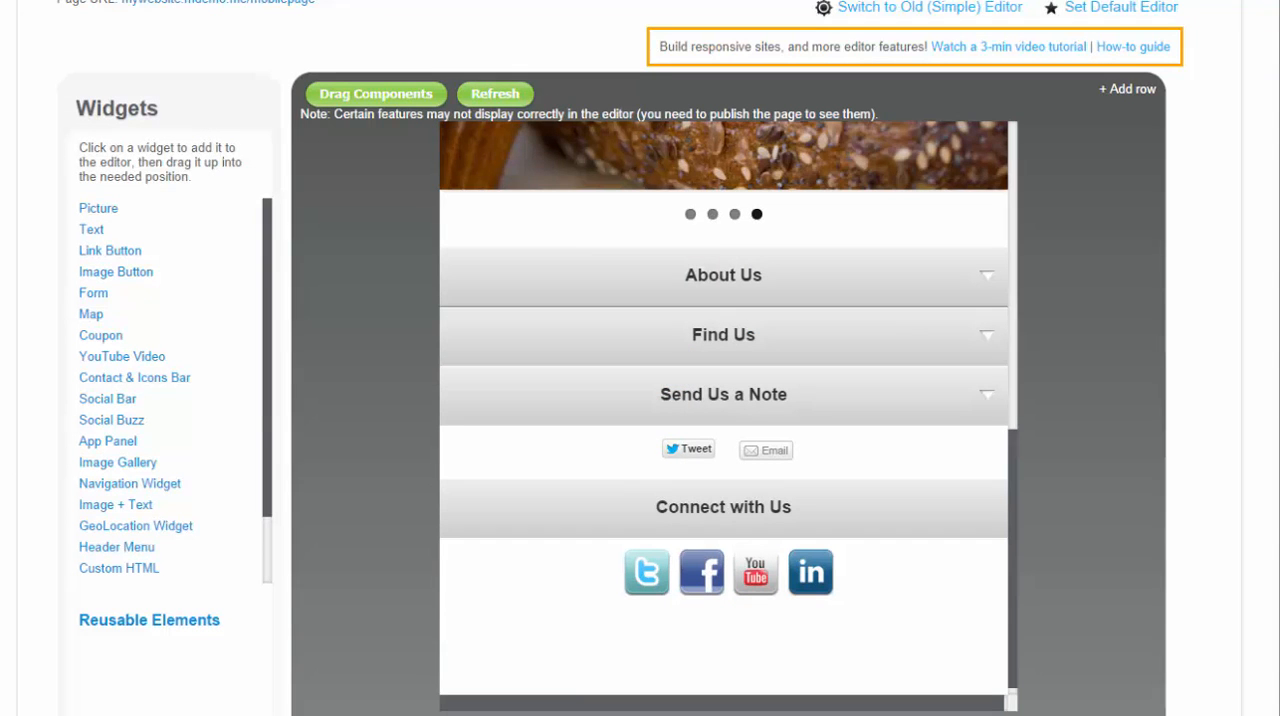
{"action": "scroll", "scroll_direction": "down", "scroll_amount": 3}
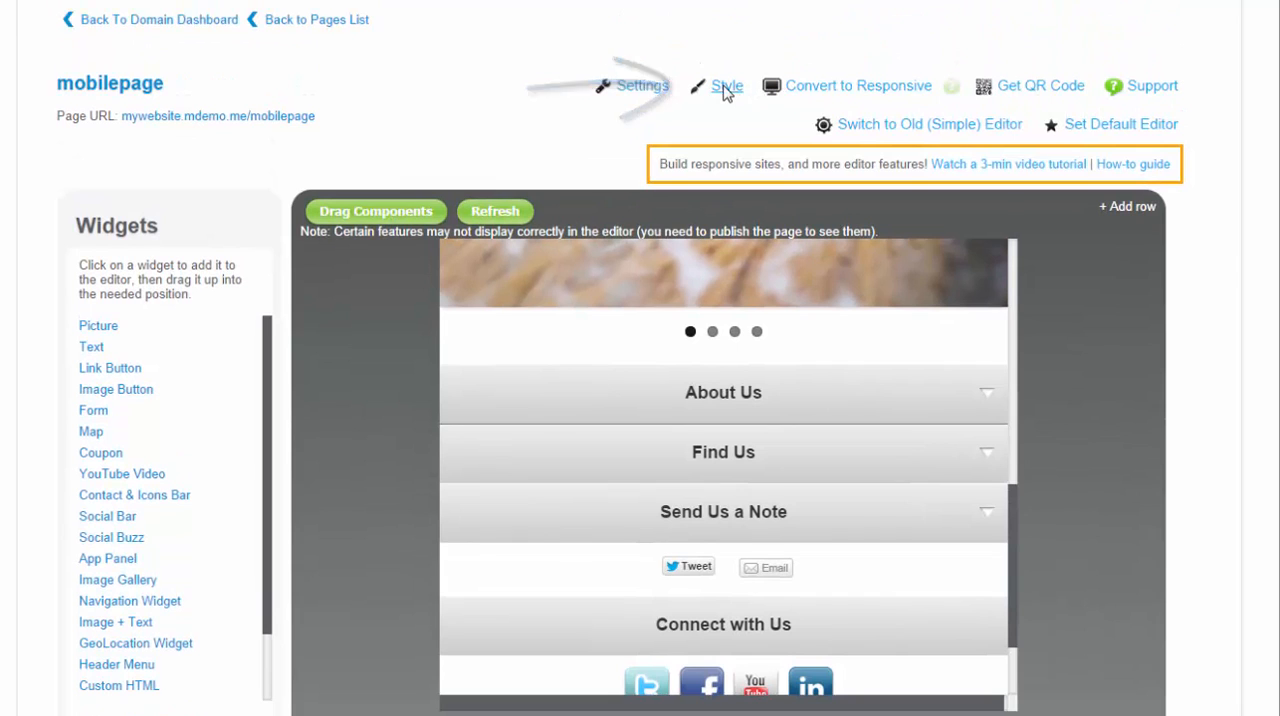
Set a bread photo as the page's custom background image, sized to cover
{"action": "left_click", "coordinate": [727, 85]}
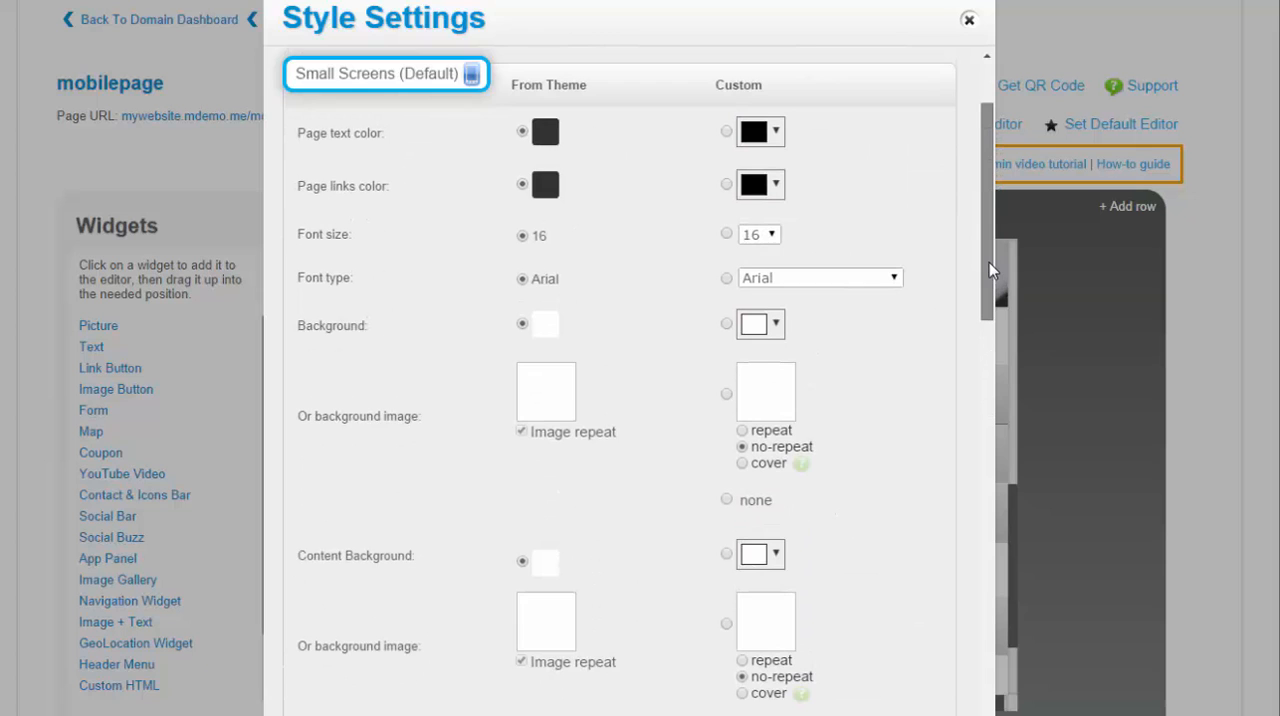
{"action": "scroll", "scroll_direction": "down", "scroll_amount": 3}
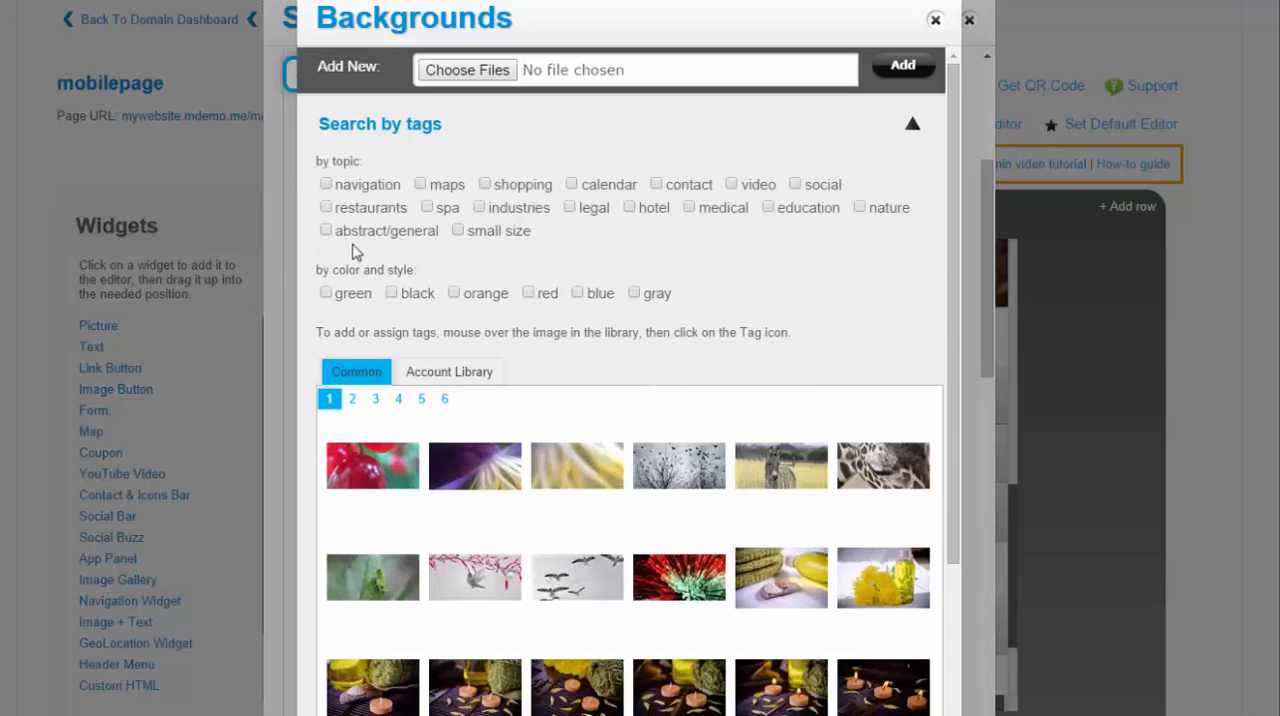
{"action": "left_click", "coordinate": [325, 207]}
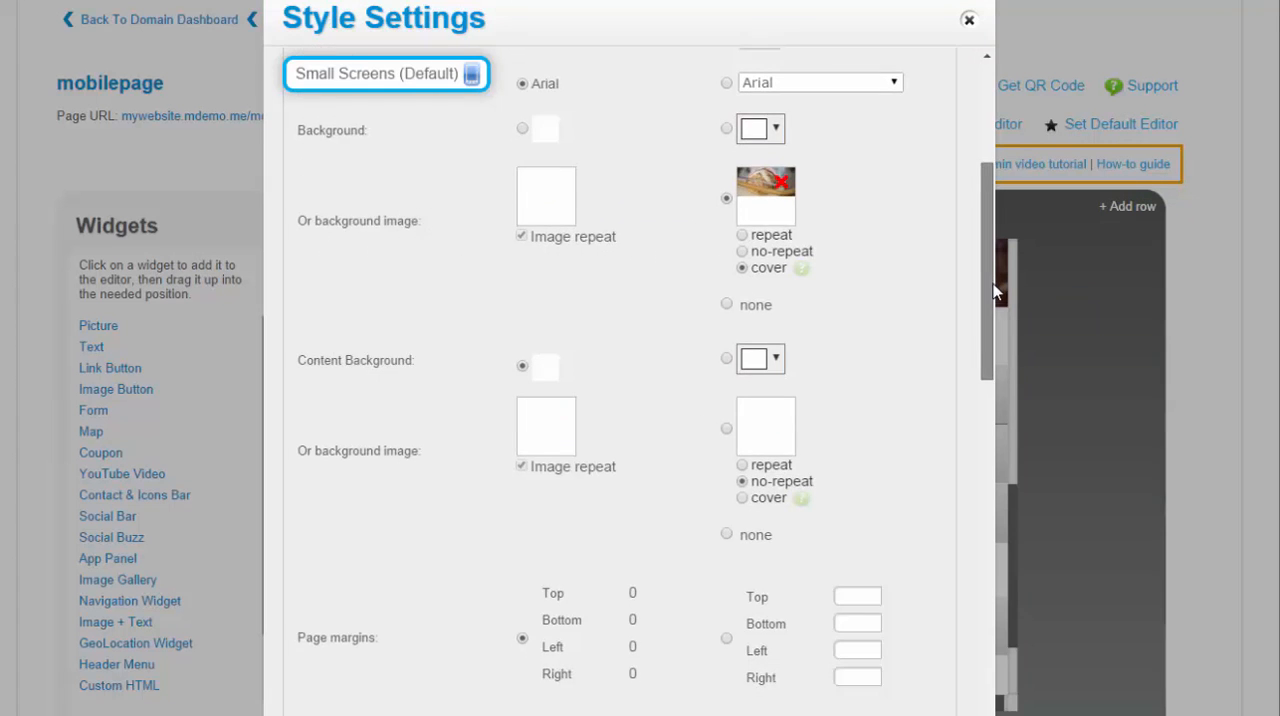
Choose a textured food photo as the section headers background image
{"action": "scroll", "scroll_direction": "down", "scroll_amount": 3}
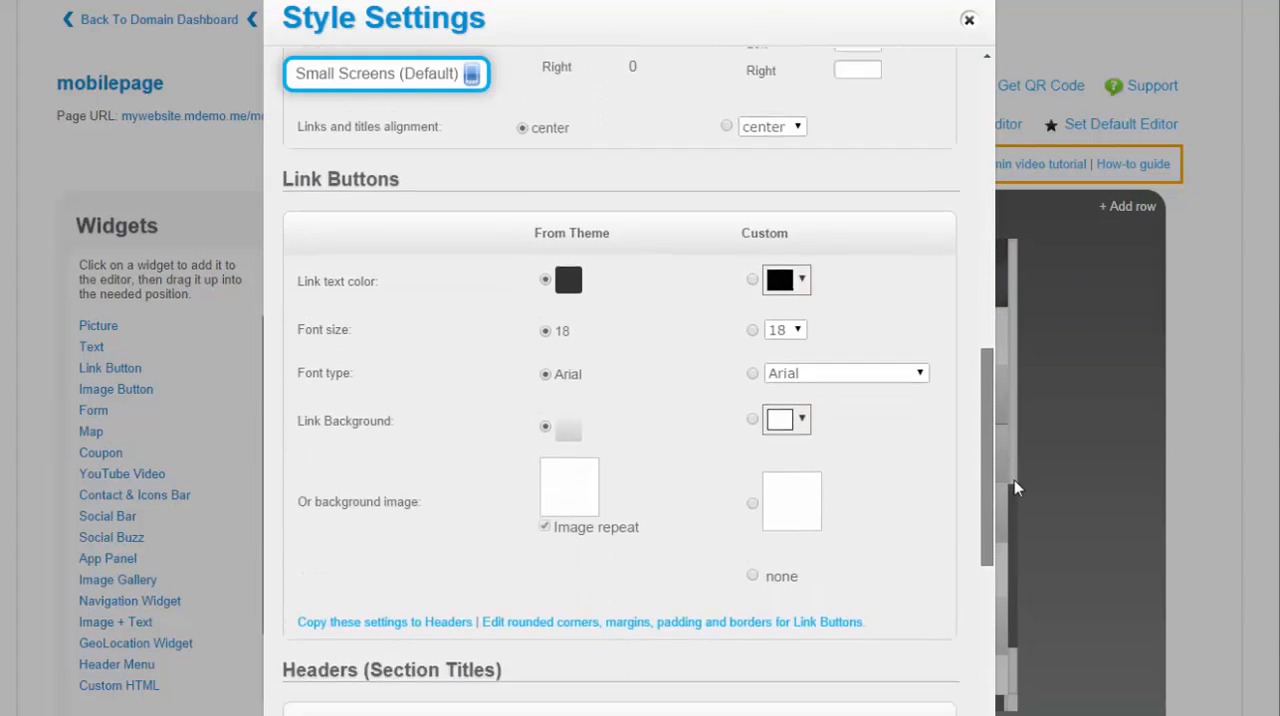
{"action": "scroll", "scroll_direction": "down", "scroll_amount": 3}
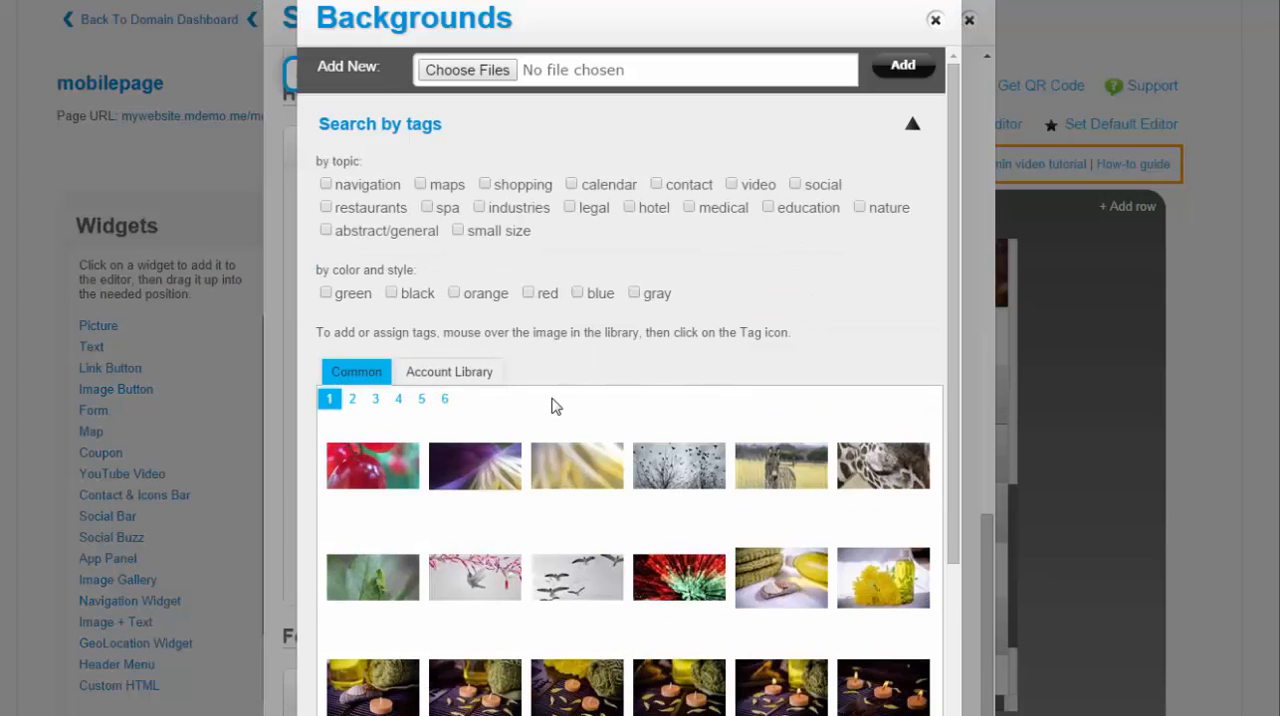
{"action": "left_click", "coordinate": [325, 207]}
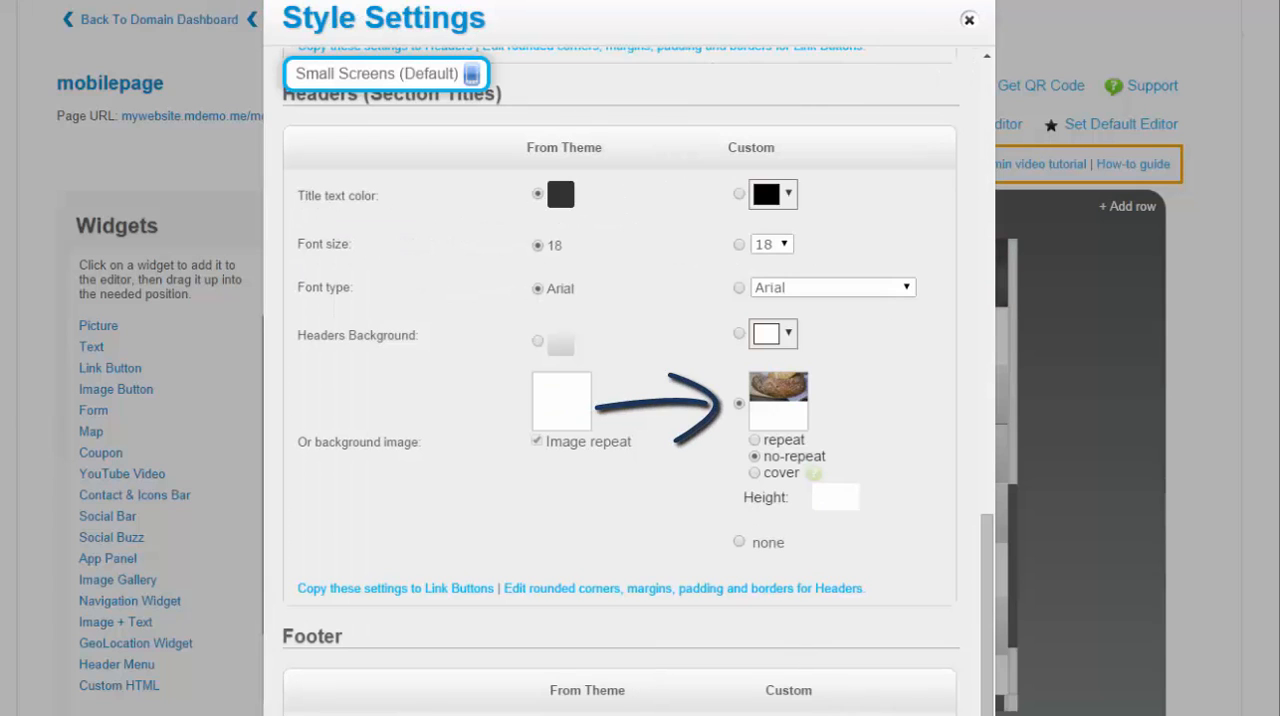
{"action": "scroll", "scroll_direction": "down", "scroll_amount": 3}
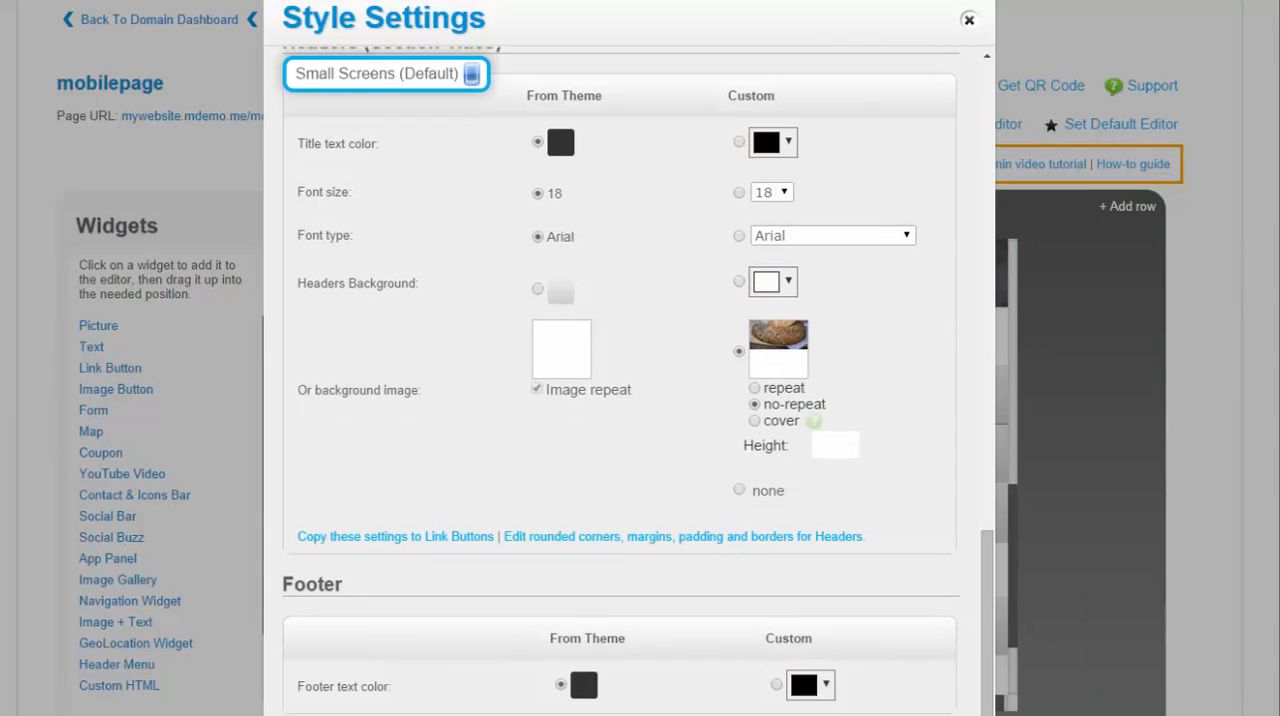
{"action": "left_click", "coordinate": [968, 19]}
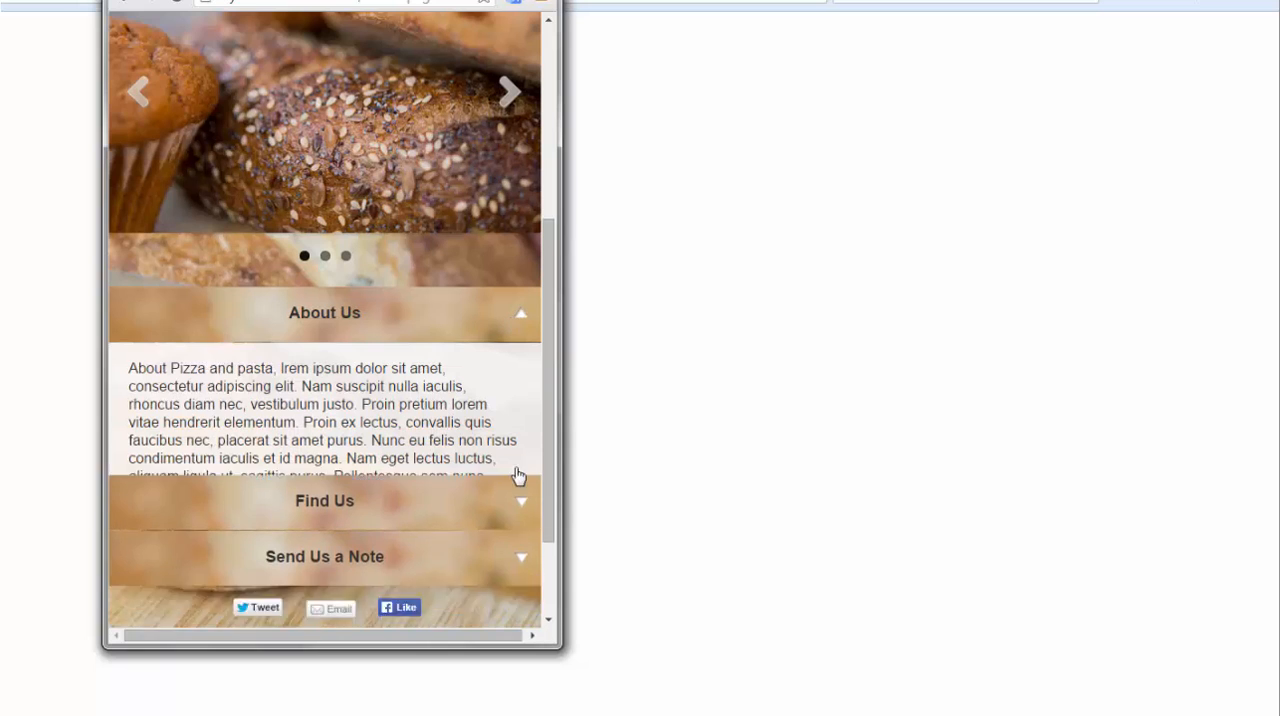
Review the Find Us map section, then take the mywebsite.mdemo.me site live
{"action": "left_click", "coordinate": [324, 500]}
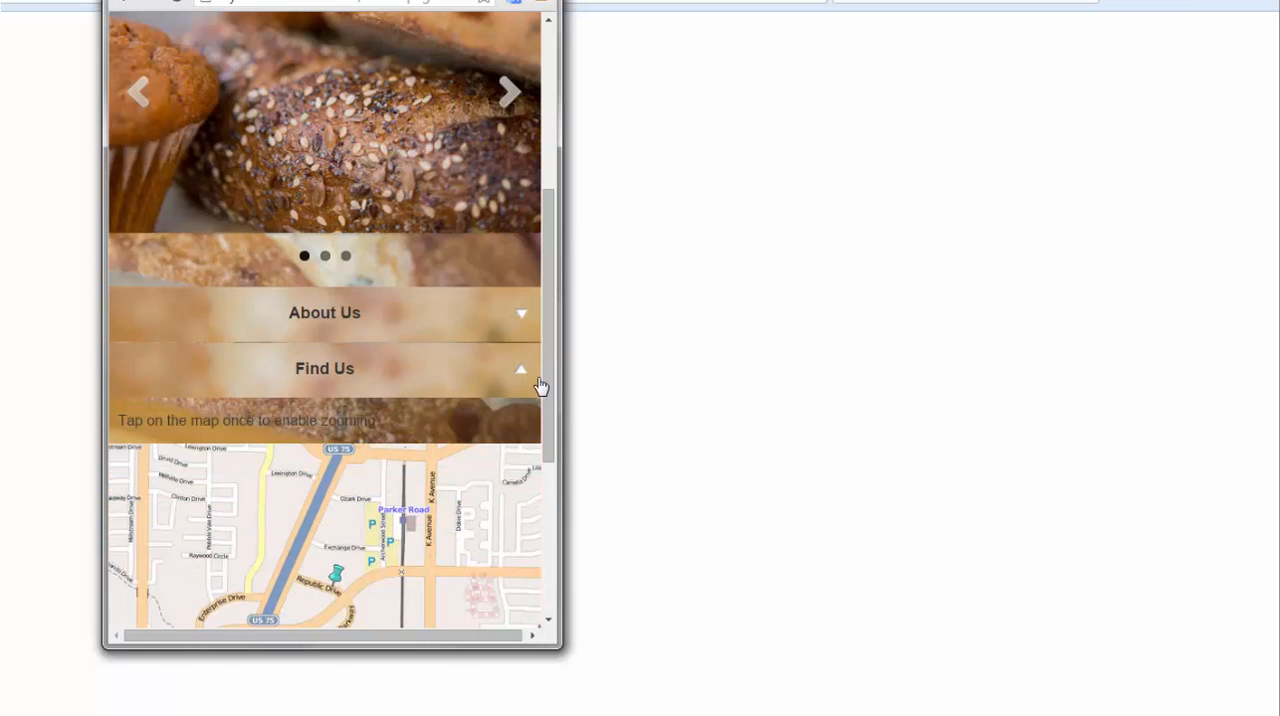
{"action": "left_click", "coordinate": [324, 368]}
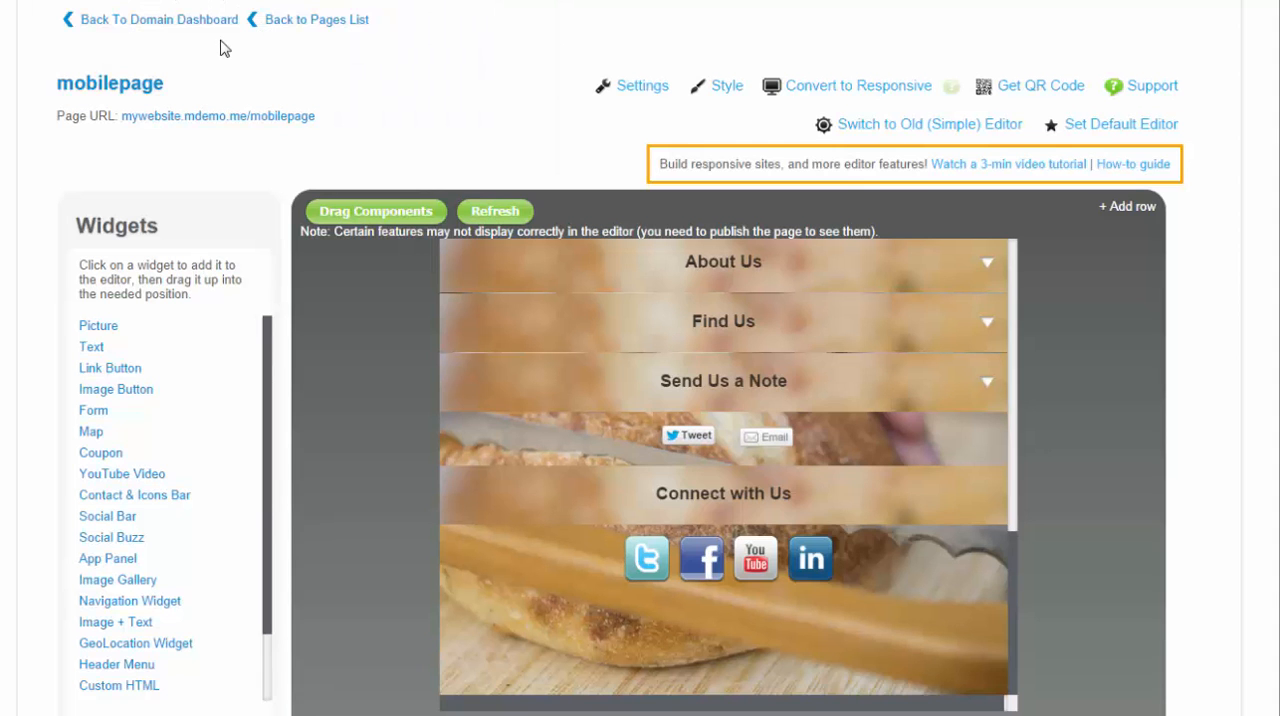
{"action": "left_click", "coordinate": [159, 19]}
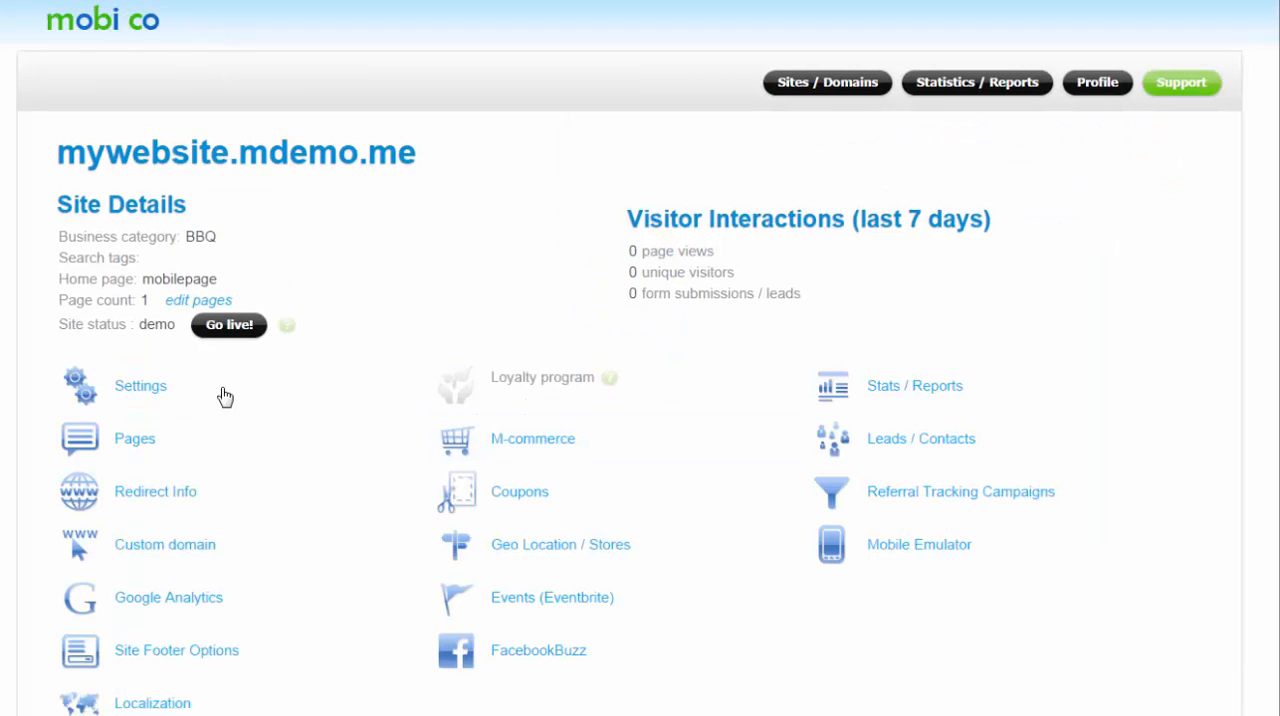
{"action": "left_click", "coordinate": [228, 324]}
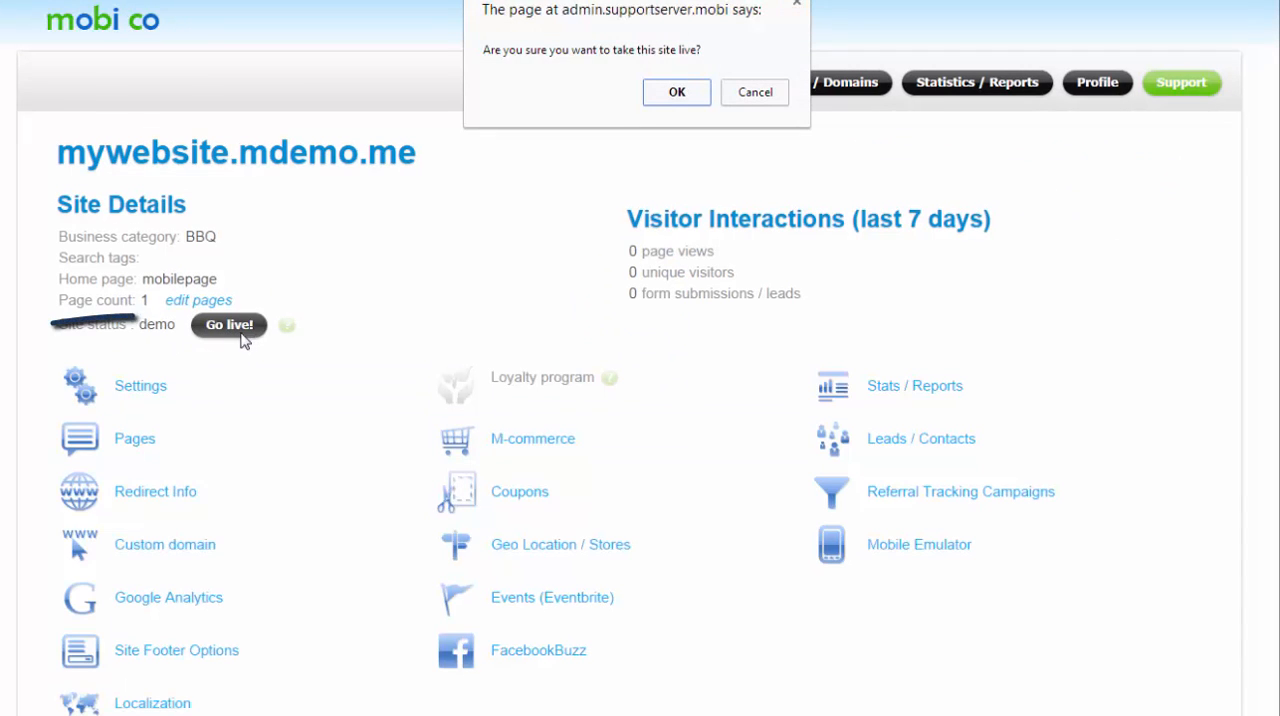
{"action": "left_click", "coordinate": [676, 92]}
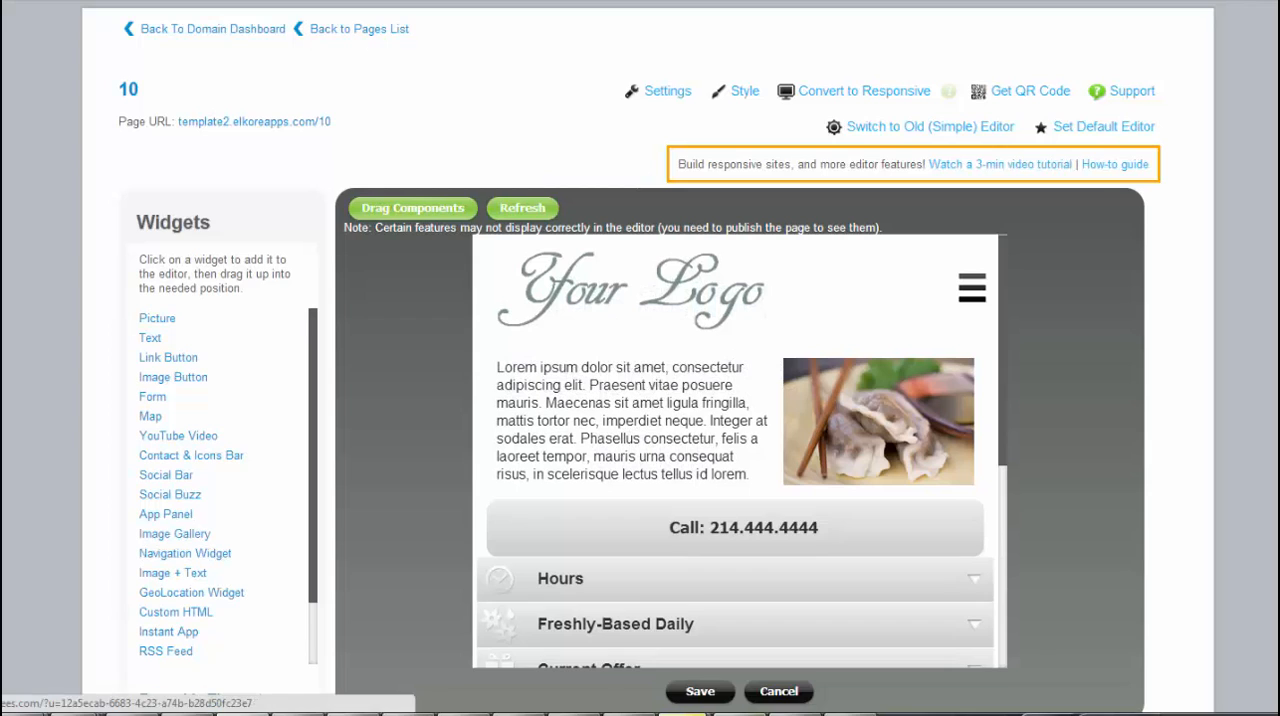
Browse the template site's responsive page templates in the Pages list
{"action": "scroll", "scroll_direction": "down", "scroll_amount": 3}
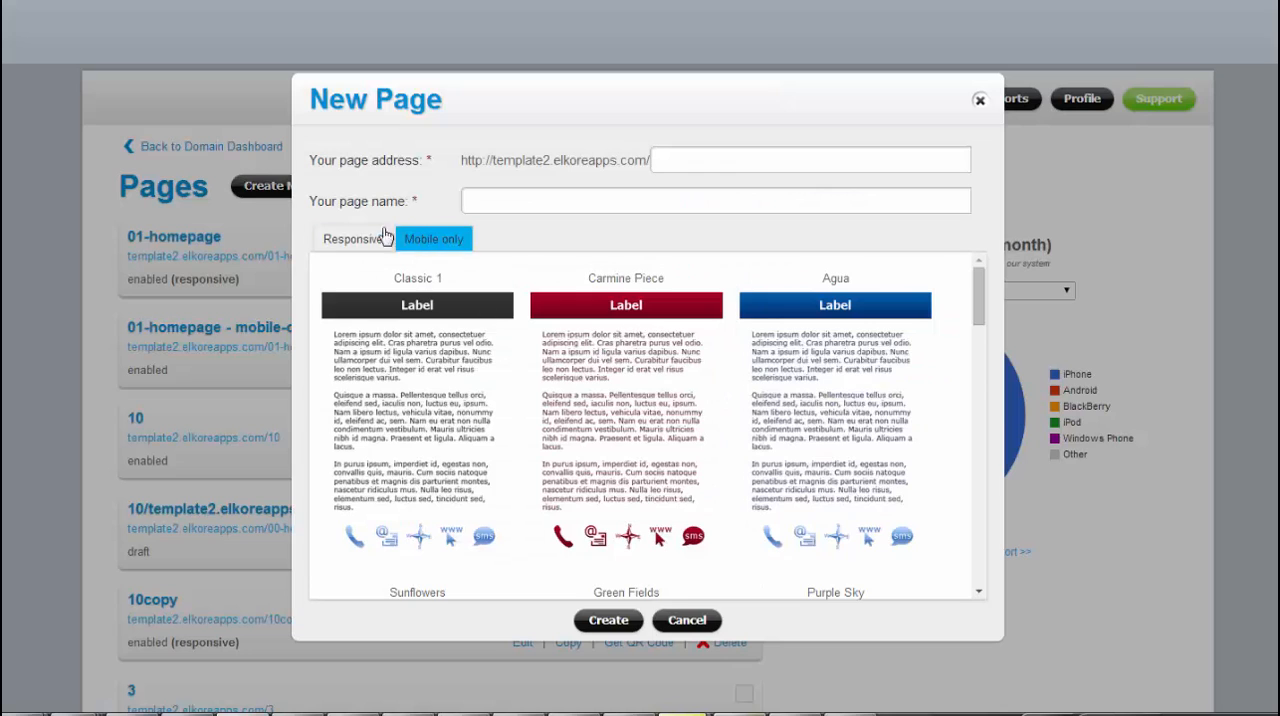
{"action": "left_click", "coordinate": [352, 238]}
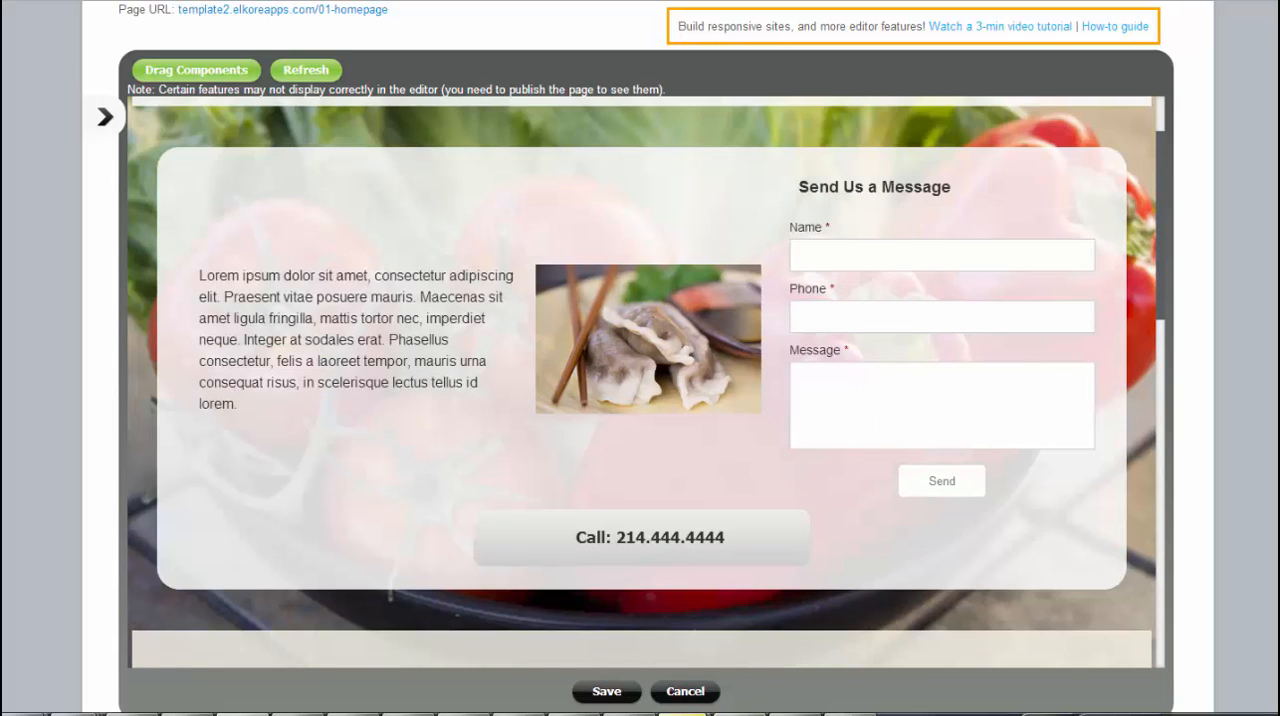
Turn off 'Collapse this section on mobile only' in the About Us container's style settings
{"action": "scroll", "scroll_direction": "down", "scroll_amount": 3}
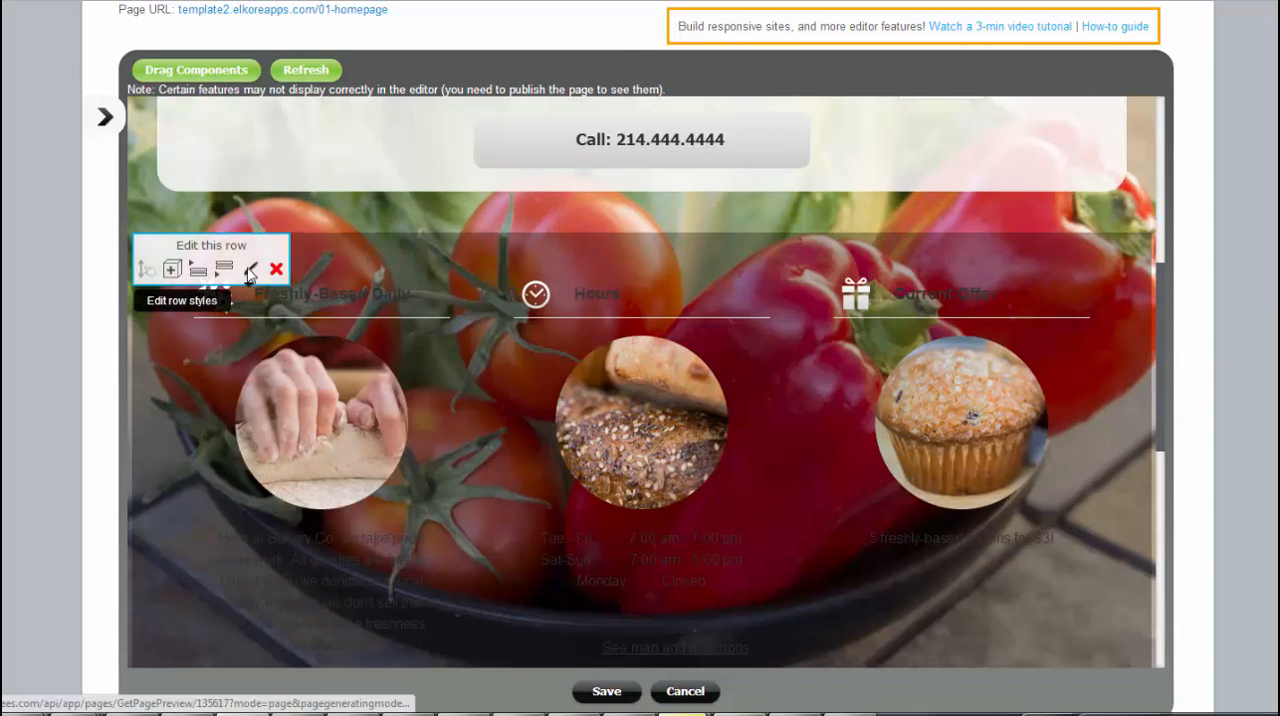
{"action": "left_click", "coordinate": [253, 269]}
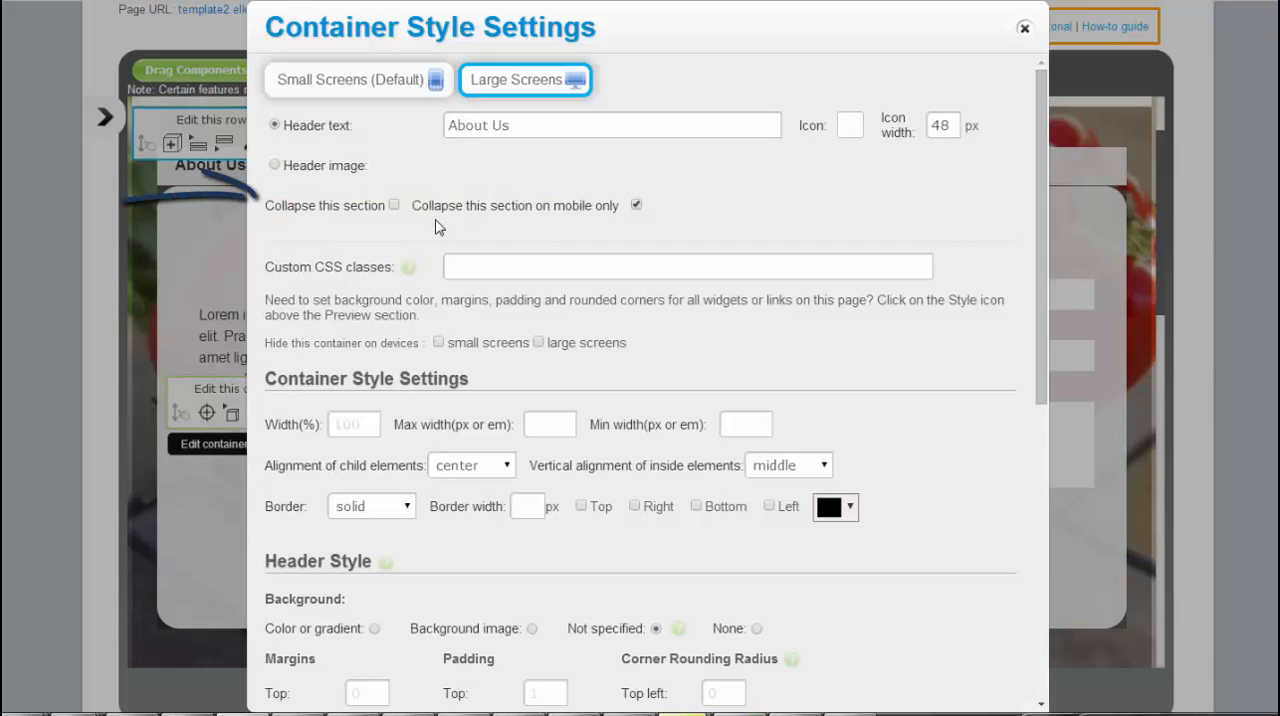
{"action": "left_click", "coordinate": [636, 205]}
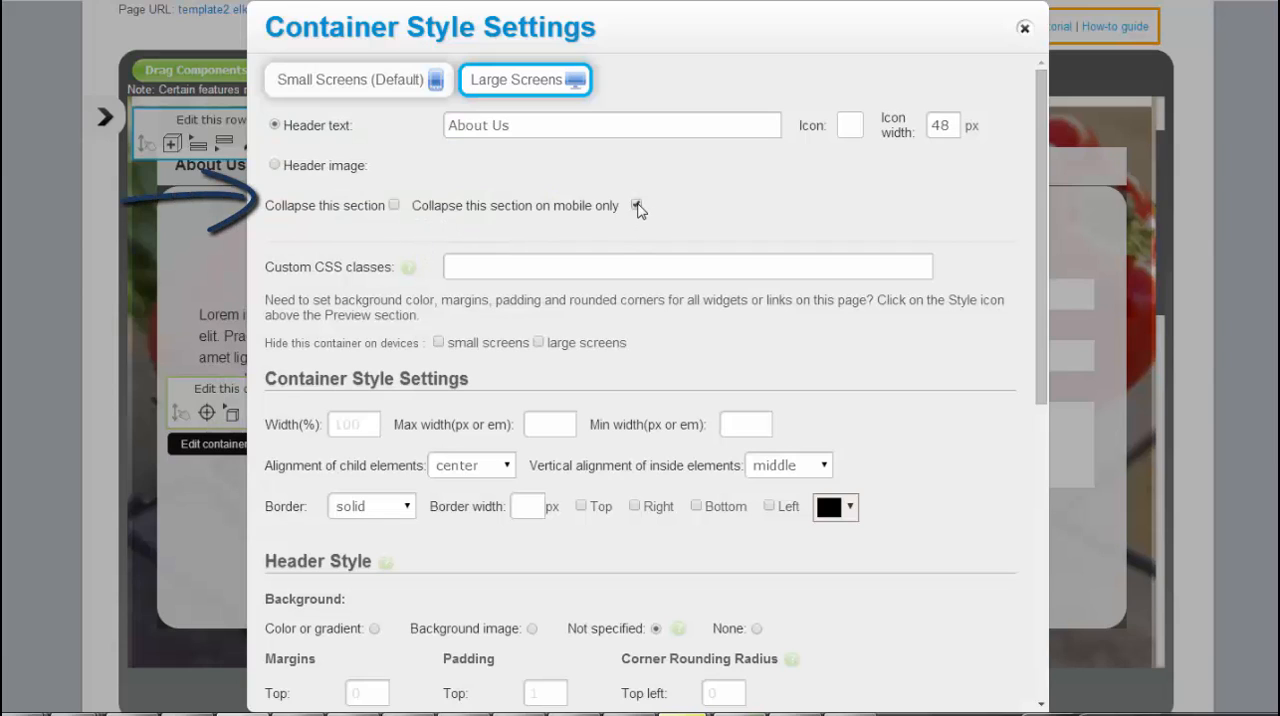
{"action": "left_click", "coordinate": [612, 124]}
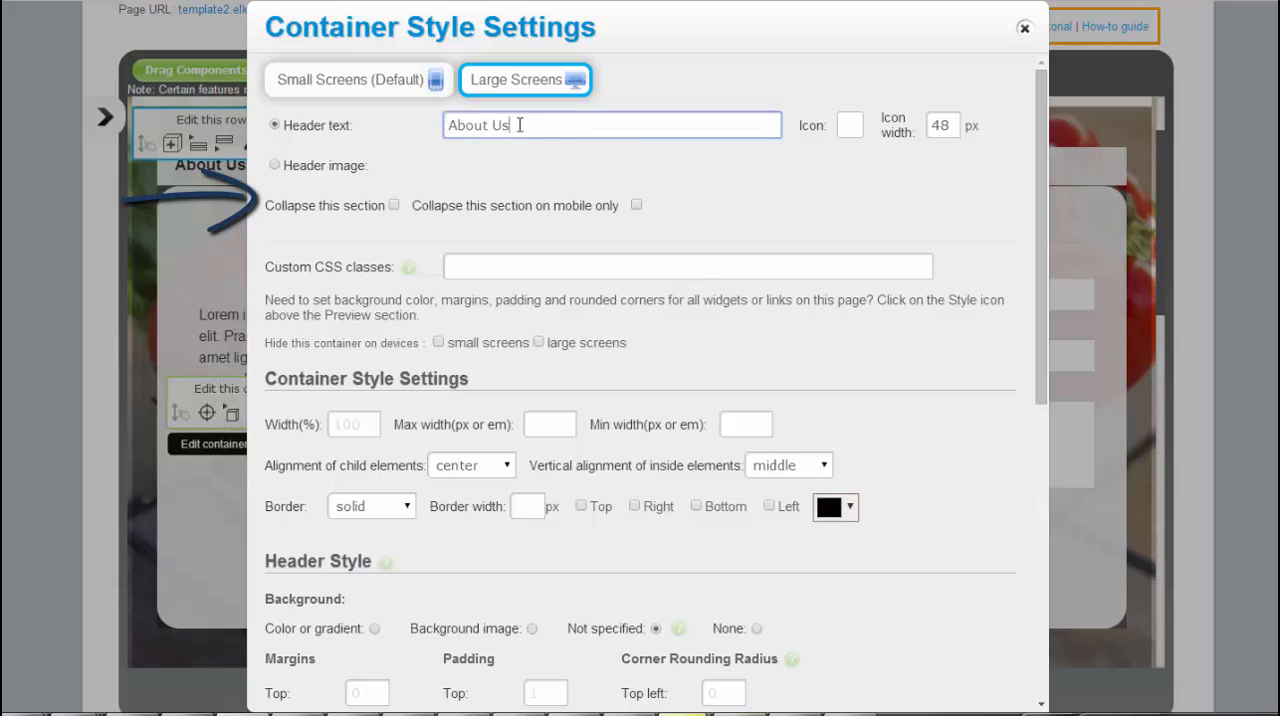
{"action": "left_click", "coordinate": [1023, 27]}
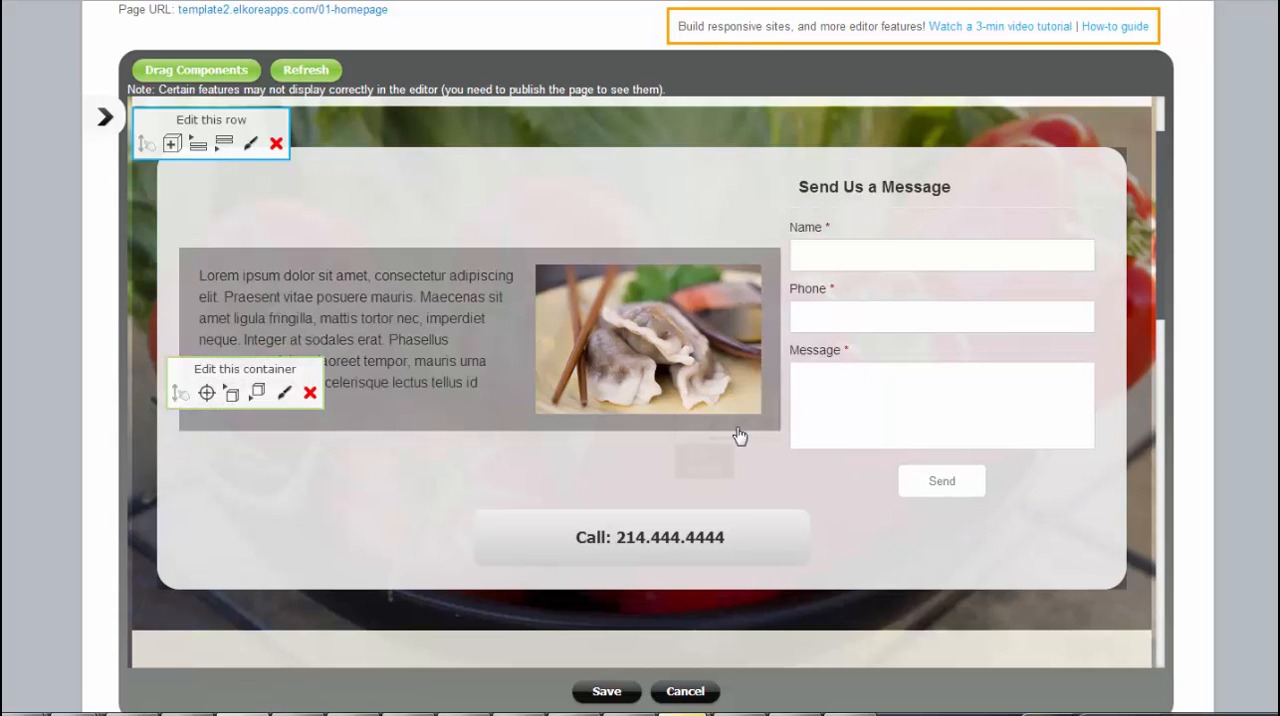
{"action": "left_click", "coordinate": [283, 392]}
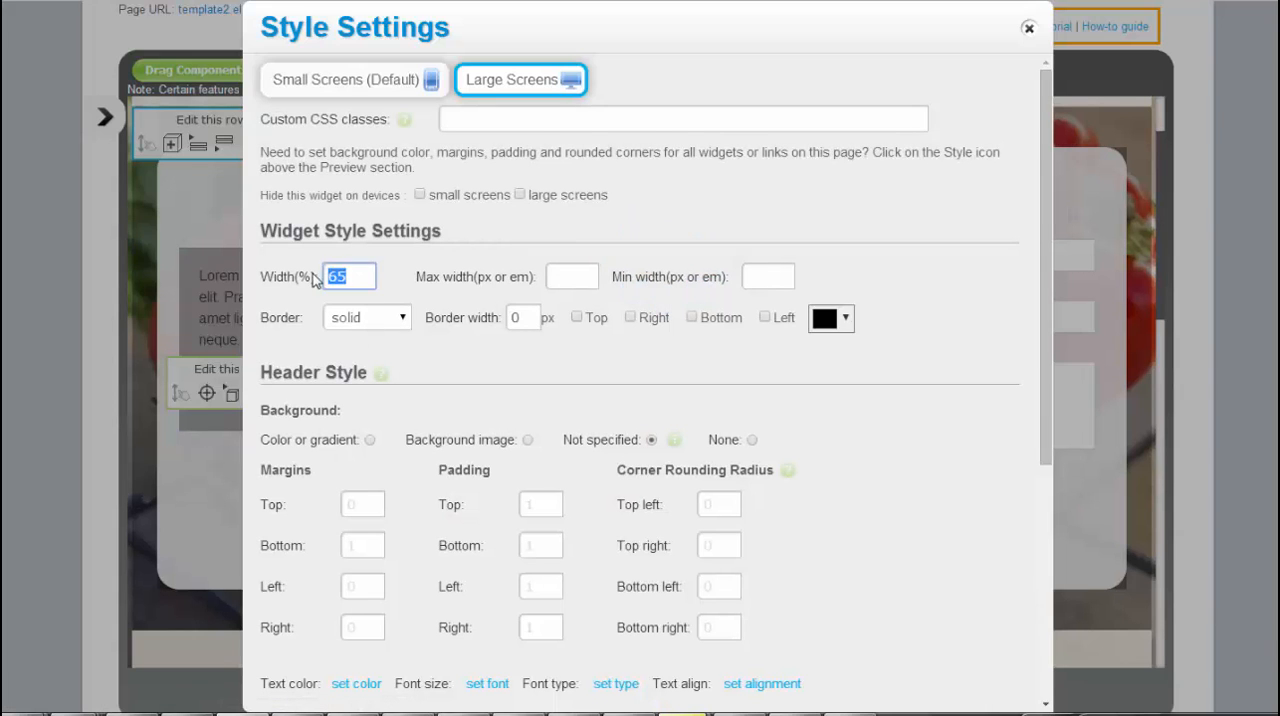
{"action": "left_click", "coordinate": [1028, 27]}
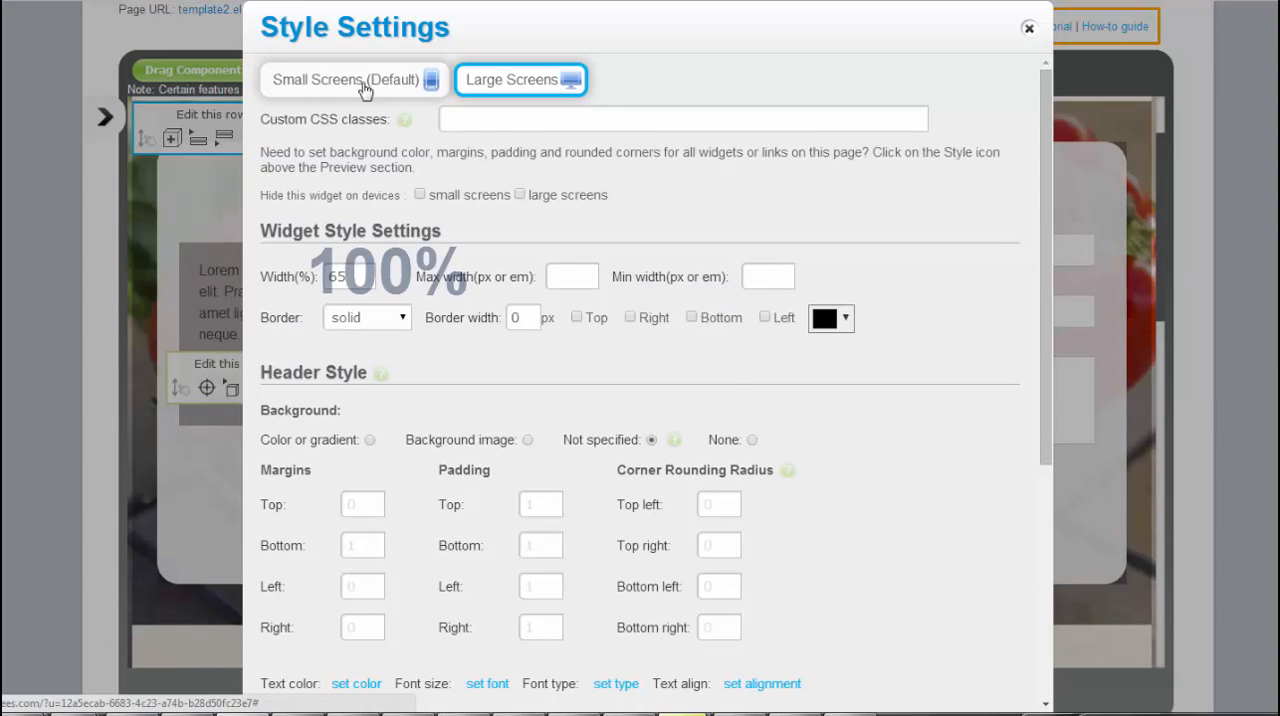
{"action": "left_click", "coordinate": [345, 79]}
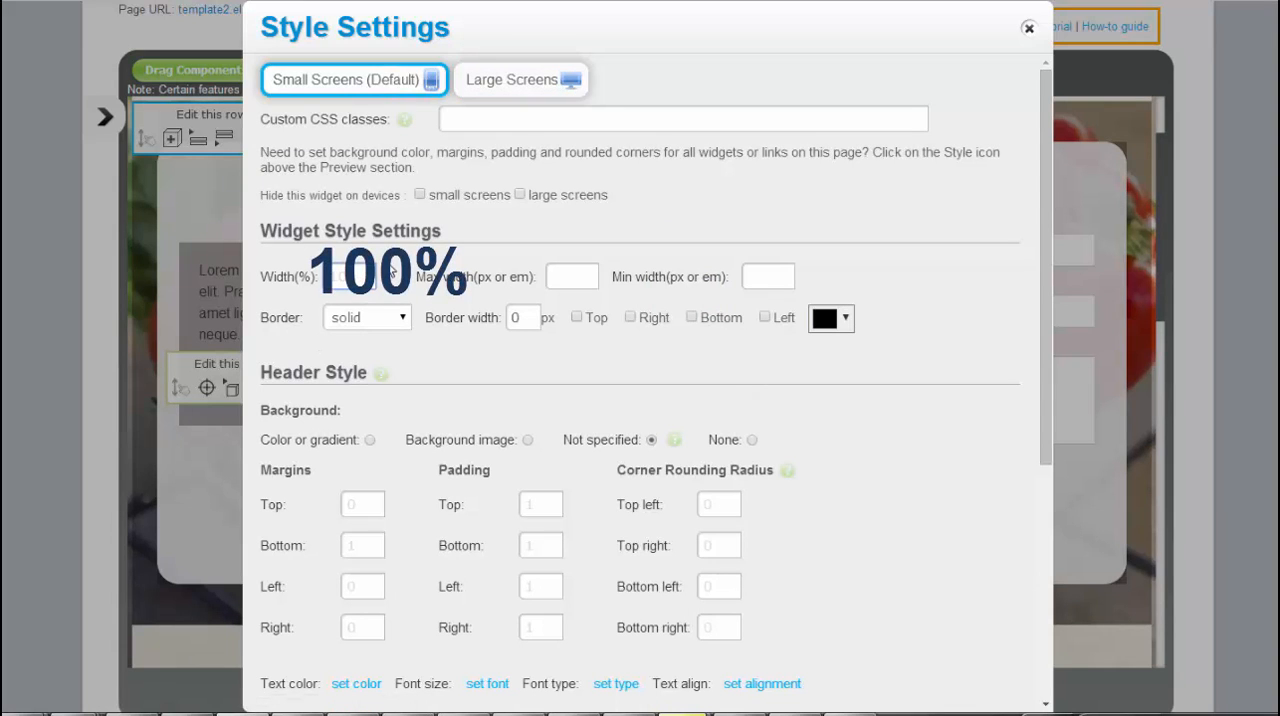
{"action": "mouse_move", "coordinate": [500, 138]}
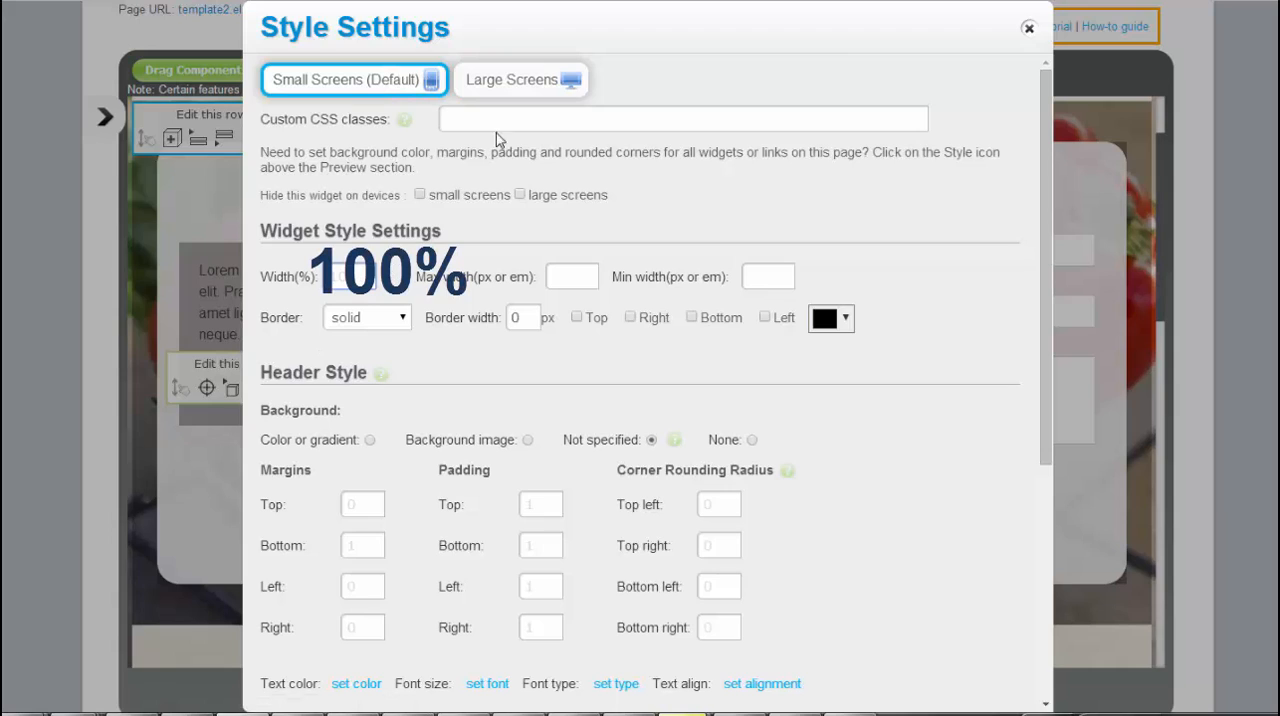
{"action": "mouse_move", "coordinate": [900, 294]}
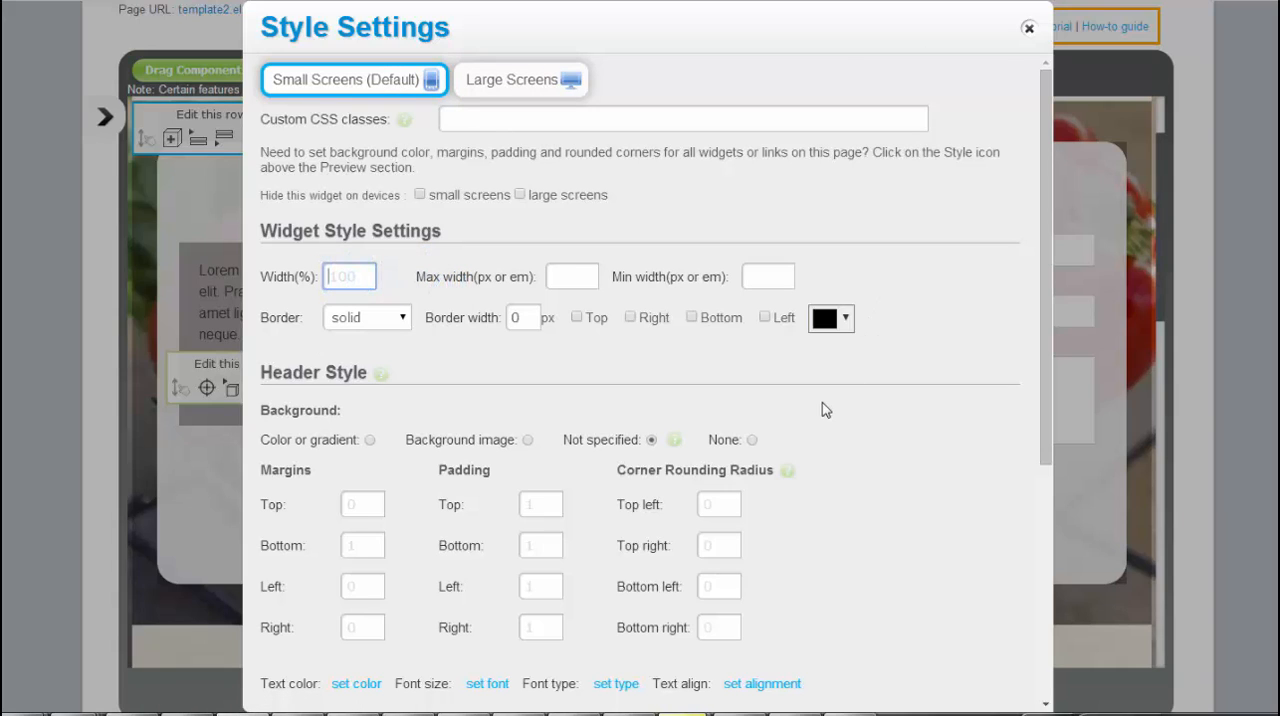
{"action": "mouse_move", "coordinate": [590, 365]}
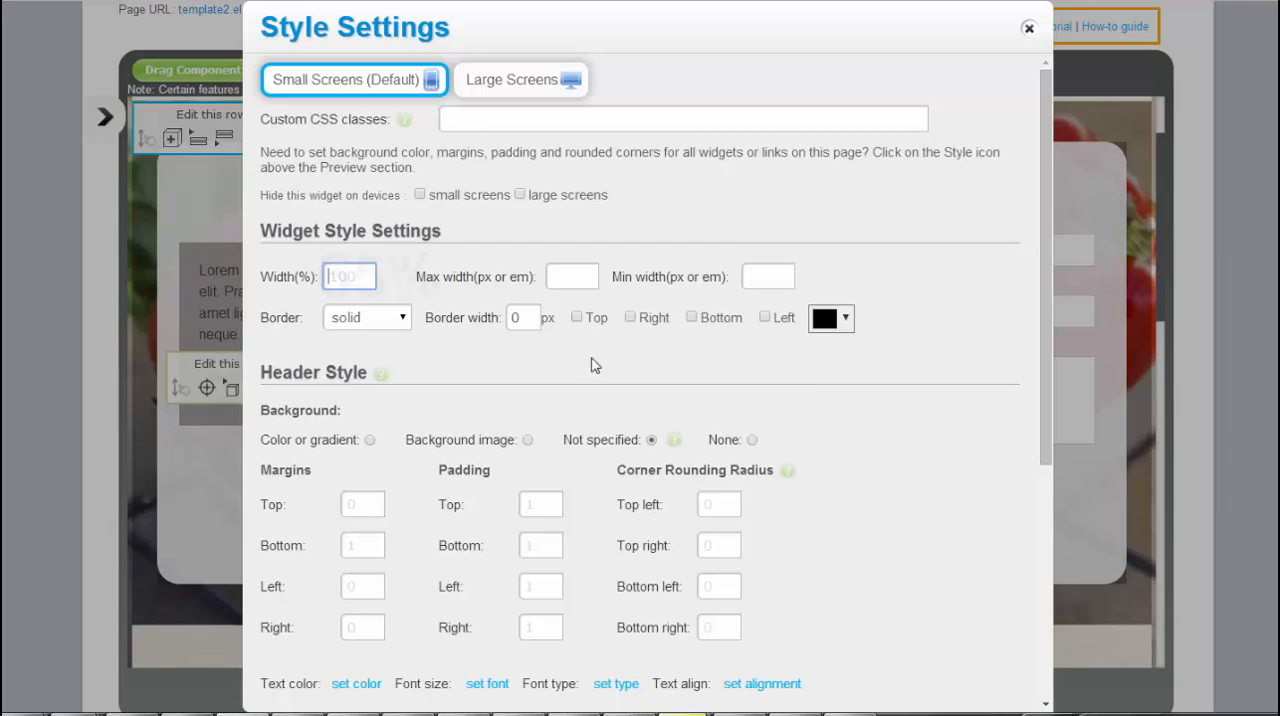
{"action": "left_click", "coordinate": [520, 79]}
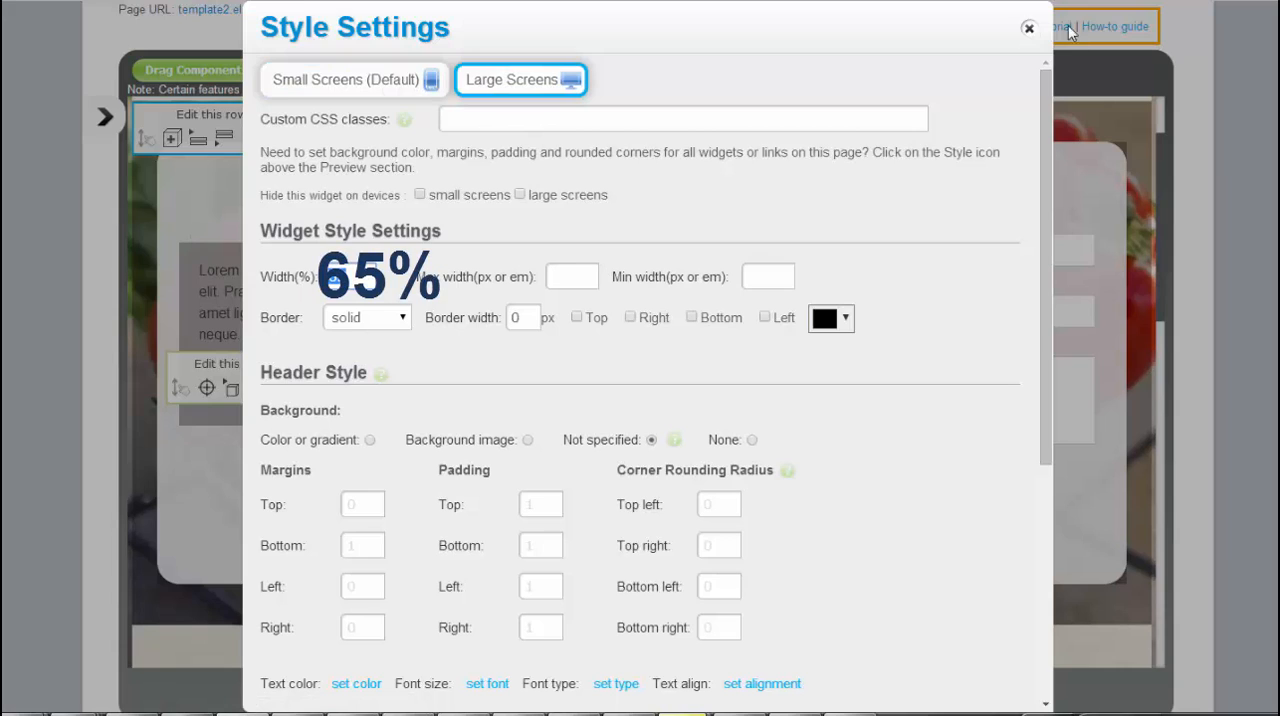
{"action": "left_click", "coordinate": [1028, 27]}
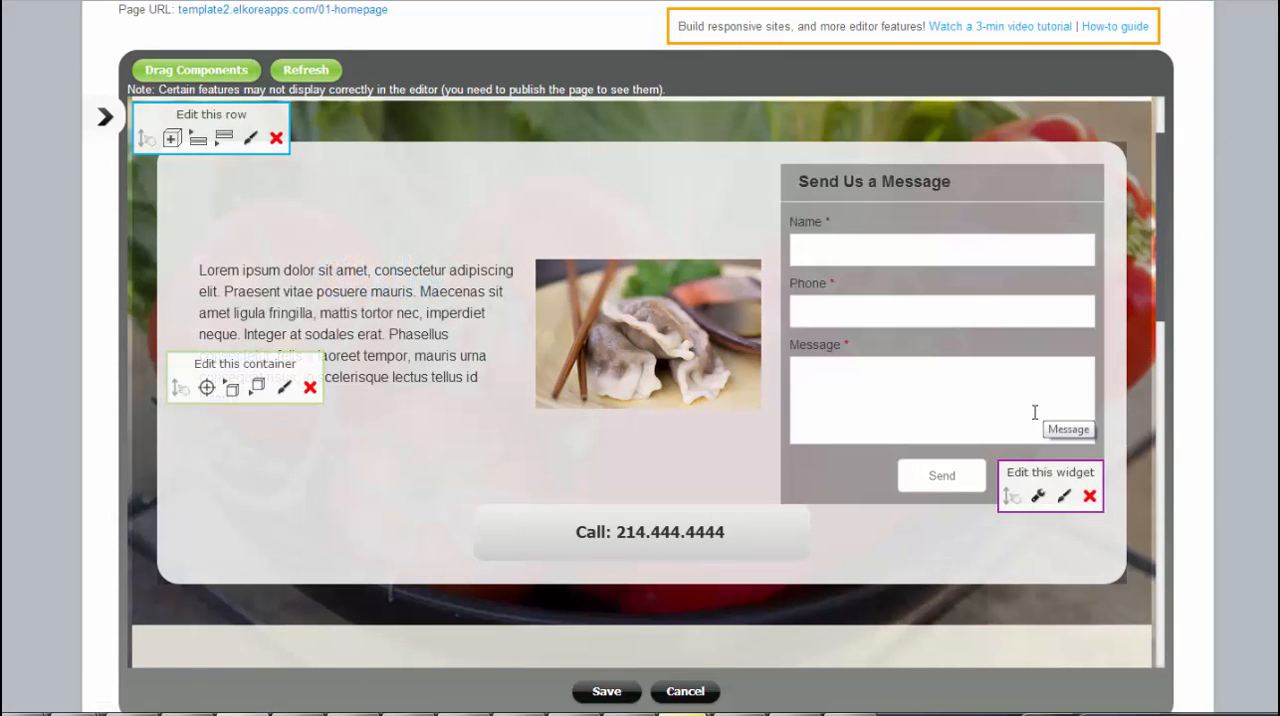
Add a Connect with Us Social Bar widget with five network icons below the information columns
{"action": "scroll", "scroll_direction": "down", "scroll_amount": 3}
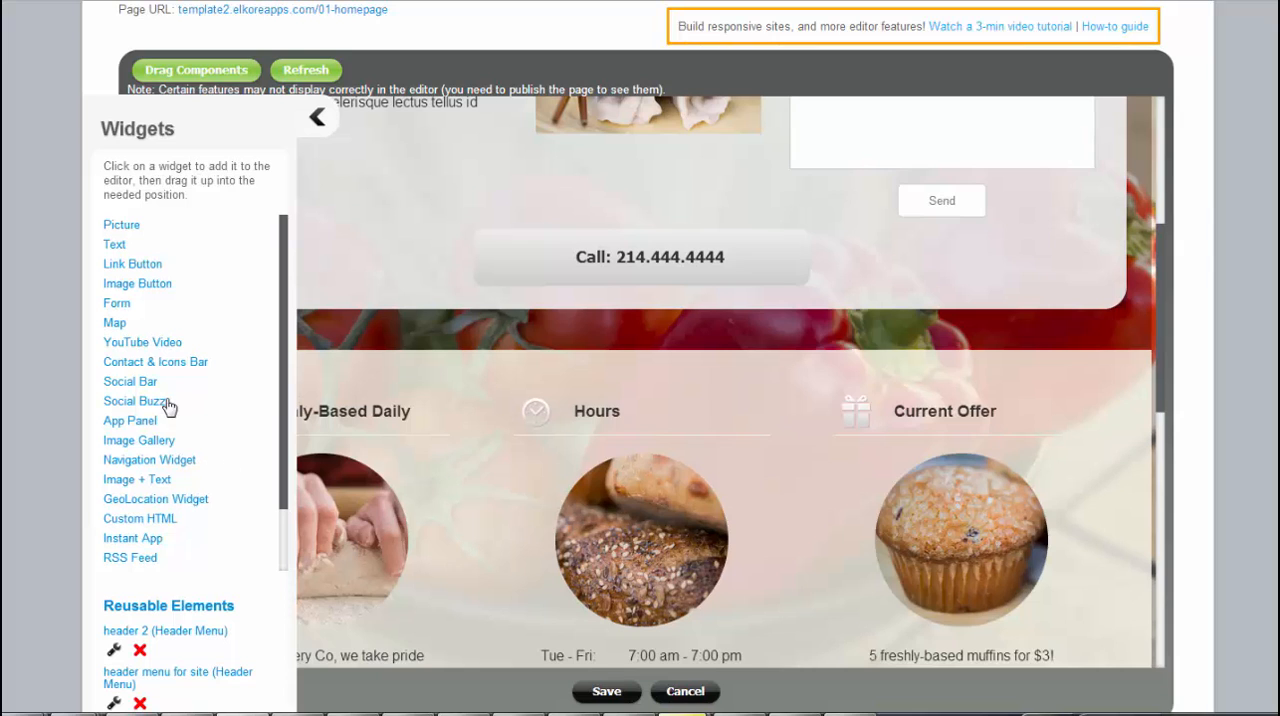
{"action": "mouse_move", "coordinate": [150, 412]}
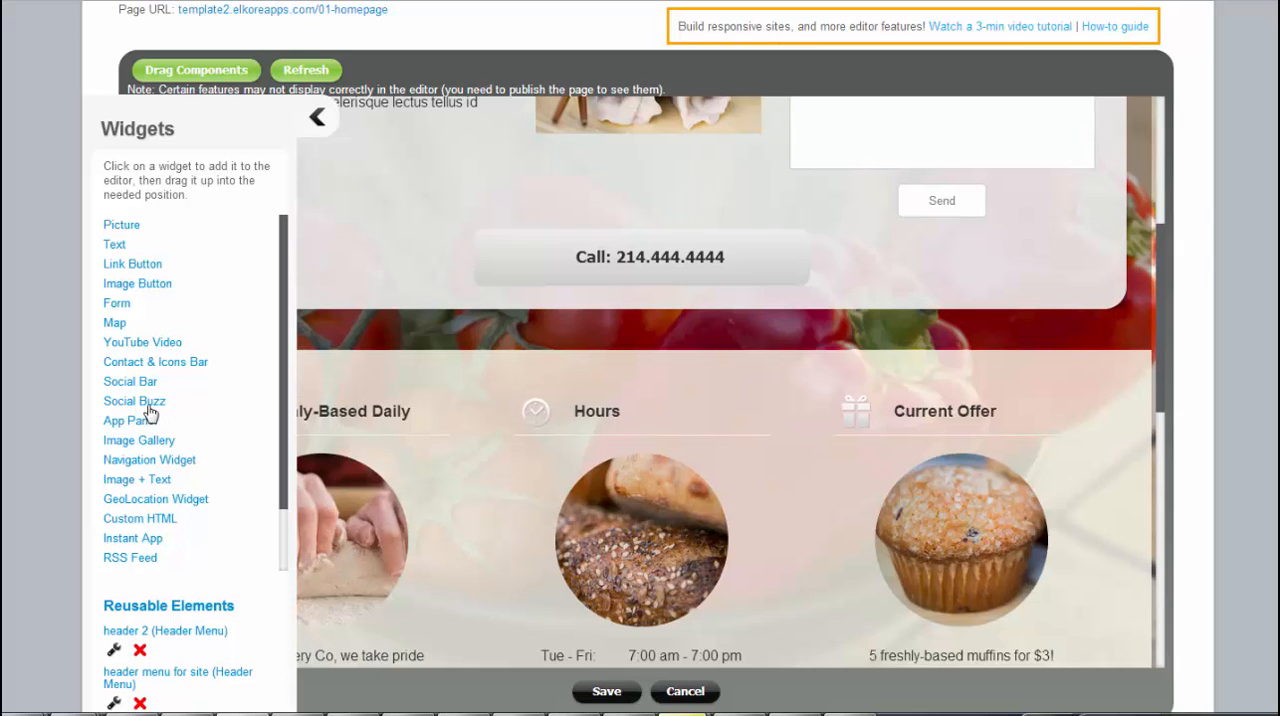
{"action": "left_click", "coordinate": [130, 401]}
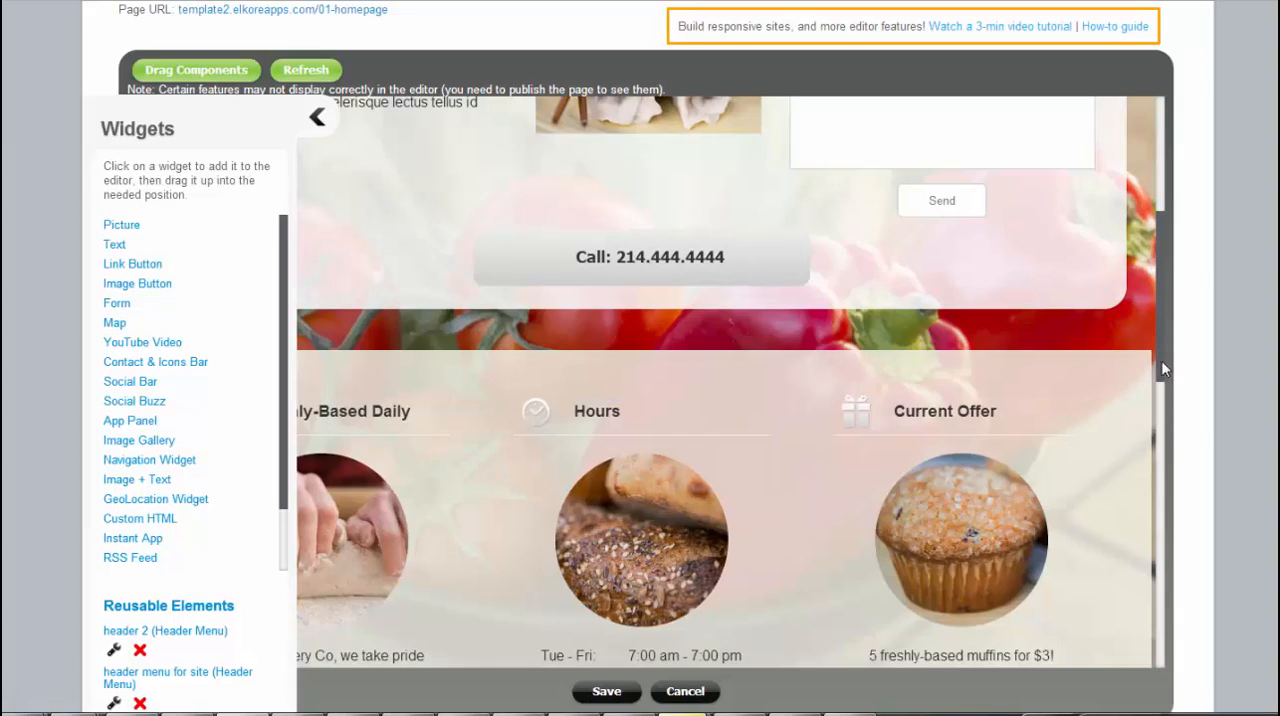
{"action": "left_click", "coordinate": [317, 117]}
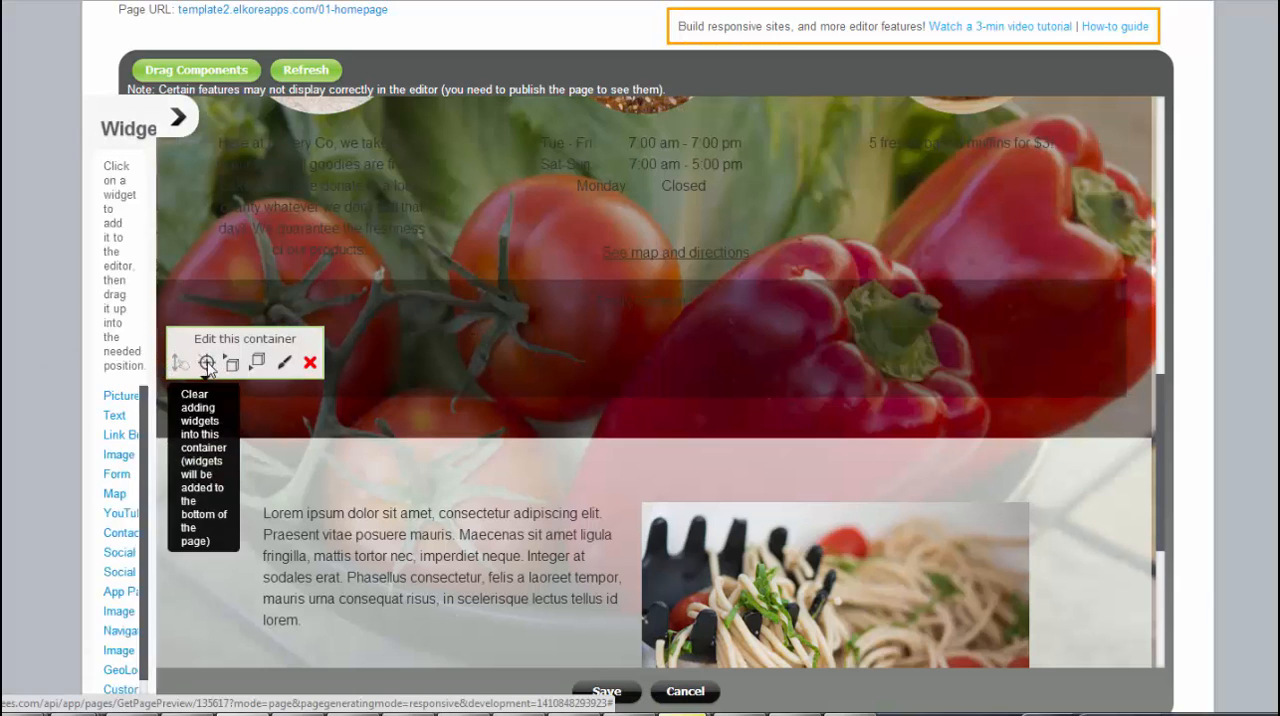
{"action": "left_click", "coordinate": [181, 117]}
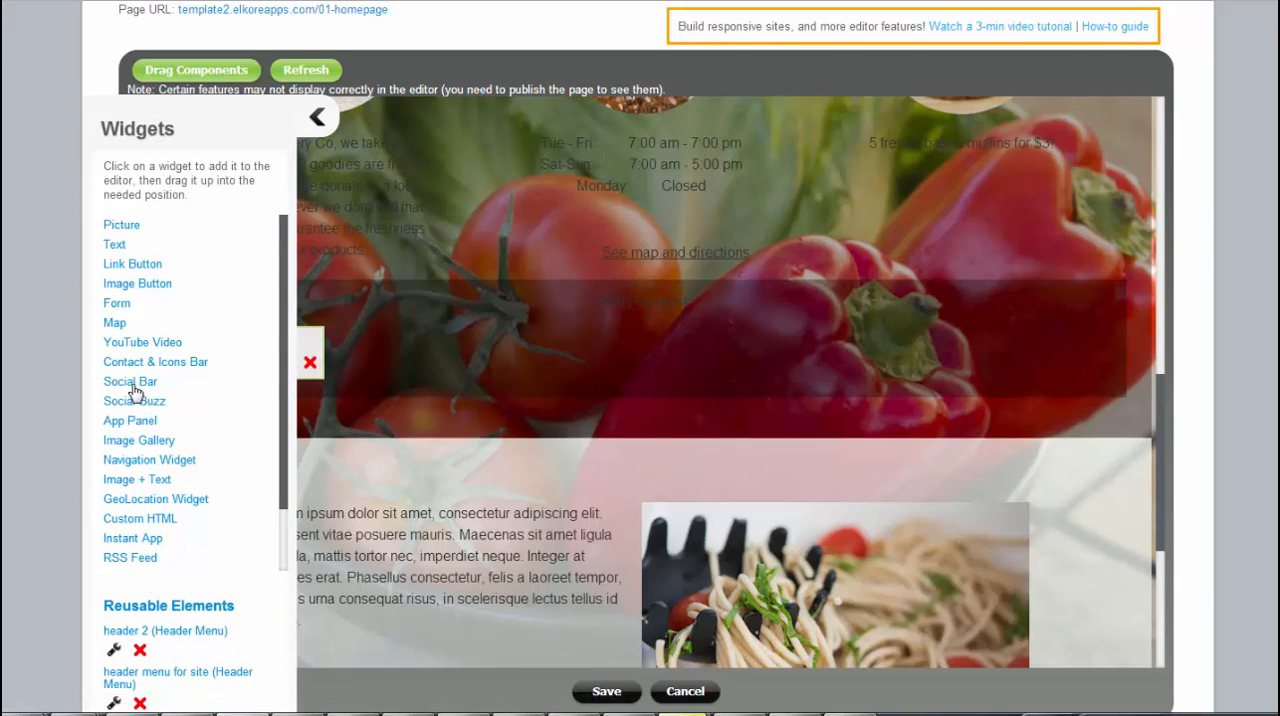
{"action": "left_click", "coordinate": [130, 381]}
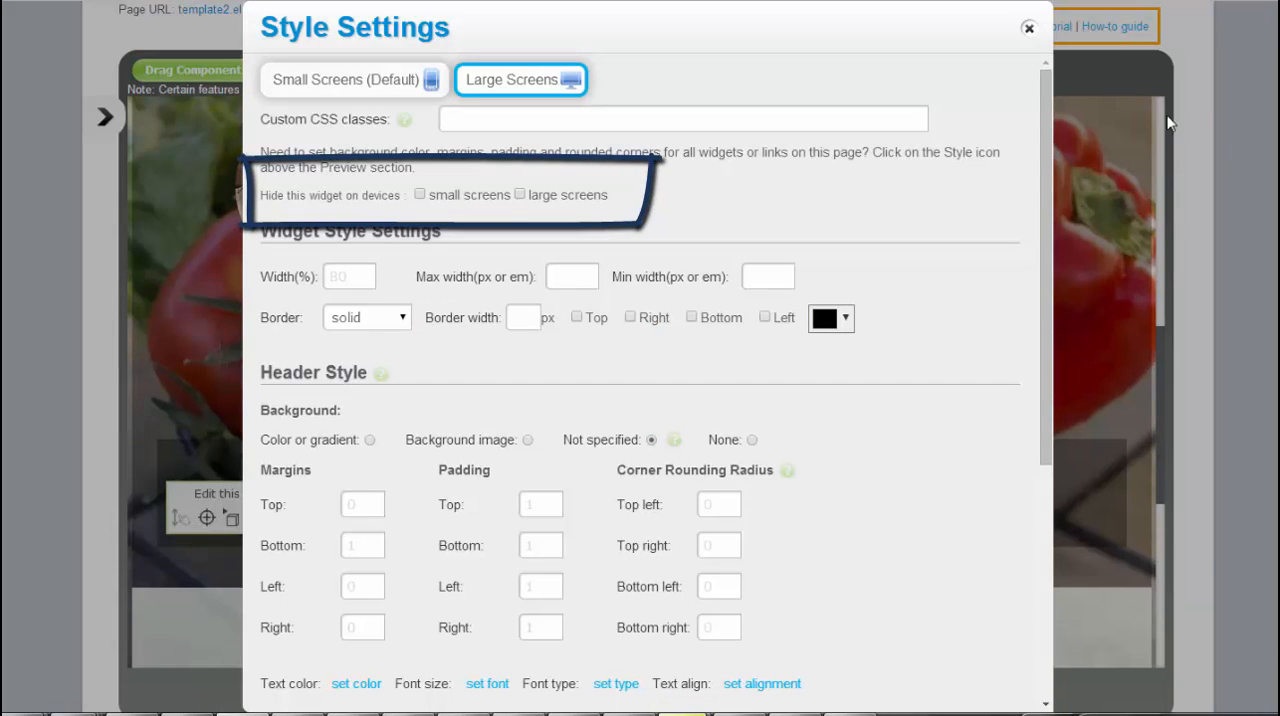
{"action": "left_click", "coordinate": [1028, 27]}
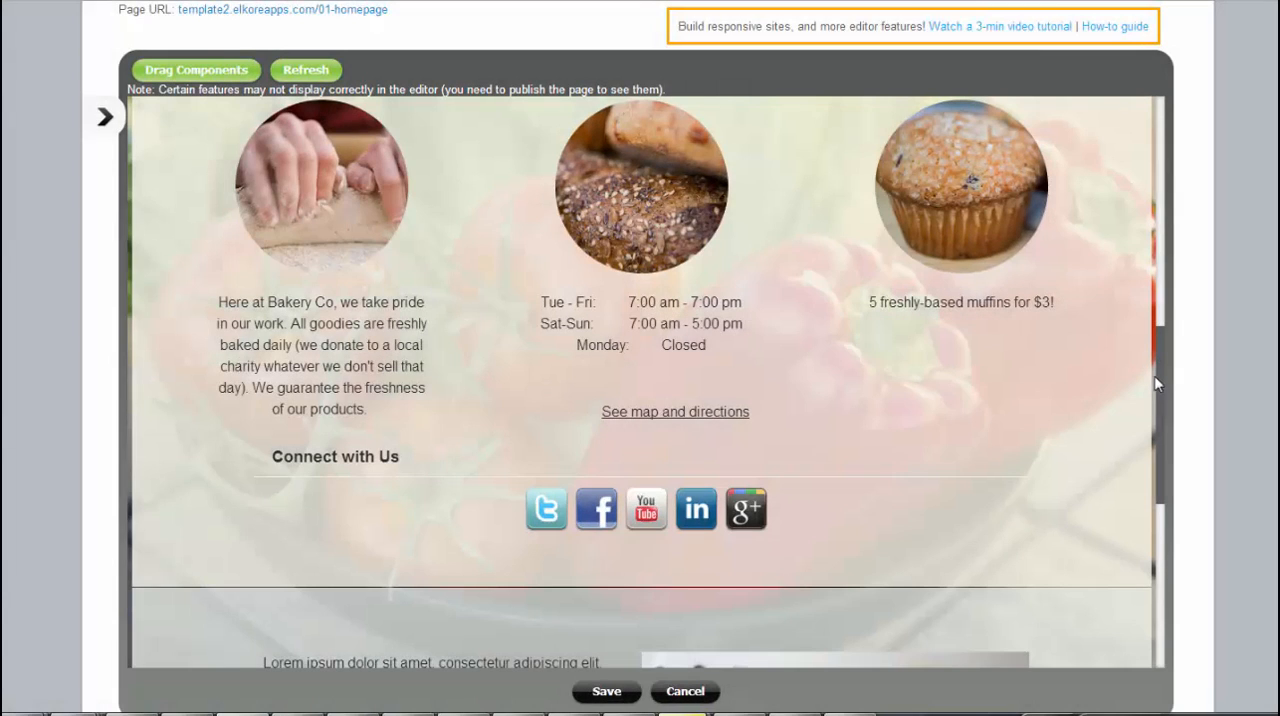